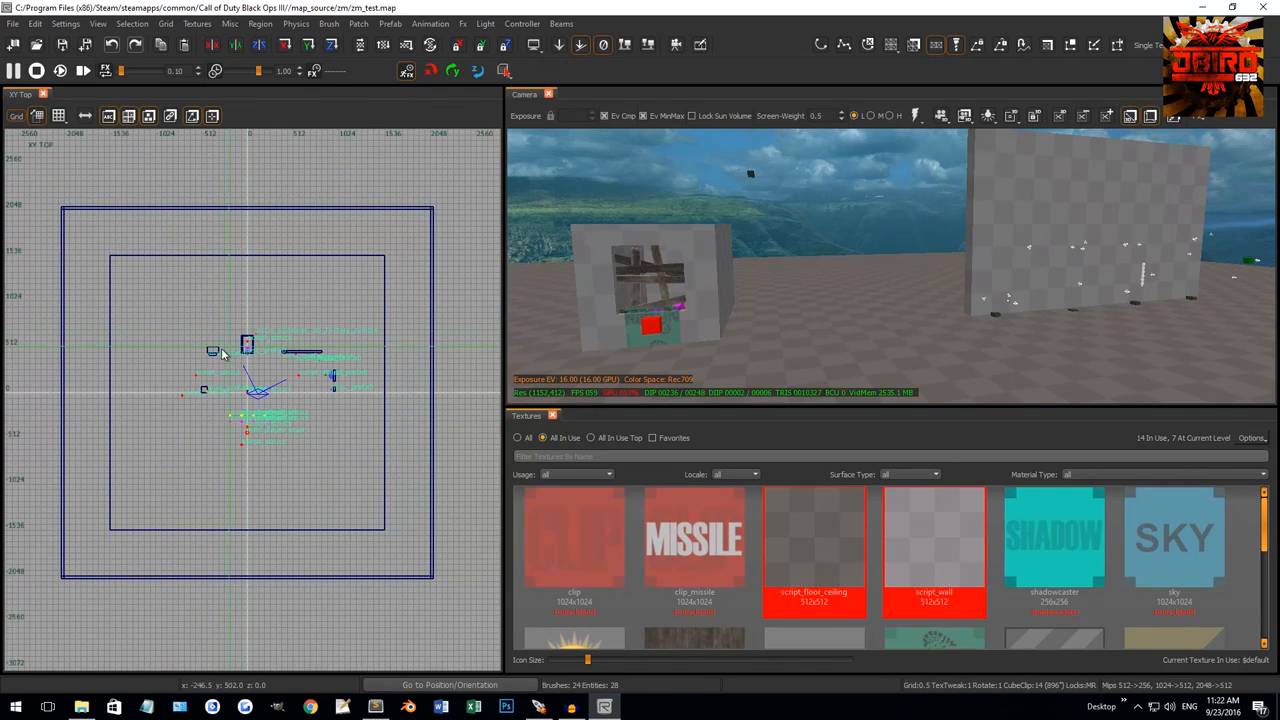
{"action": "mouse_move", "coordinate": [316, 376]}
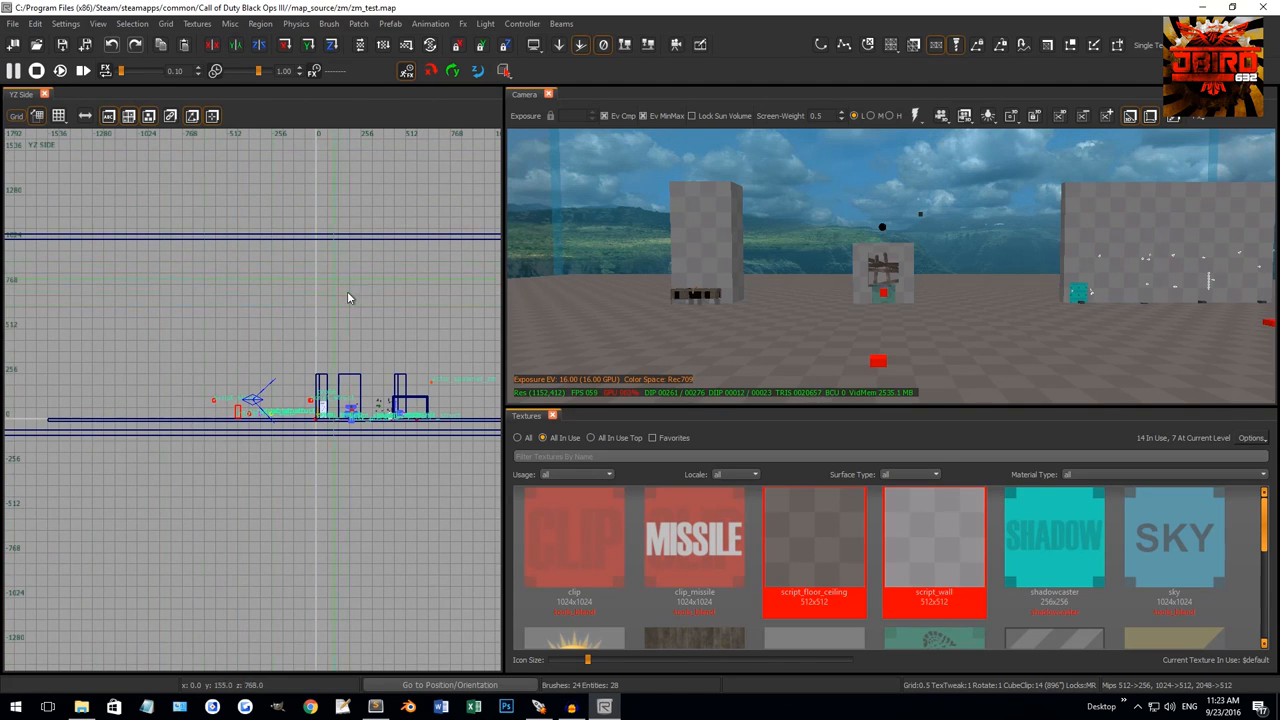
{"action": "mouse_move", "coordinate": [428, 384]}
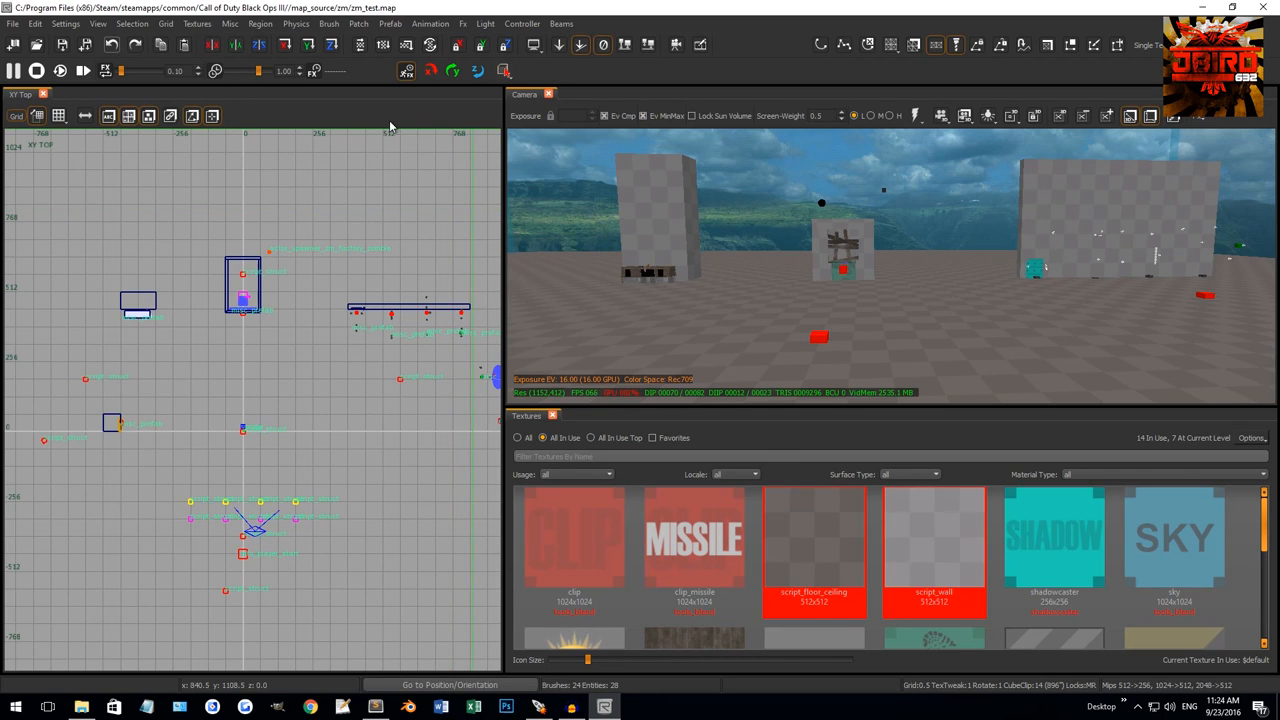
Apply the 17_wood_planks_damaged texture to the selected tall wall brush.
{"action": "left_click", "coordinate": [100, 24]}
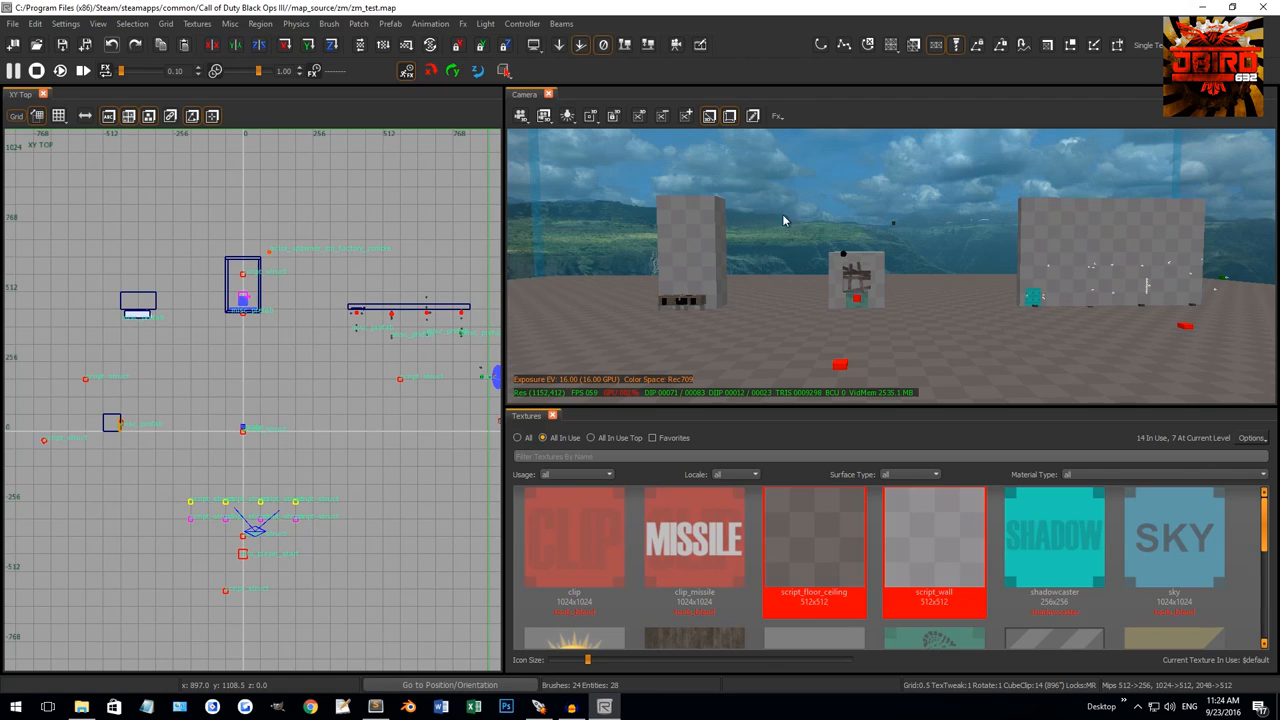
{"action": "mouse_move", "coordinate": [840, 316]}
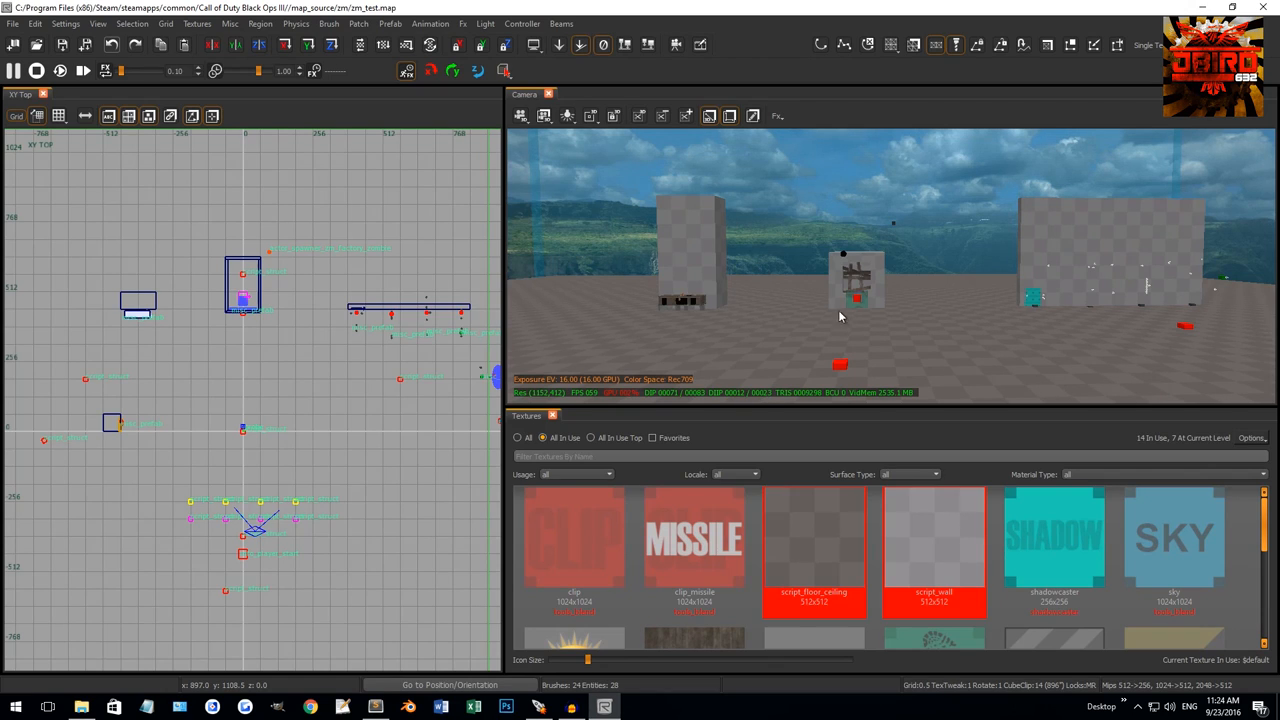
{"action": "mouse_move", "coordinate": [772, 276]}
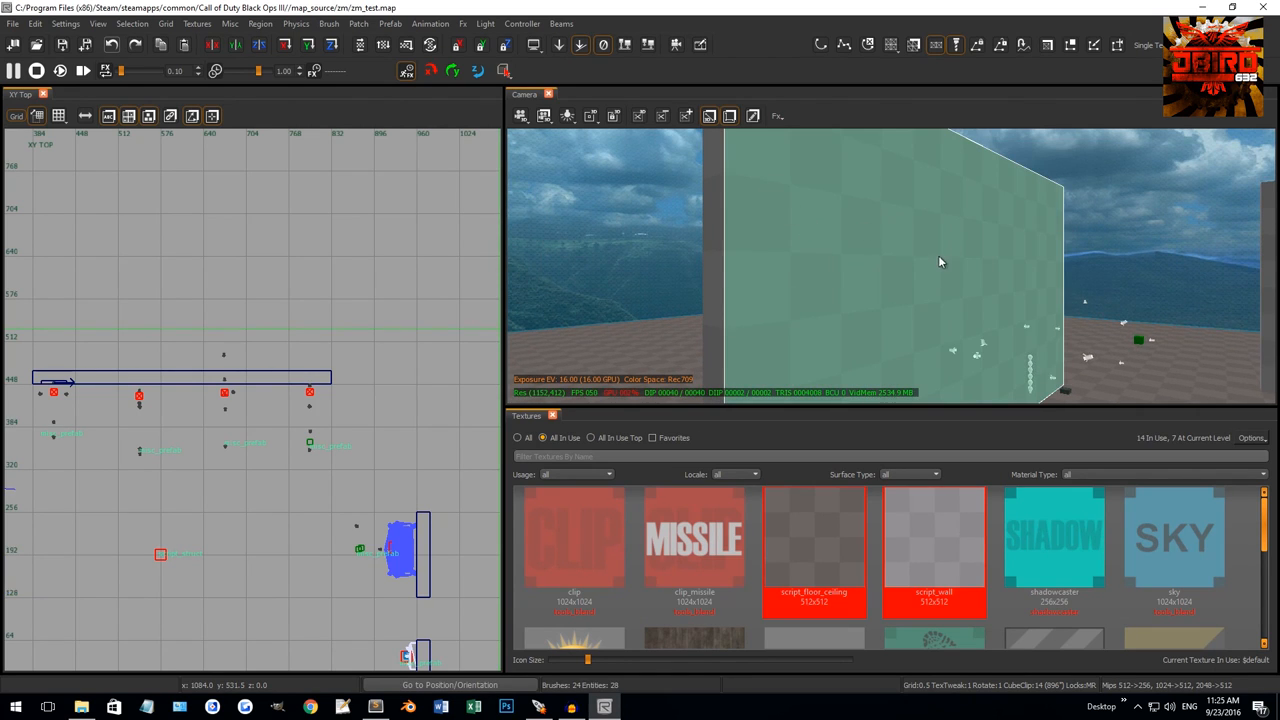
{"action": "left_click", "coordinate": [934, 550]}
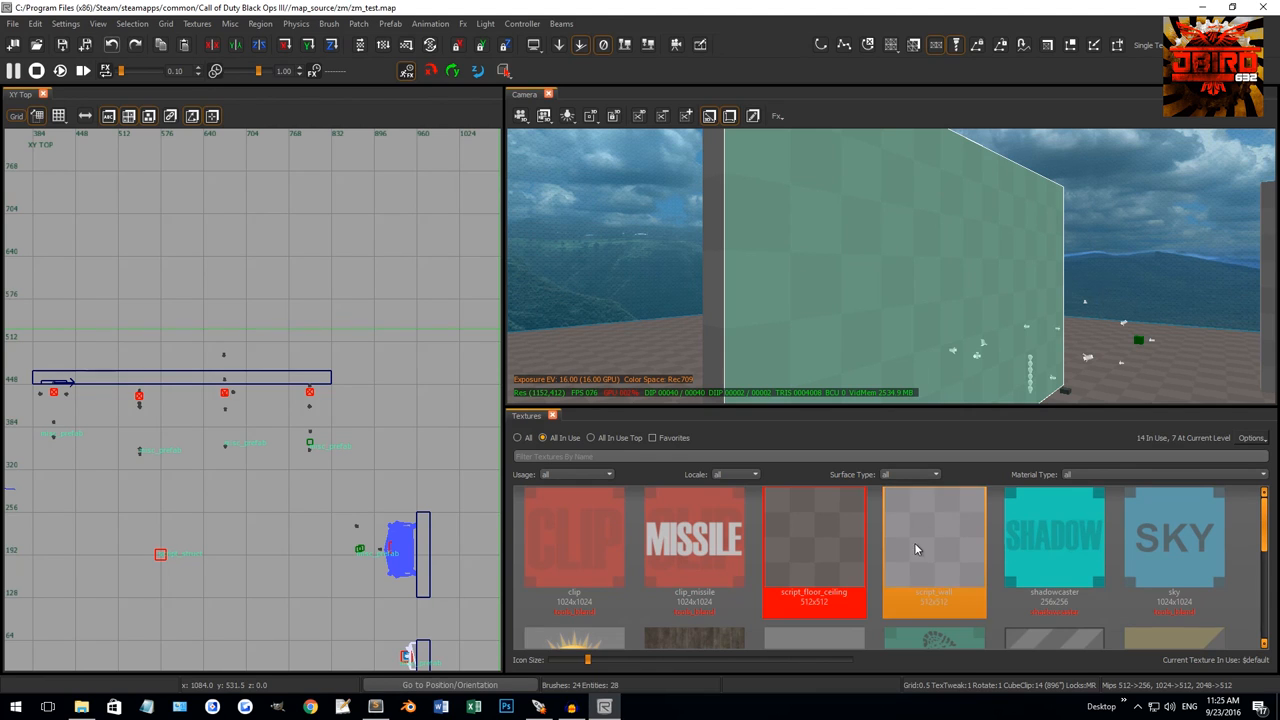
{"action": "left_click", "coordinate": [692, 524]}
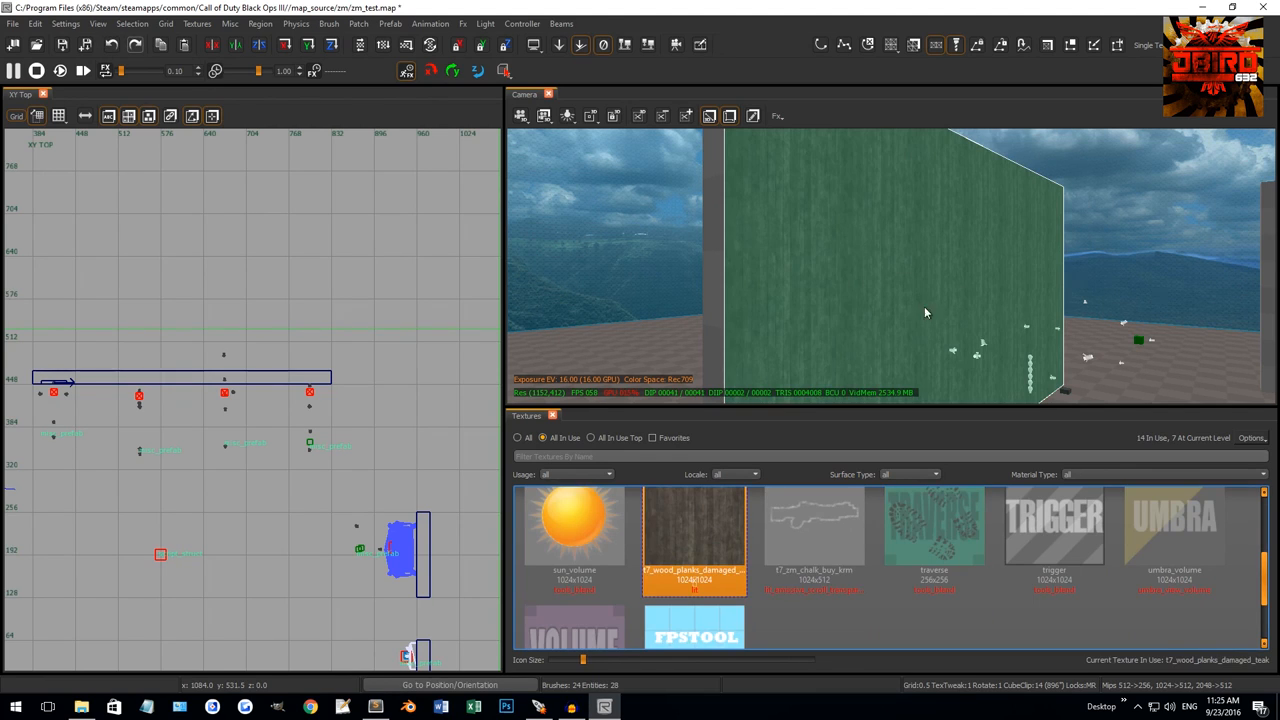
{"action": "mouse_move", "coordinate": [764, 262]}
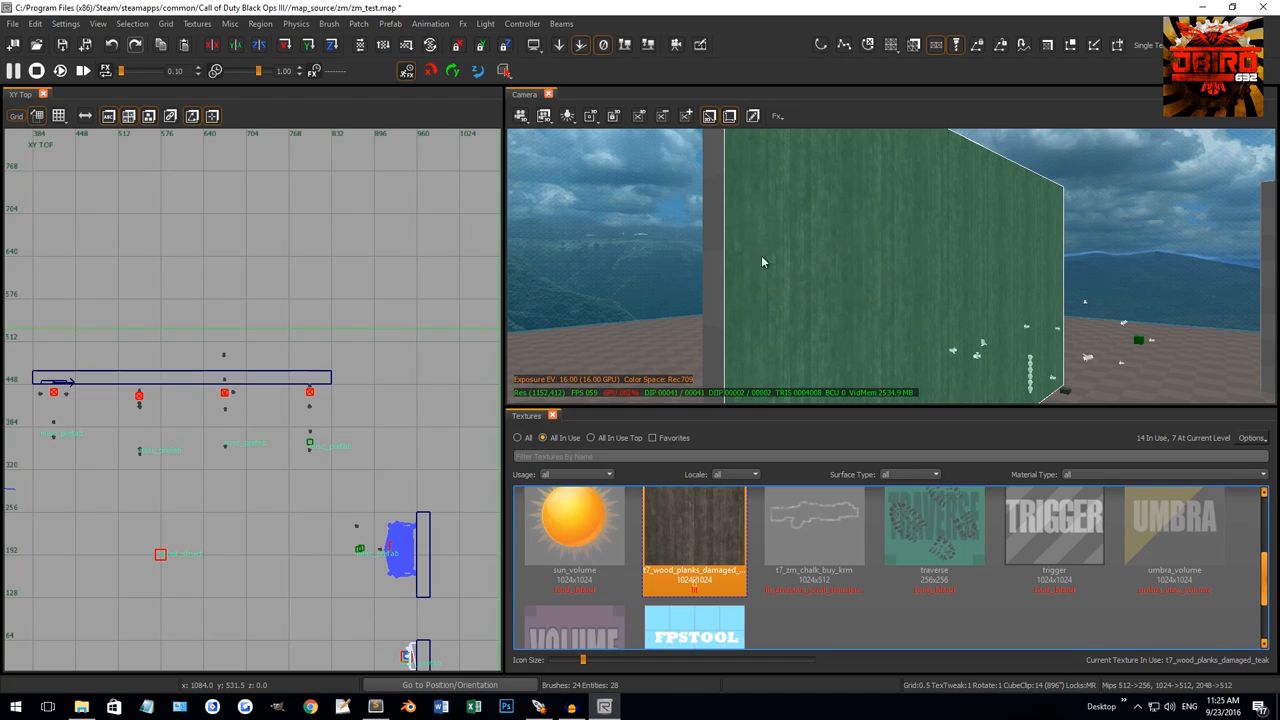
{"action": "mouse_move", "coordinate": [832, 240]}
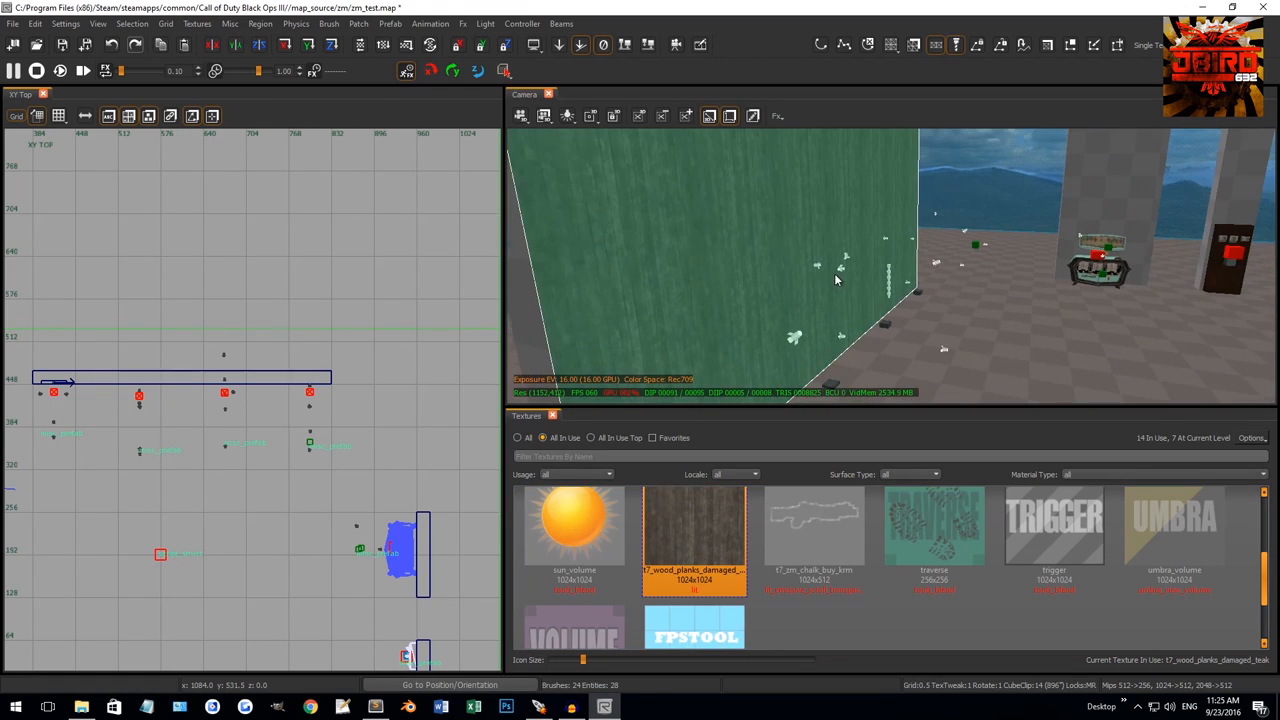
{"action": "mouse_move", "coordinate": [812, 212]}
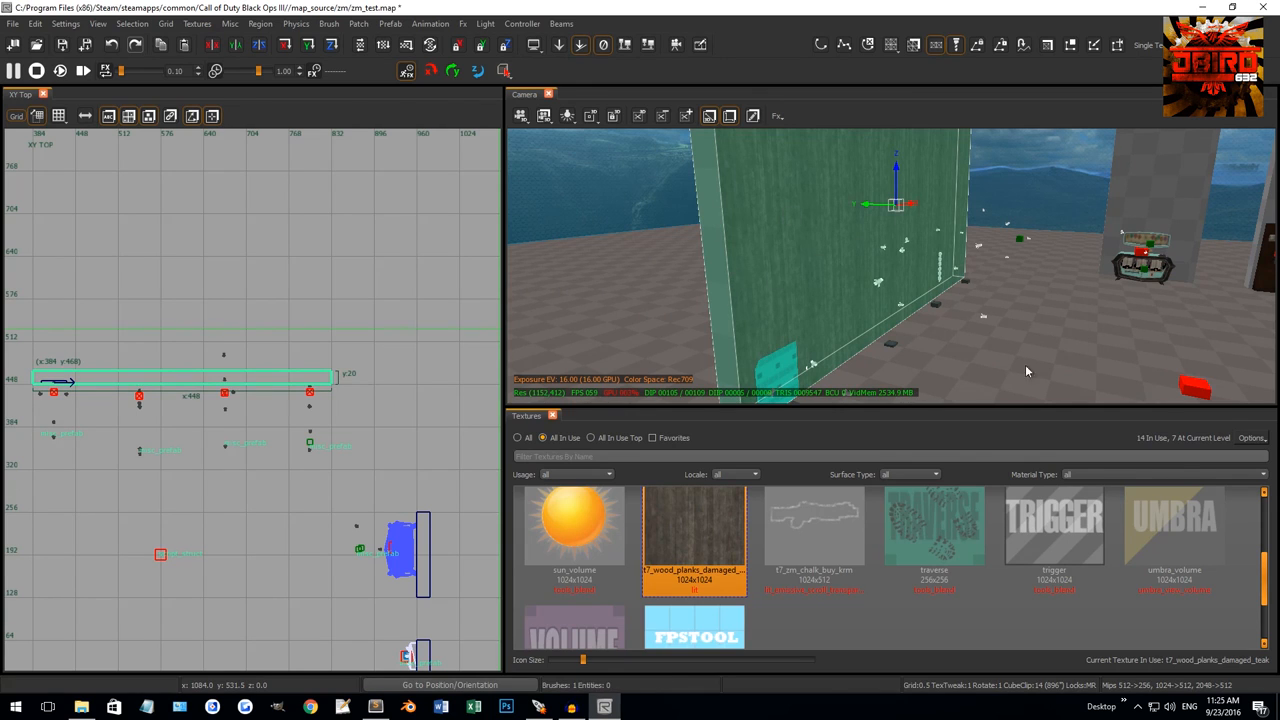
{"action": "mouse_move", "coordinate": [1040, 320]}
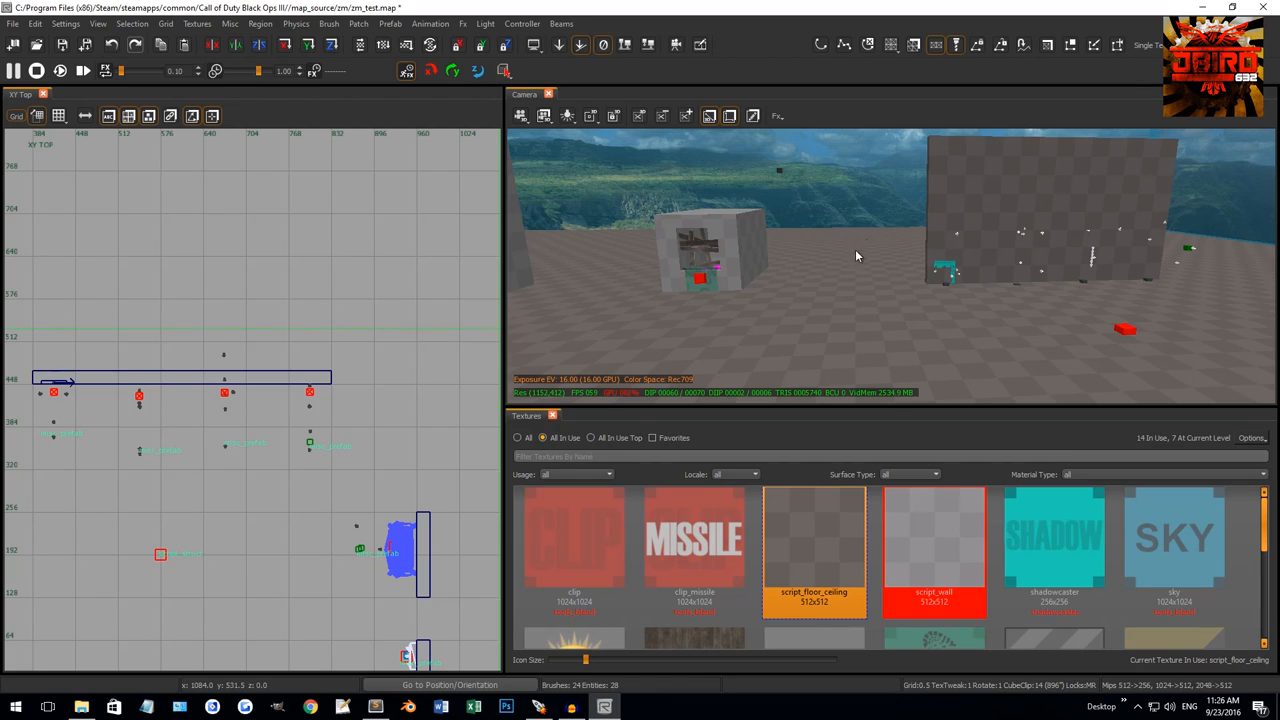
{"action": "mouse_move", "coordinate": [528, 416]}
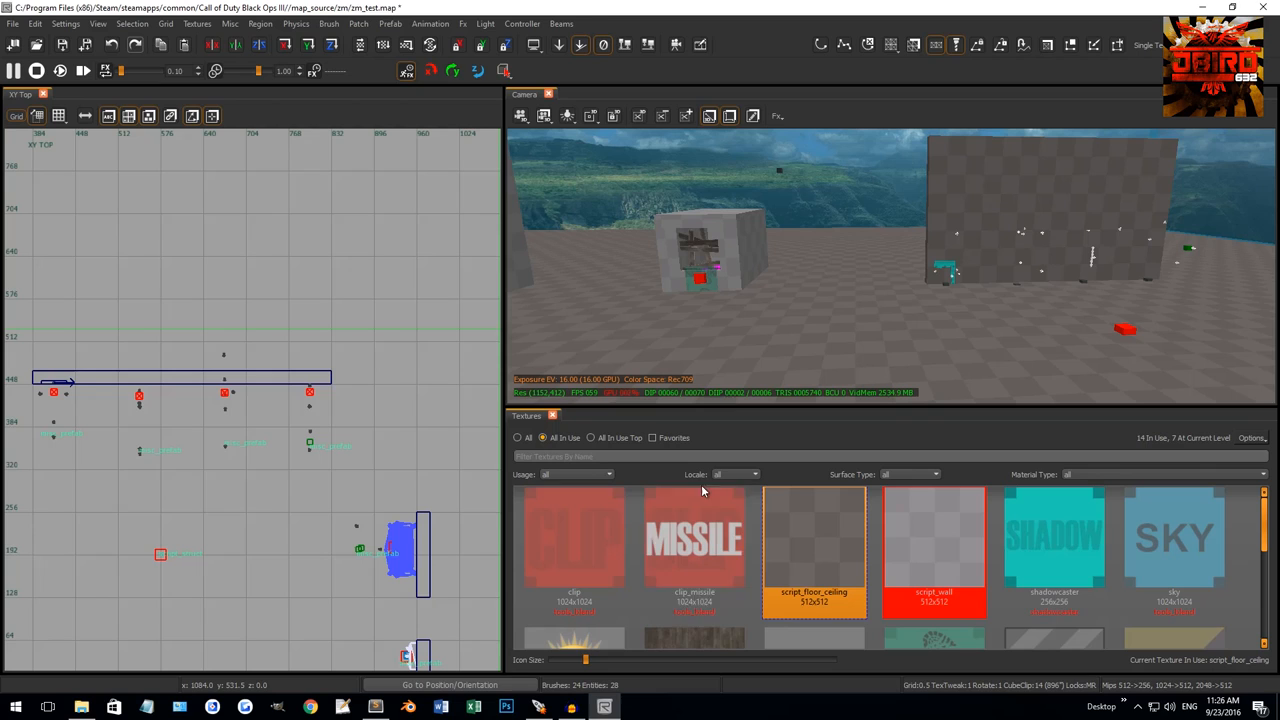
{"action": "mouse_move", "coordinate": [712, 406]}
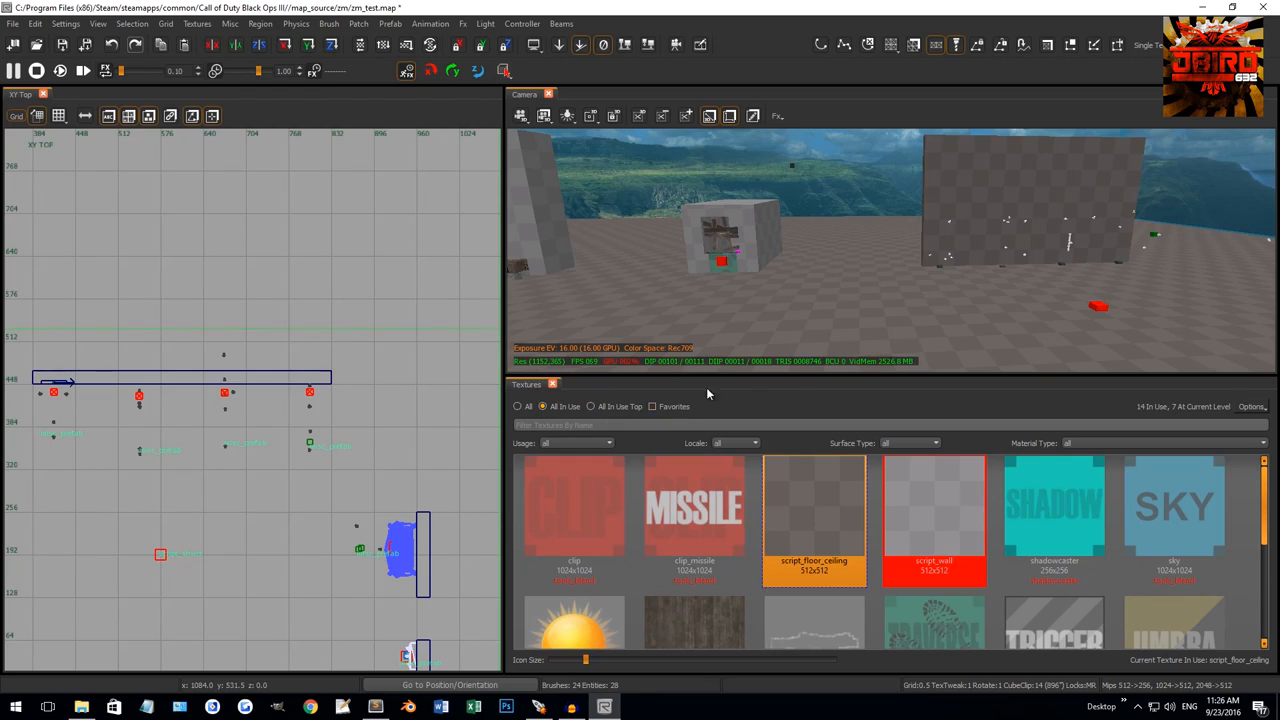
{"action": "mouse_move", "coordinate": [1052, 408]}
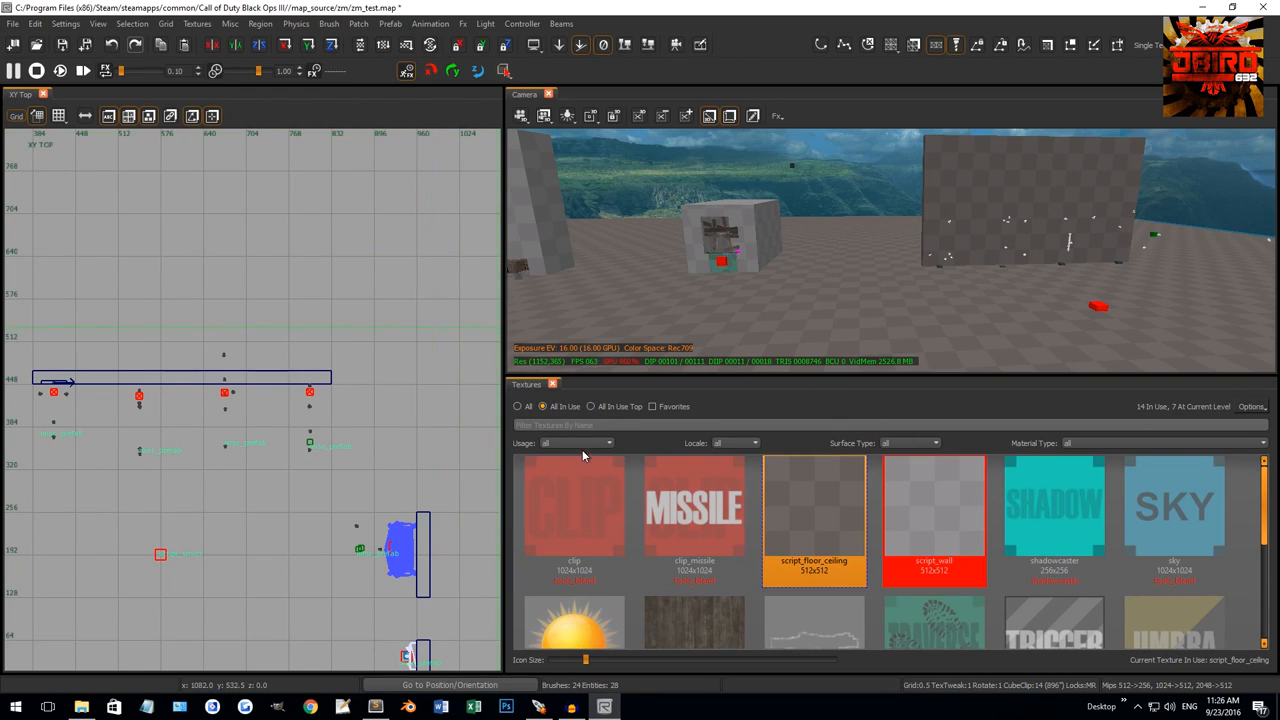
Switch the Textures panel filter from In Use to All and browse the library thumbnails.
{"action": "left_click", "coordinate": [528, 406]}
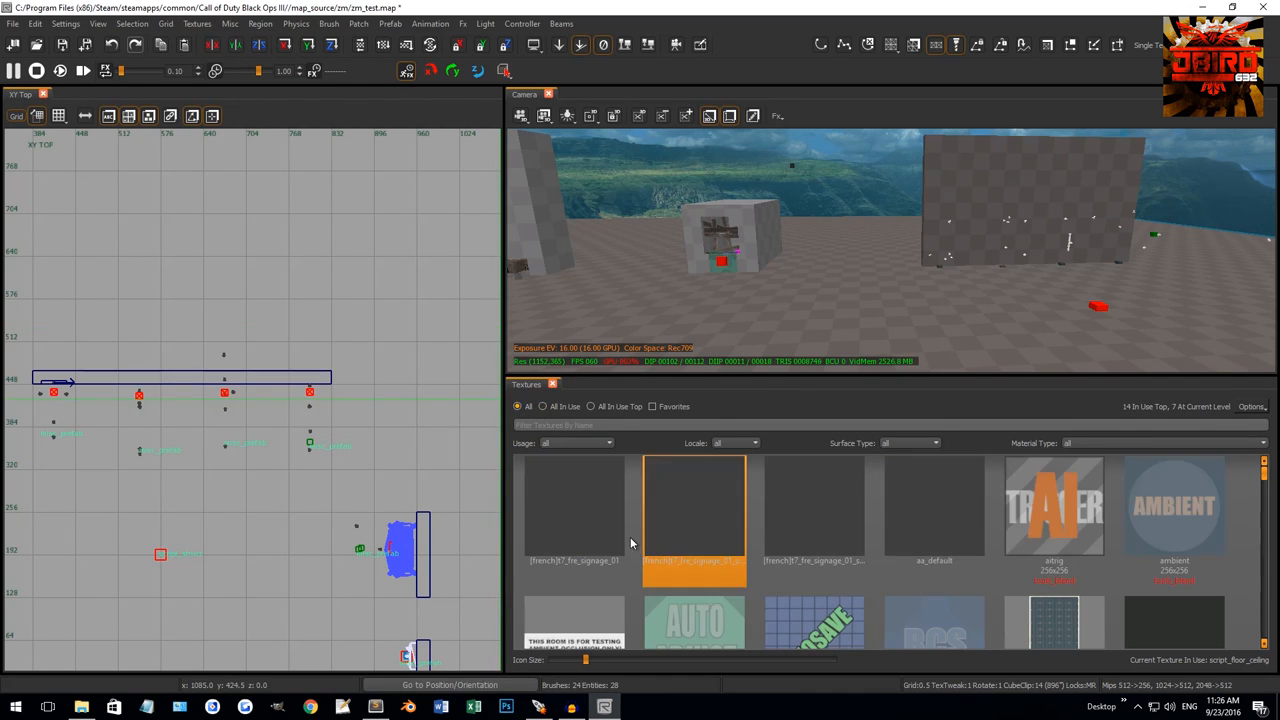
{"action": "left_click", "coordinate": [812, 516]}
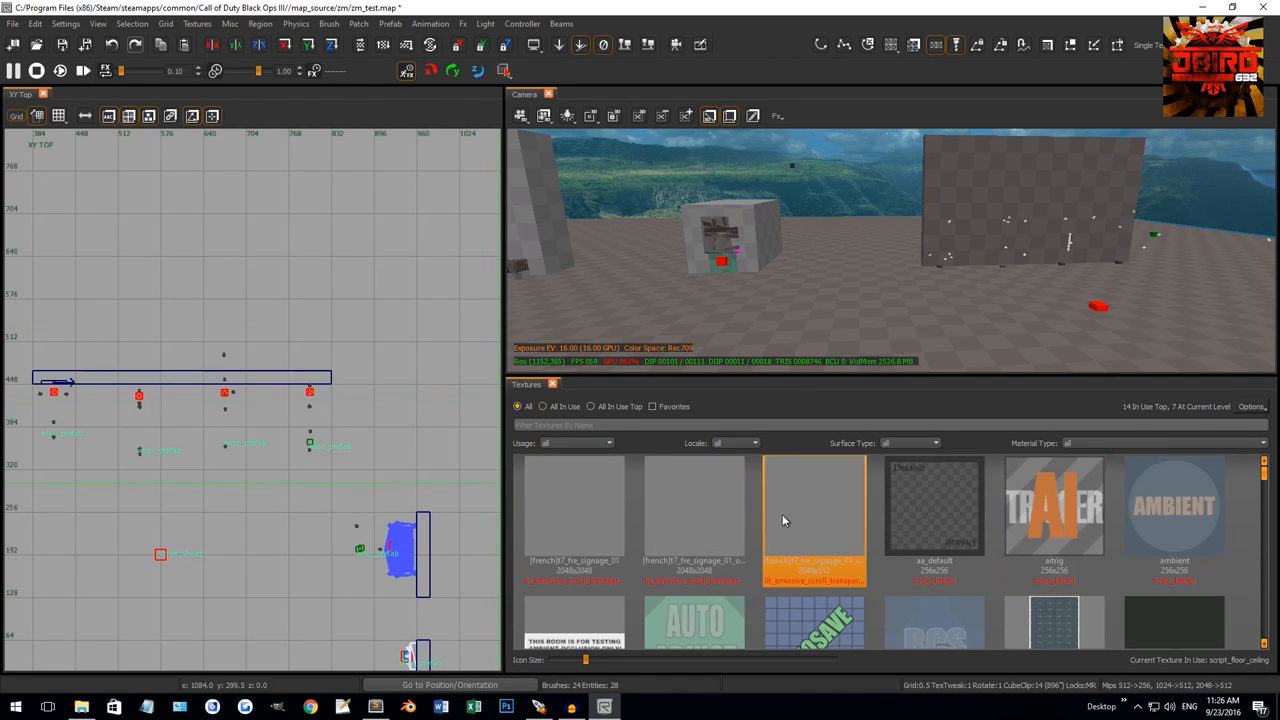
{"action": "left_click", "coordinate": [544, 406]}
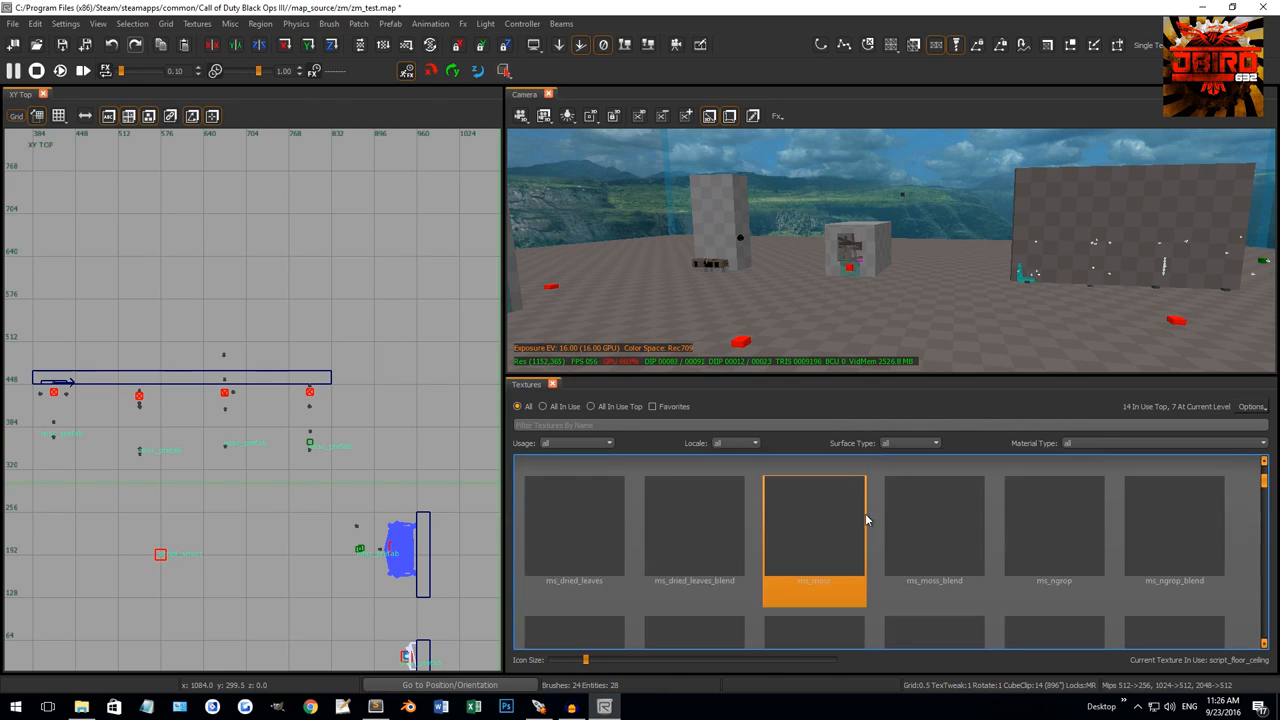
{"action": "scroll", "scroll_direction": "down", "scroll_amount": 3}
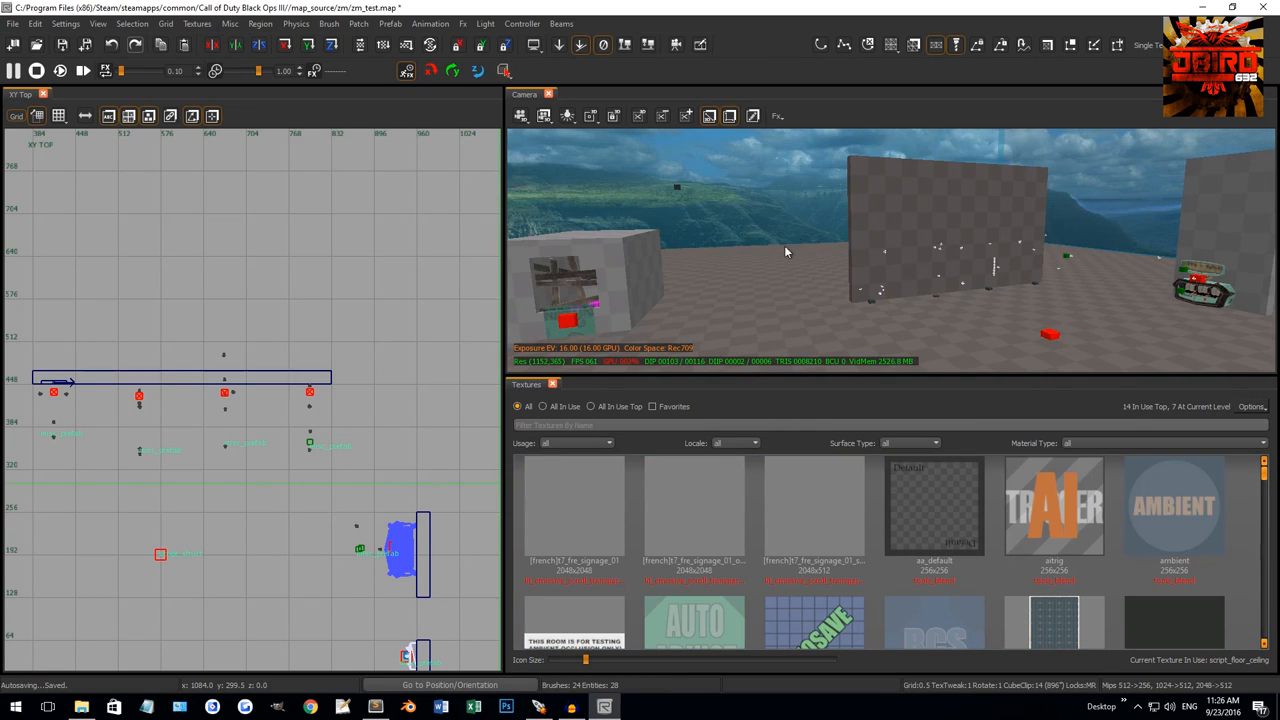
{"action": "mouse_move", "coordinate": [676, 294]}
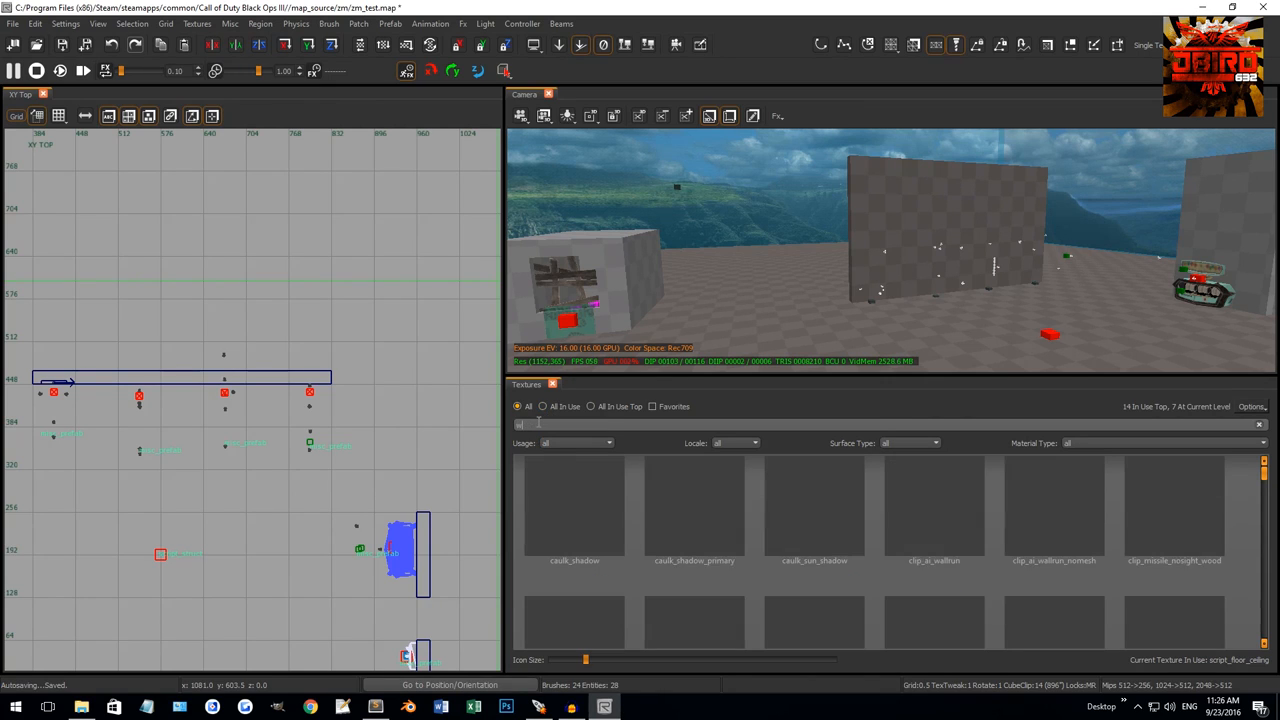
Search 'wood' in the texture filter, then set Usage to floor and clear it again.
{"action": "type", "text": "wood"}
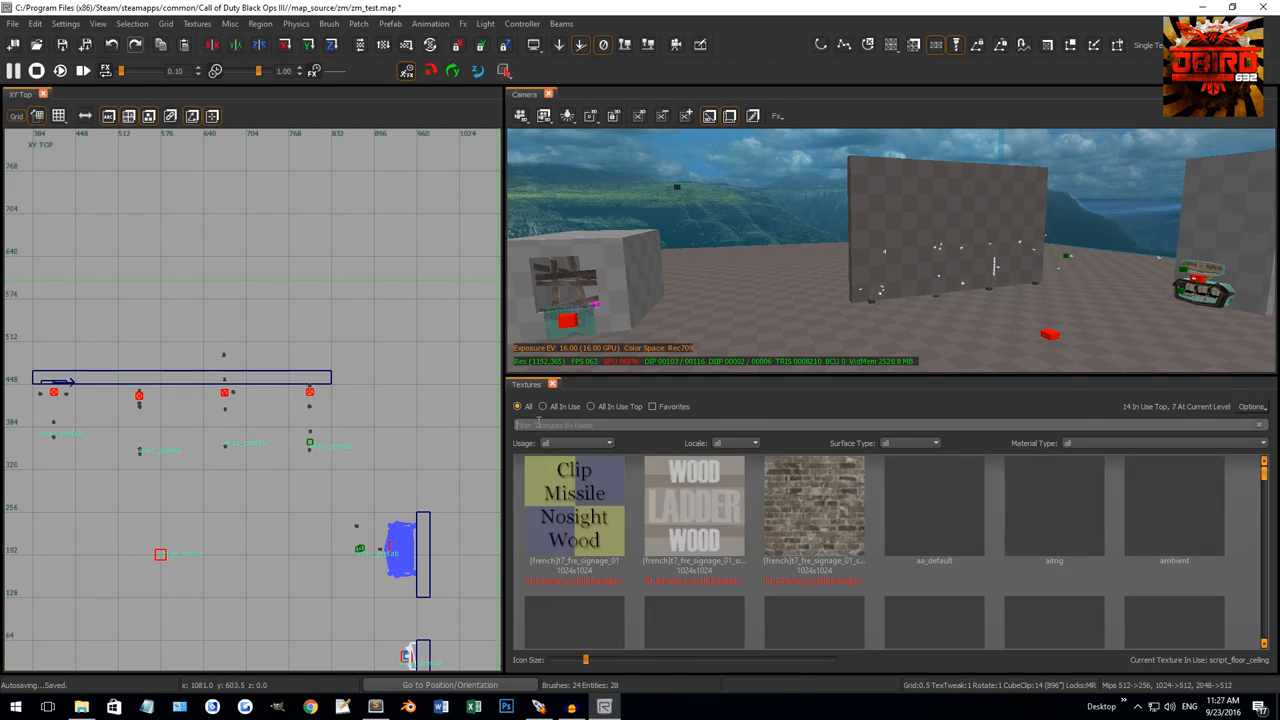
{"action": "left_click", "coordinate": [606, 444]}
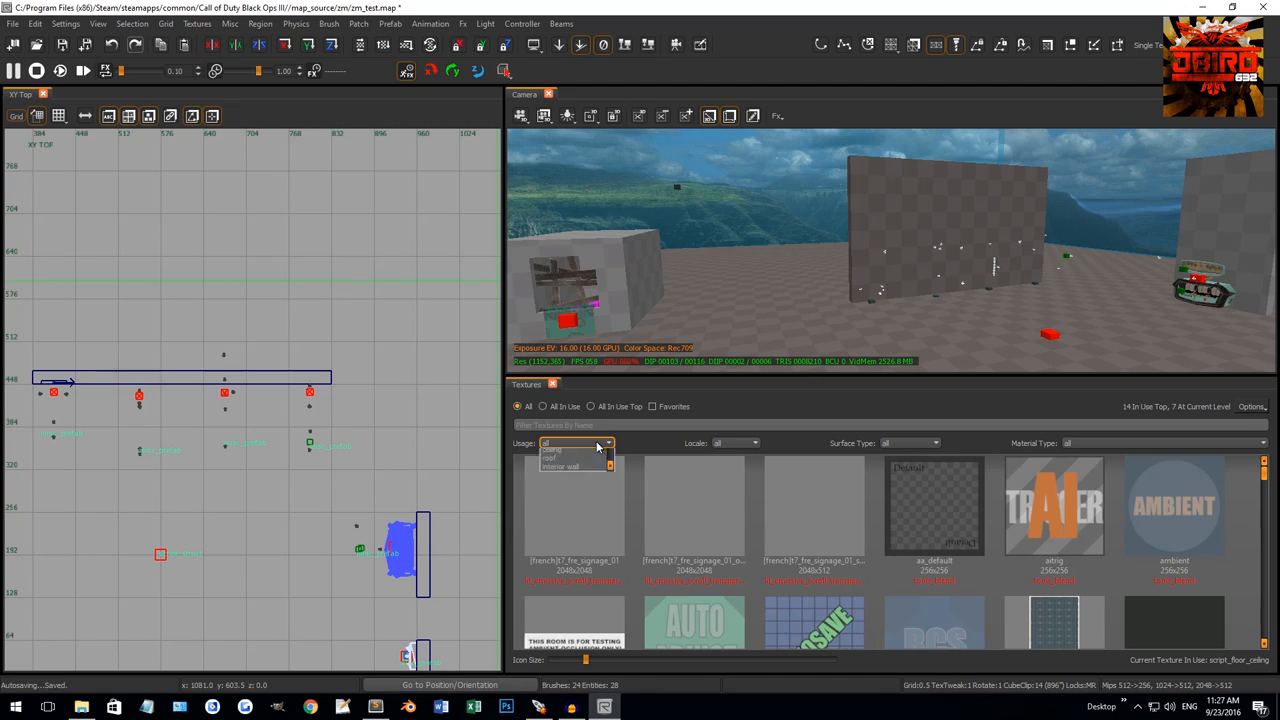
{"action": "left_click", "coordinate": [604, 444]}
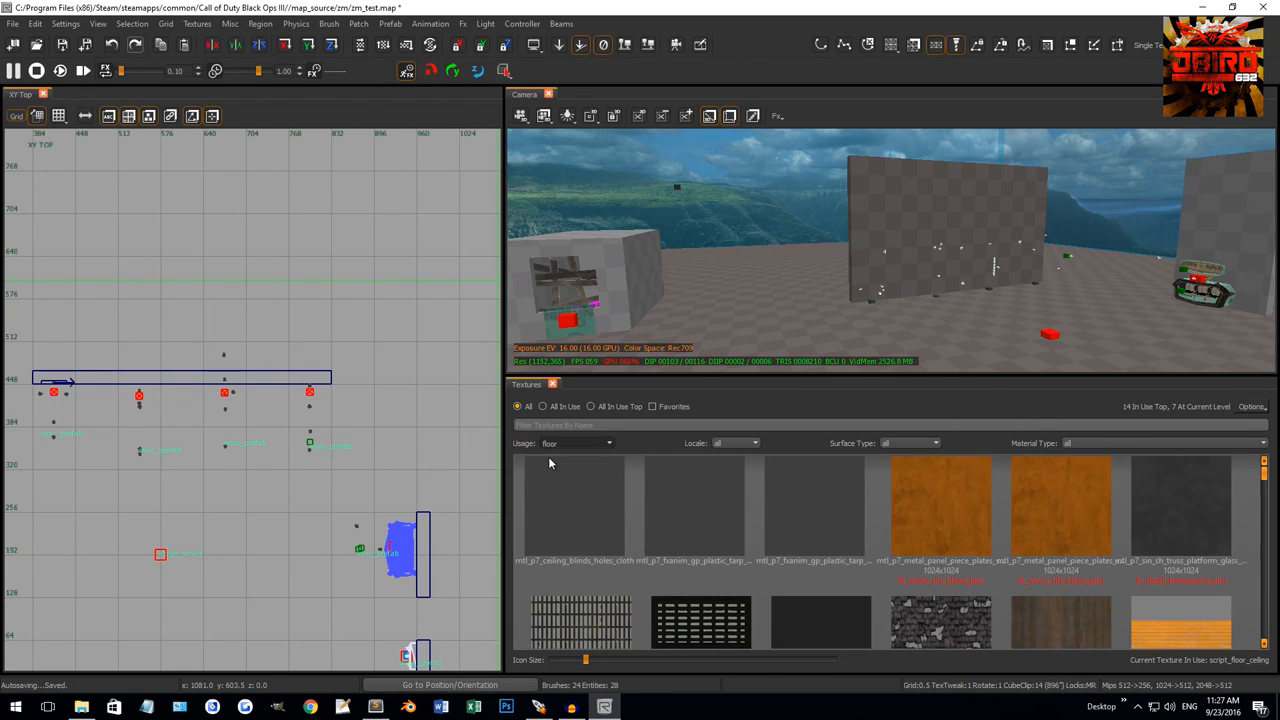
{"action": "left_click", "coordinate": [734, 444]}
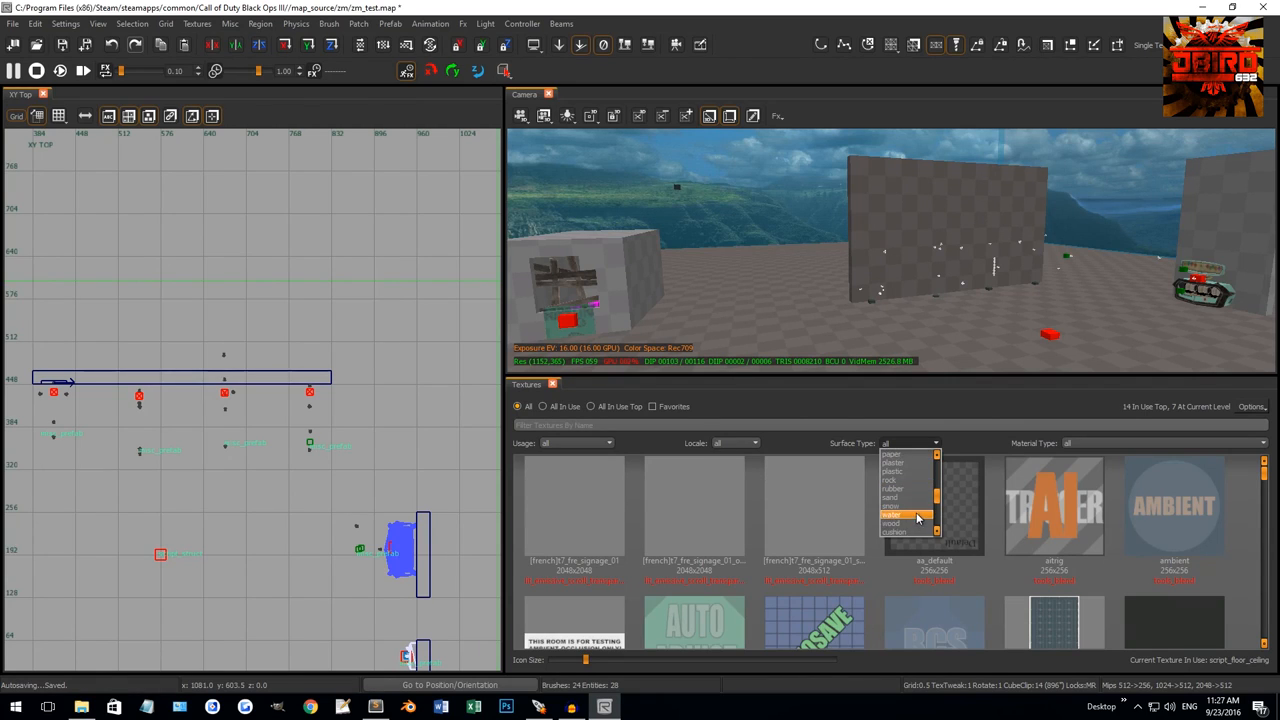
Filter by wood surface, then by decal material type, and select the signage decal texture.
{"action": "left_click", "coordinate": [902, 524]}
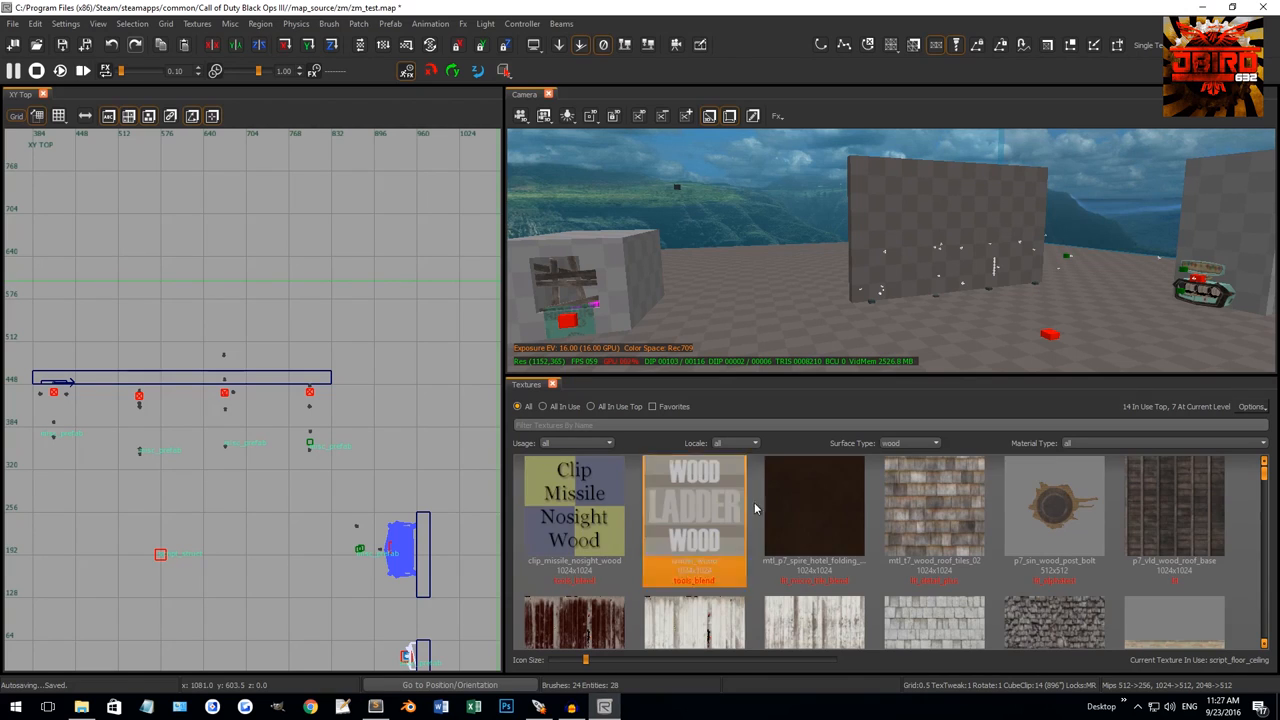
{"action": "left_click", "coordinate": [814, 518]}
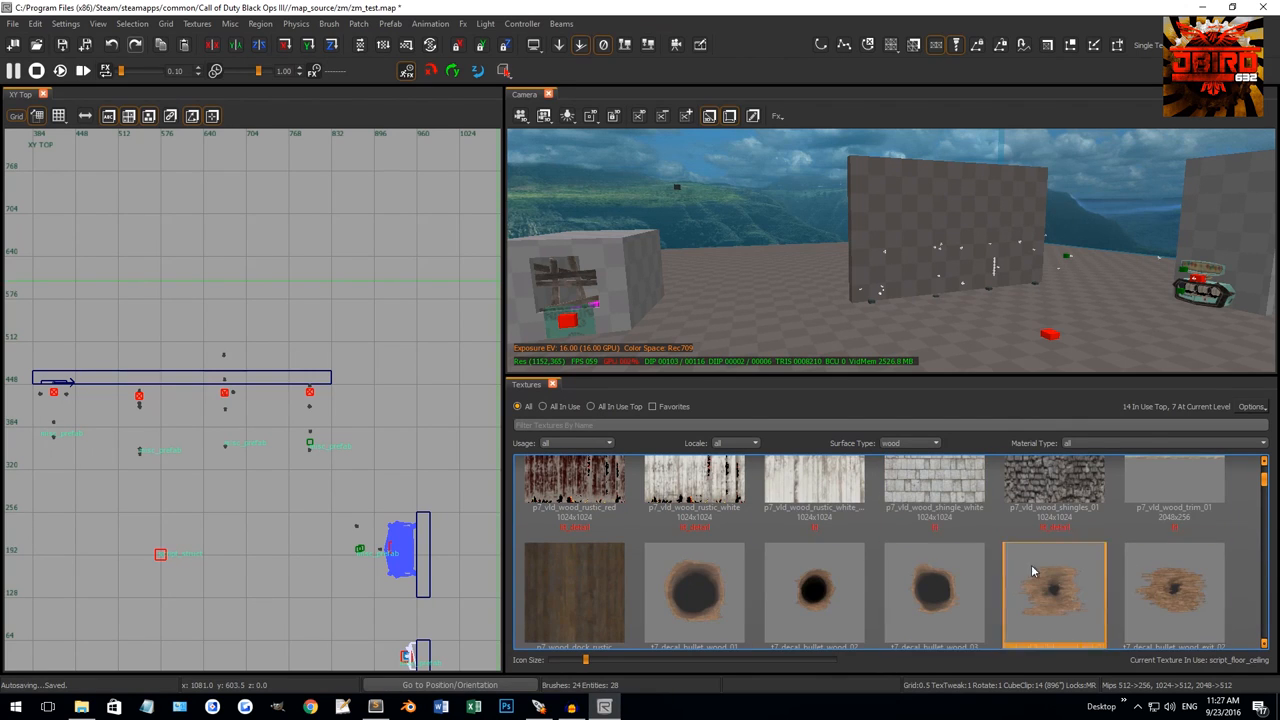
{"action": "left_click", "coordinate": [936, 442]}
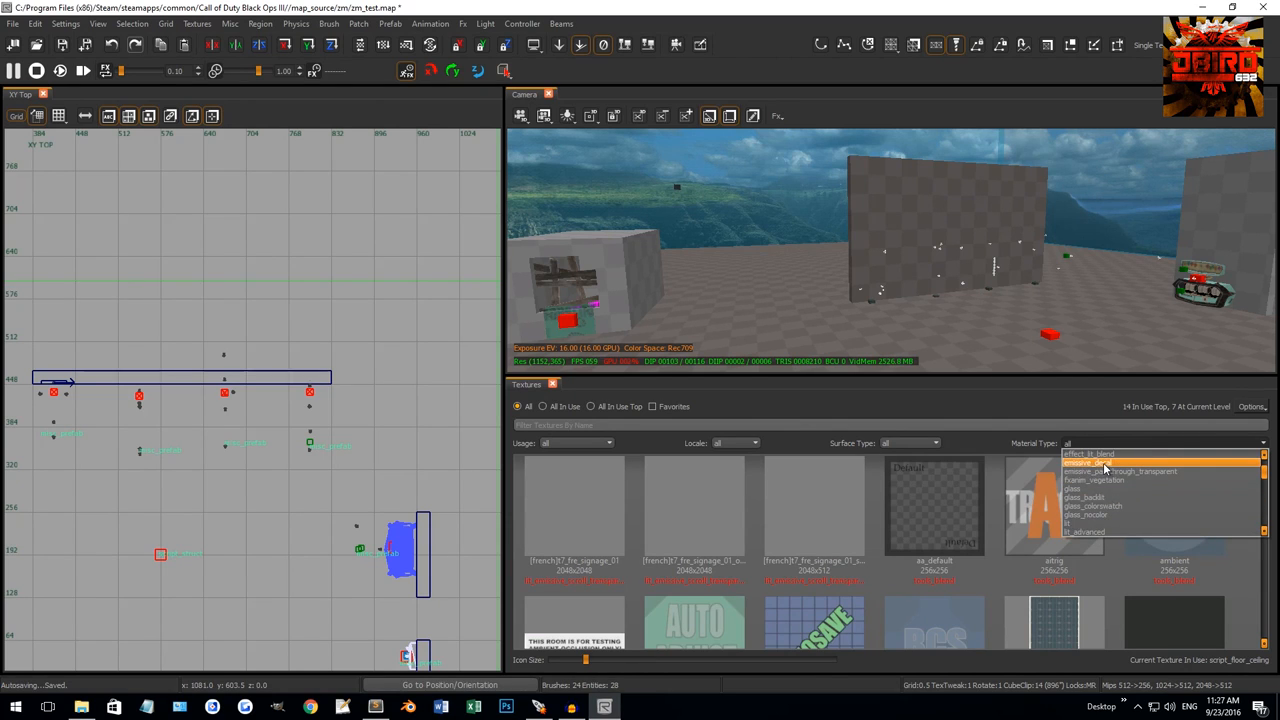
{"action": "left_click", "coordinate": [1116, 464]}
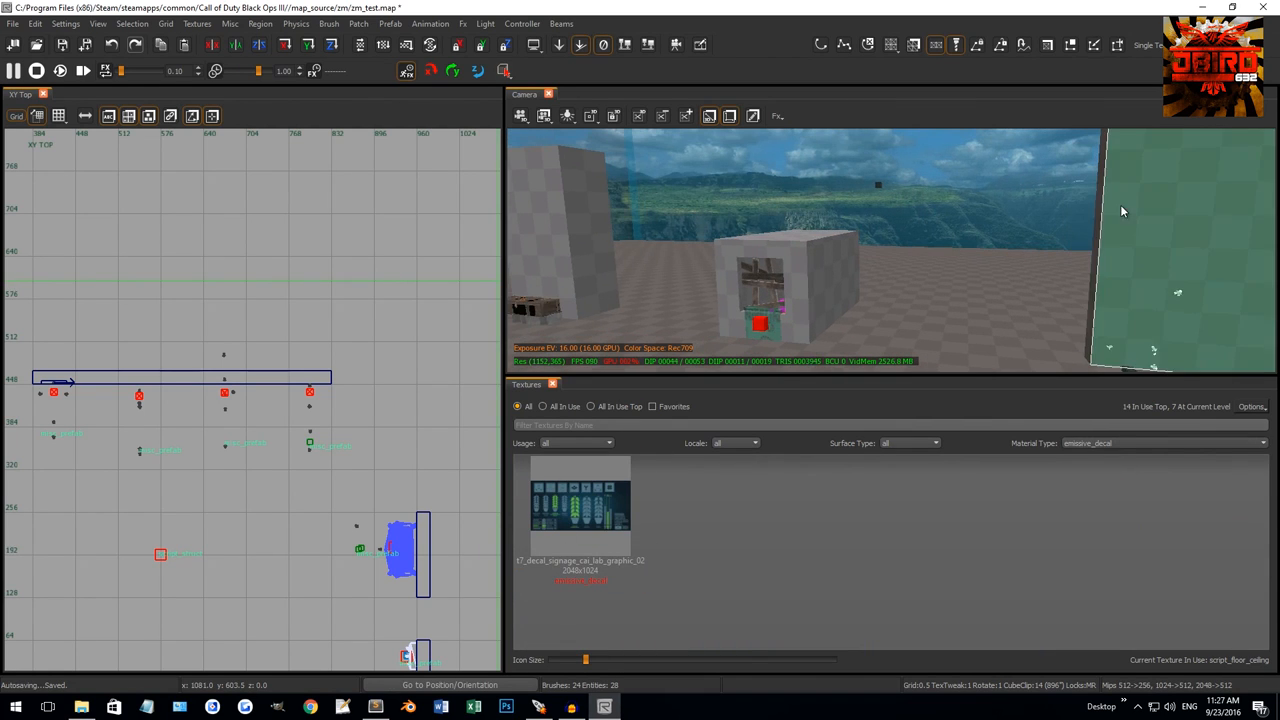
{"action": "left_click", "coordinate": [578, 510]}
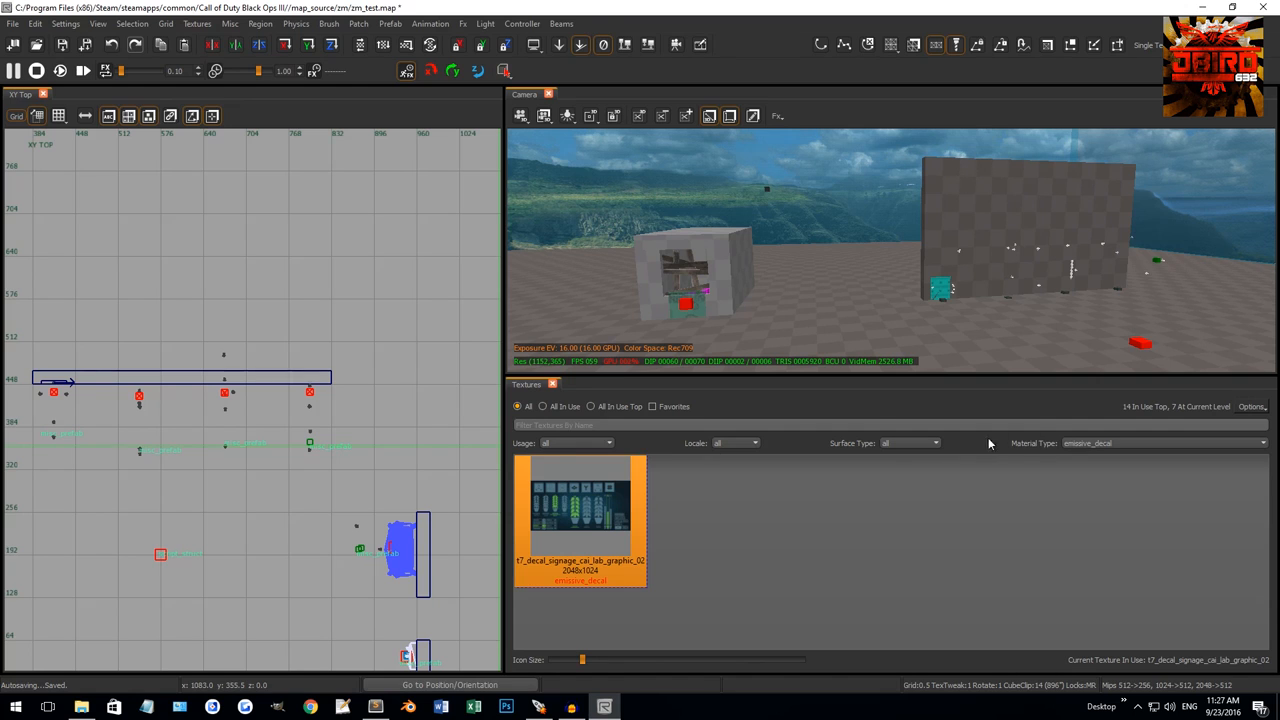
{"action": "mouse_move", "coordinate": [1084, 452]}
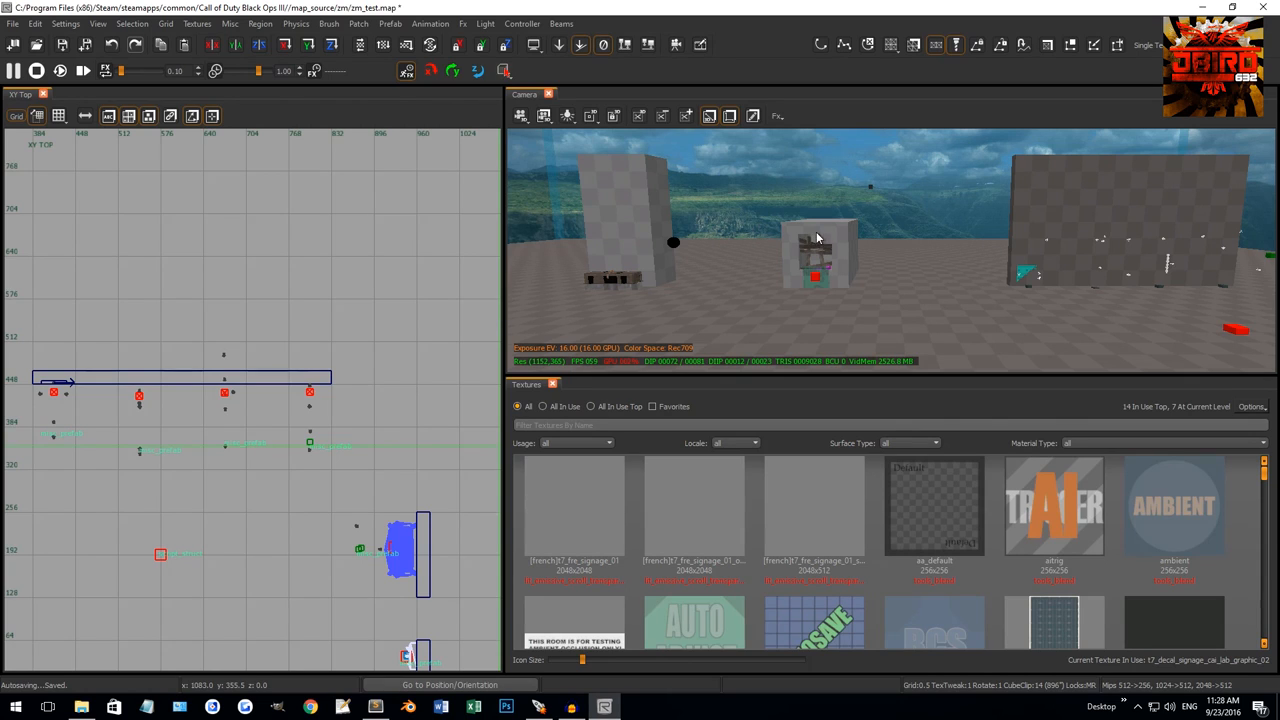
{"action": "mouse_move", "coordinate": [796, 236]}
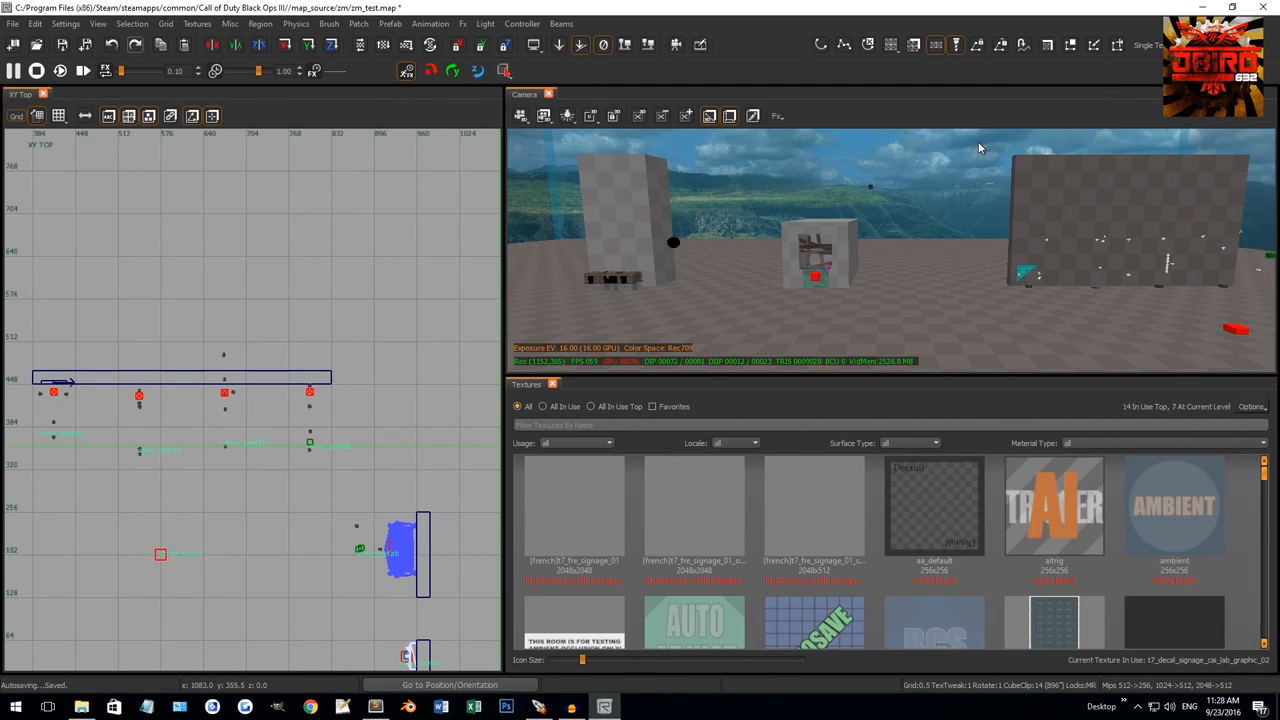
{"action": "mouse_move", "coordinate": [956, 148]}
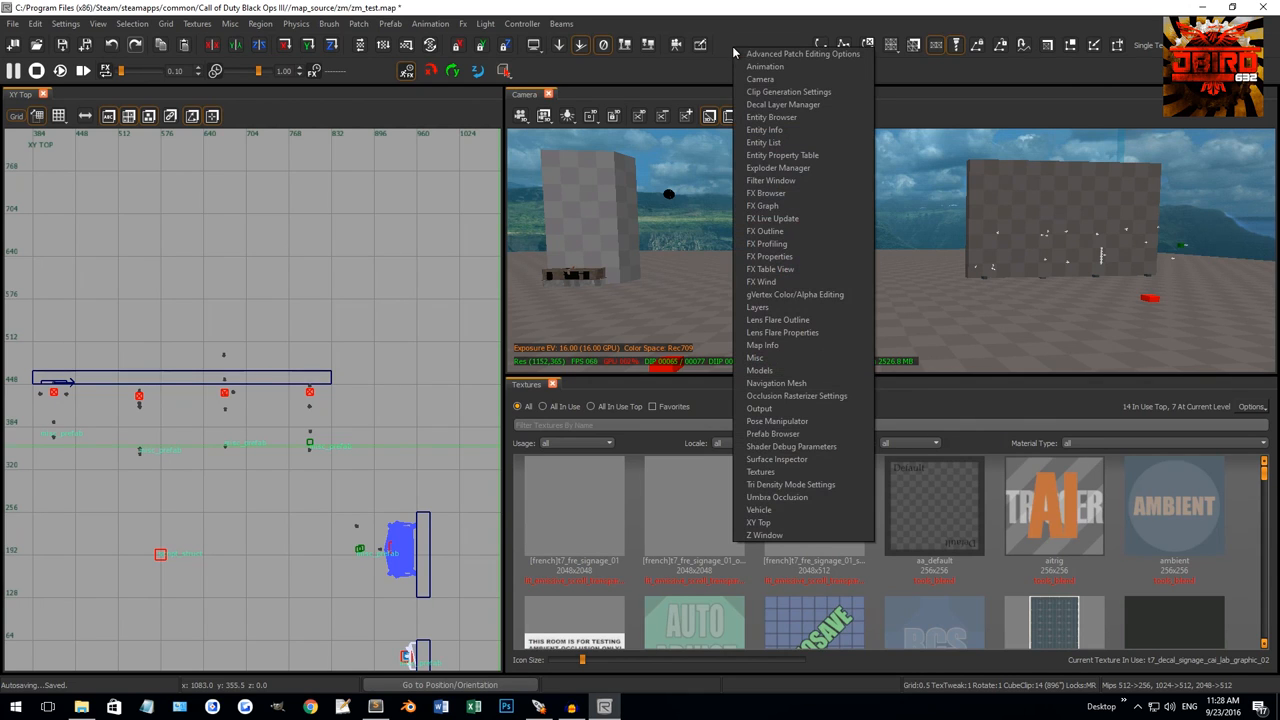
{"action": "mouse_move", "coordinate": [780, 256]}
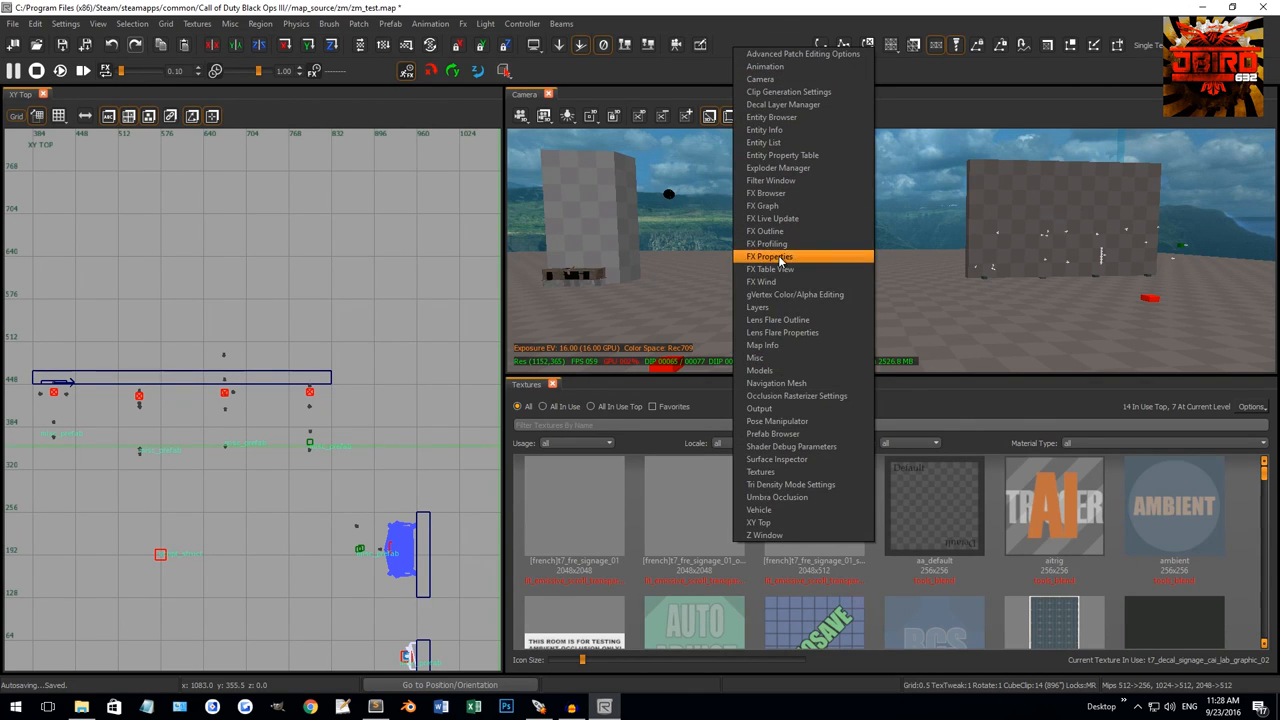
{"action": "mouse_move", "coordinate": [784, 156]}
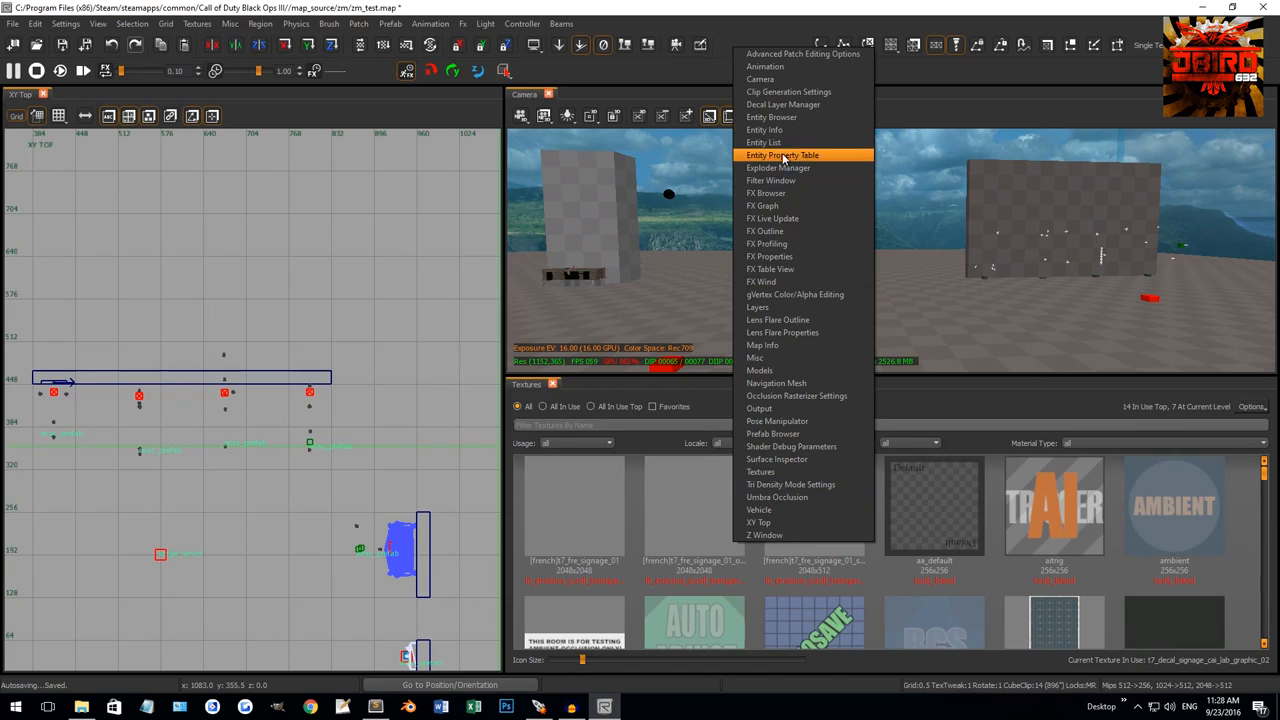
{"action": "left_click", "coordinate": [784, 156]}
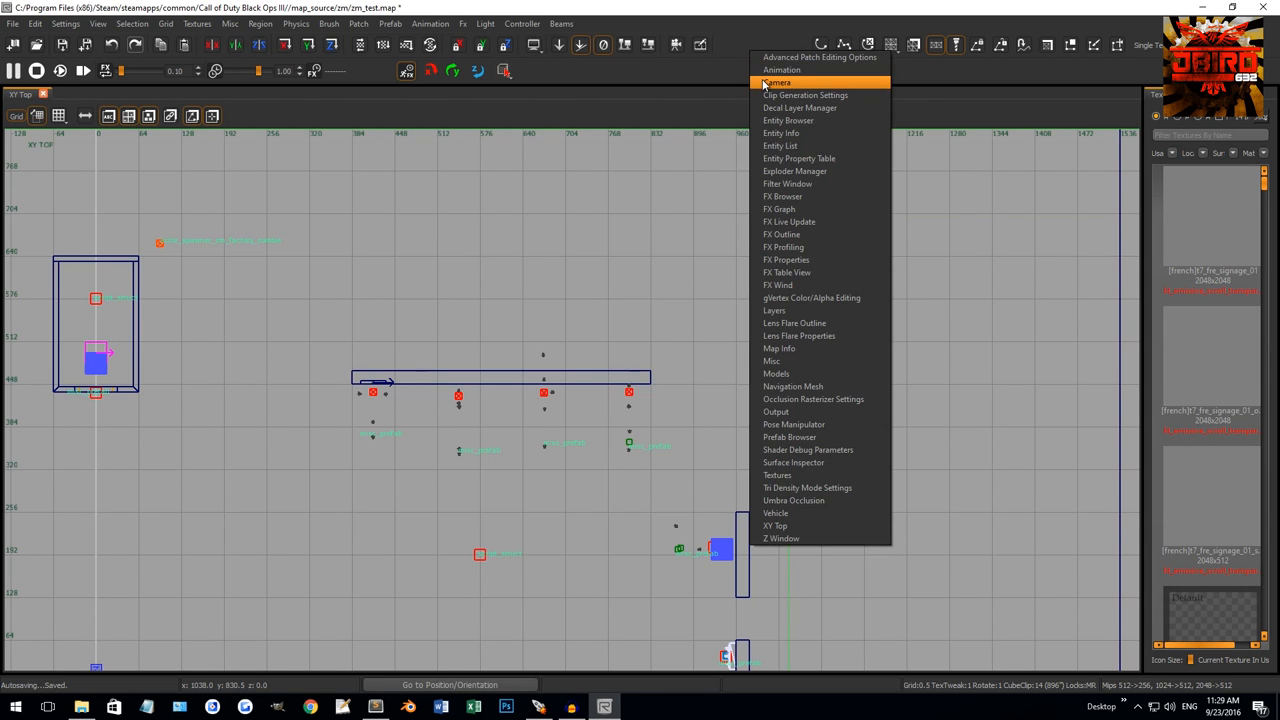
{"action": "left_click", "coordinate": [768, 80]}
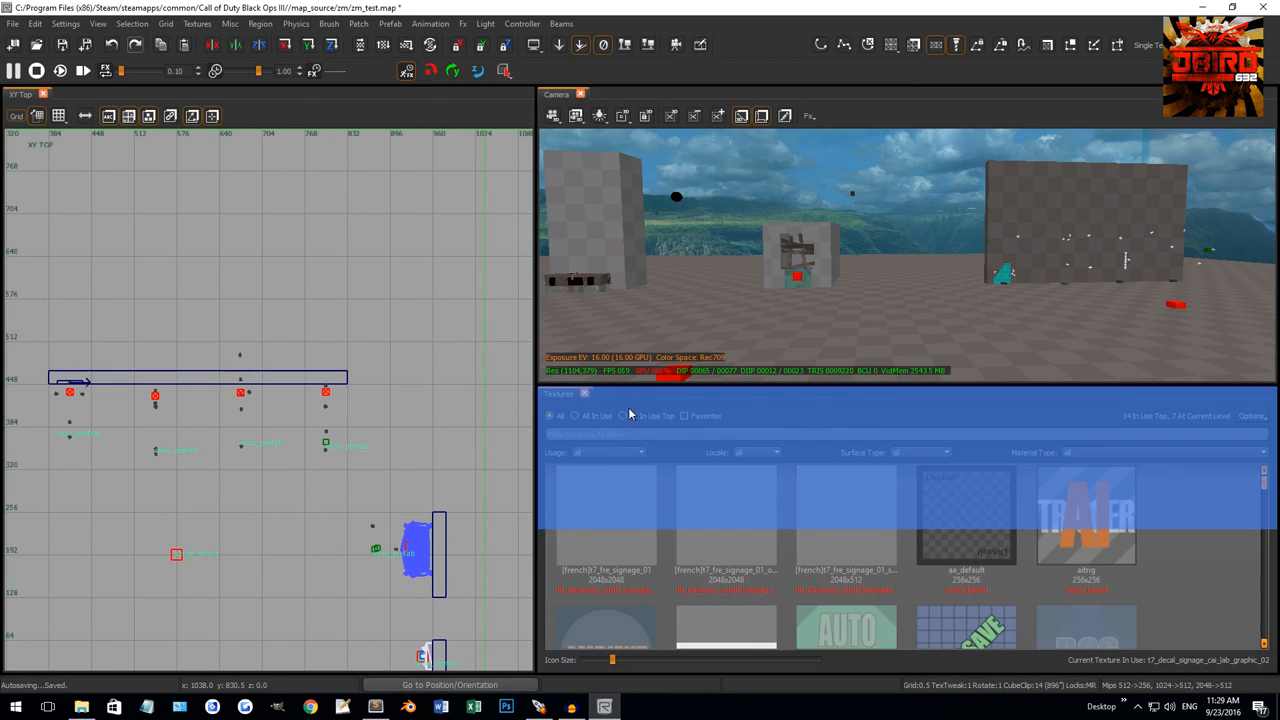
Redock the texture browser, then show Entity Info with the Model Browser beside it on the right.
{"action": "left_click", "coordinate": [848, 520]}
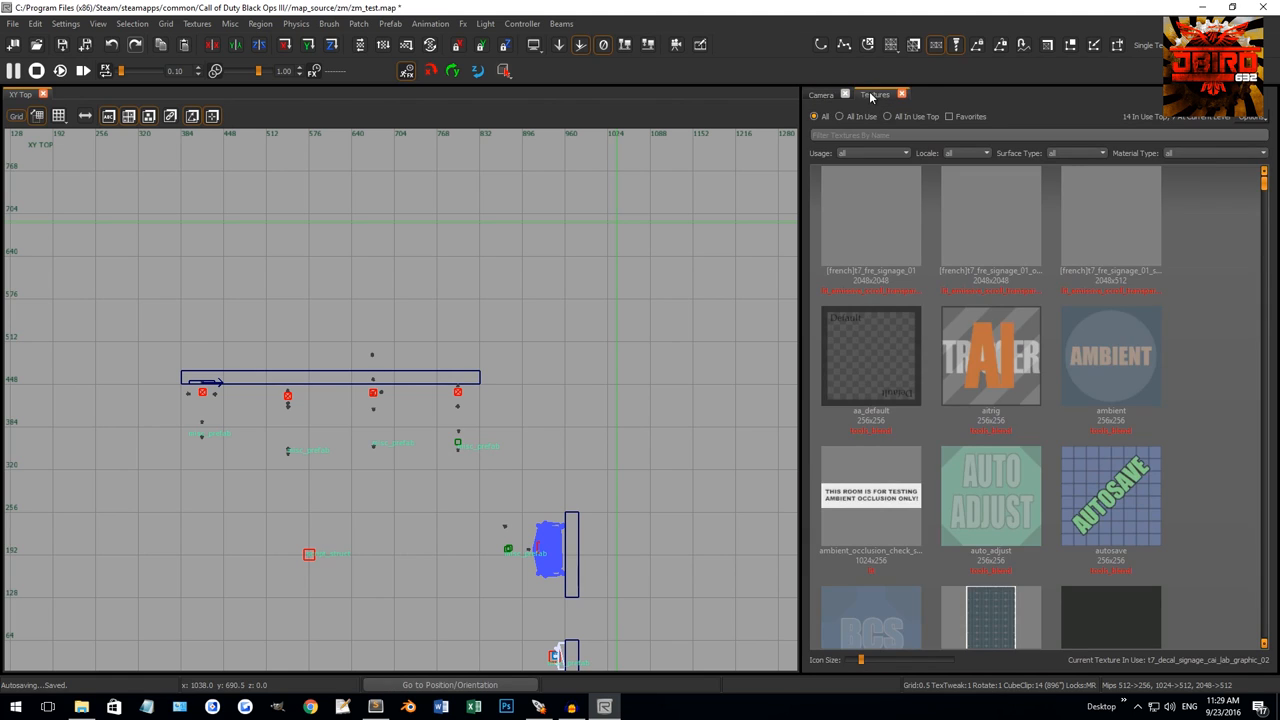
{"action": "left_click", "coordinate": [820, 94]}
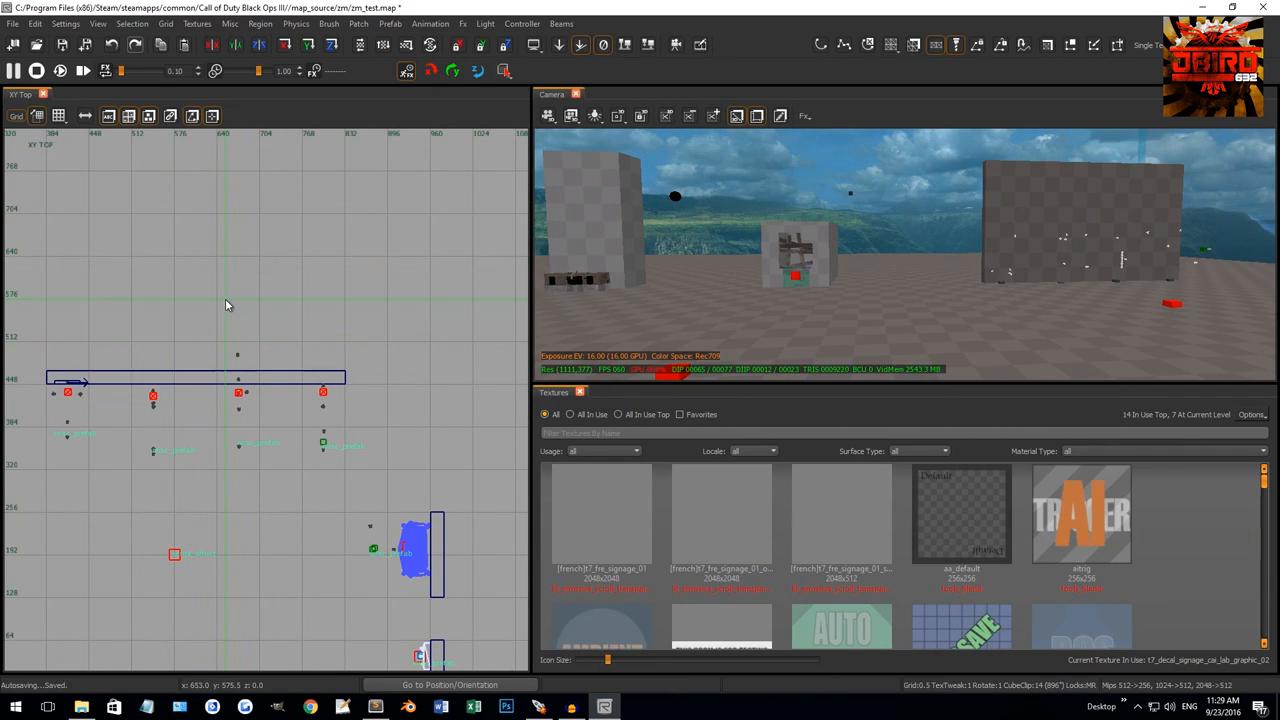
{"action": "left_click", "coordinate": [840, 524]}
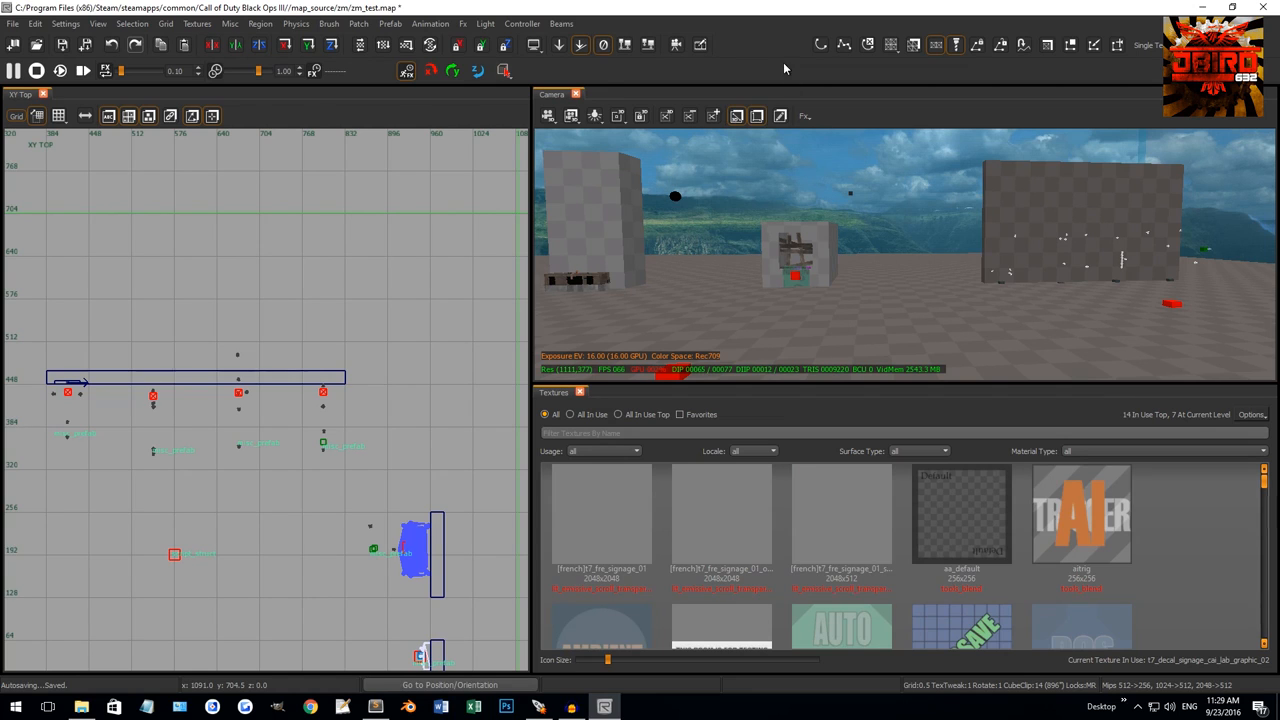
{"action": "mouse_move", "coordinate": [950, 164]}
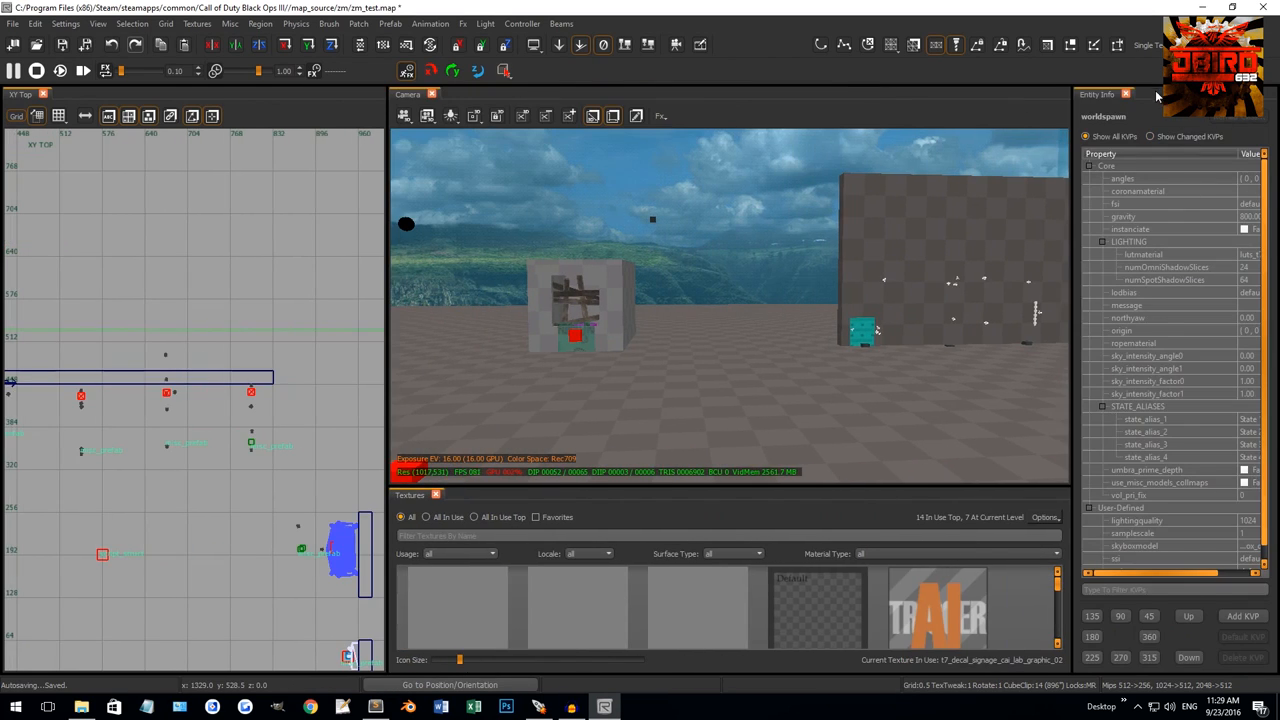
{"action": "mouse_move", "coordinate": [1004, 128]}
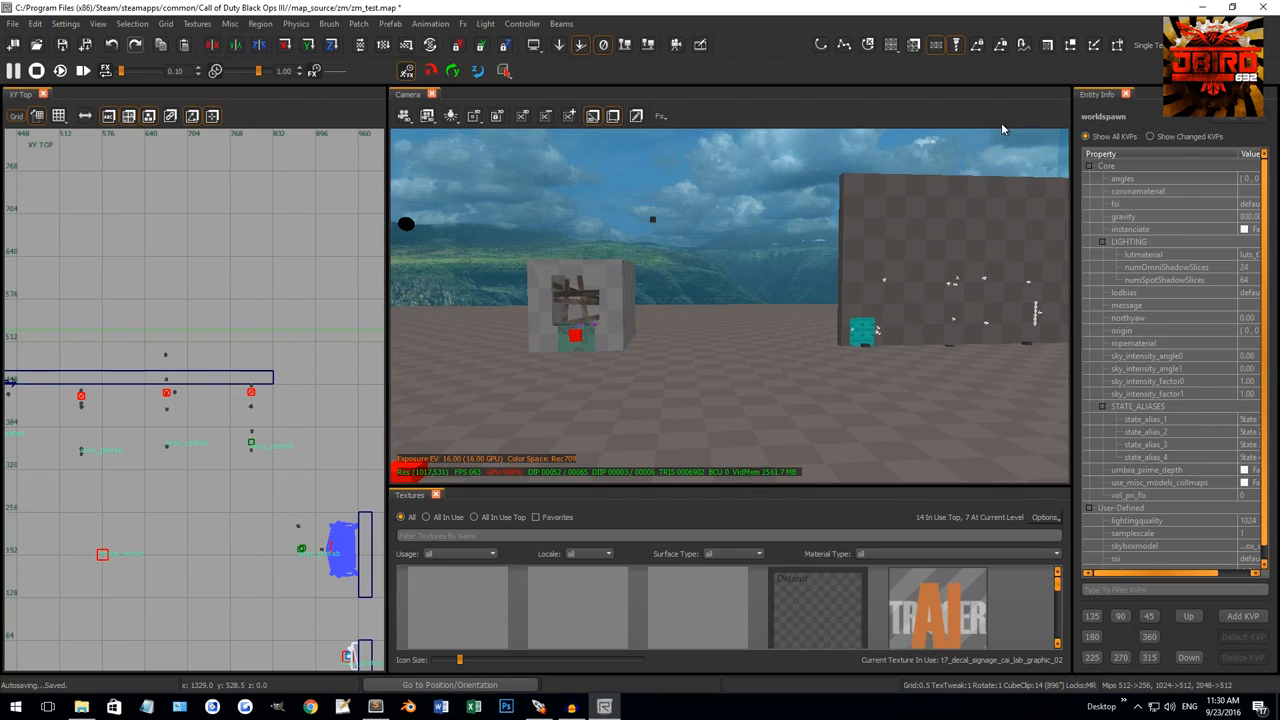
{"action": "left_click", "coordinate": [1144, 94]}
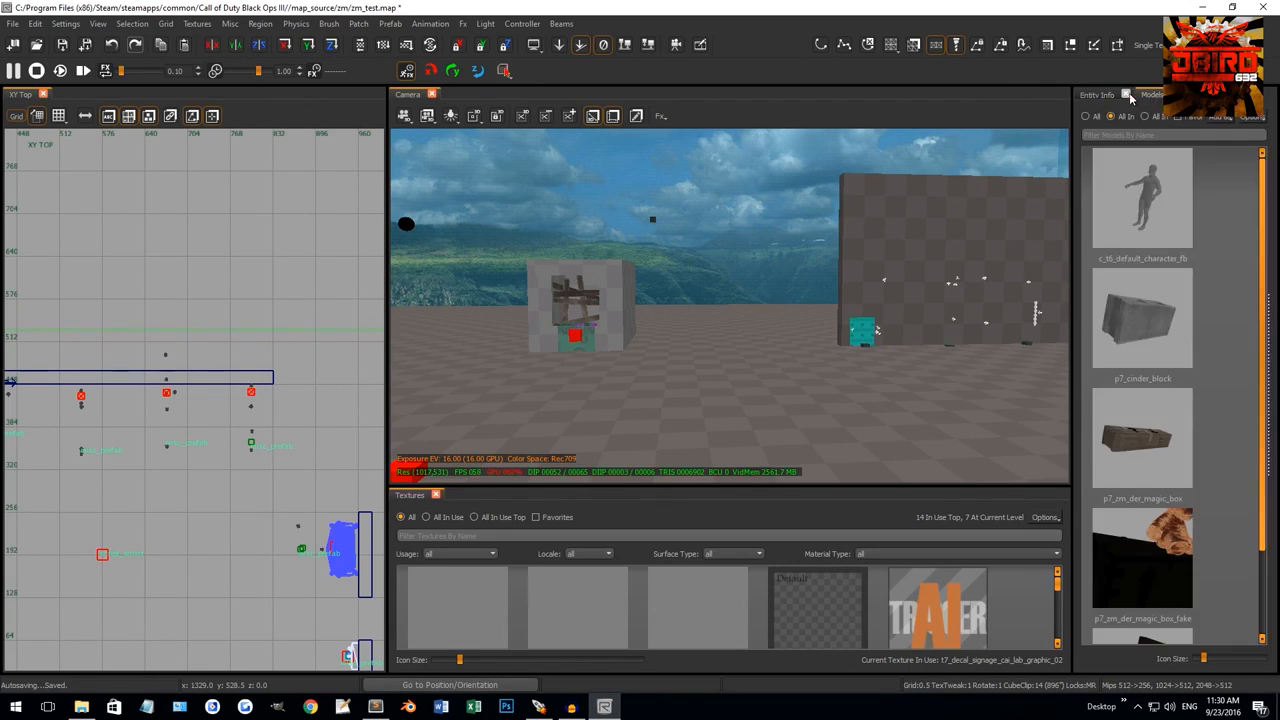
{"action": "left_click", "coordinate": [1136, 96]}
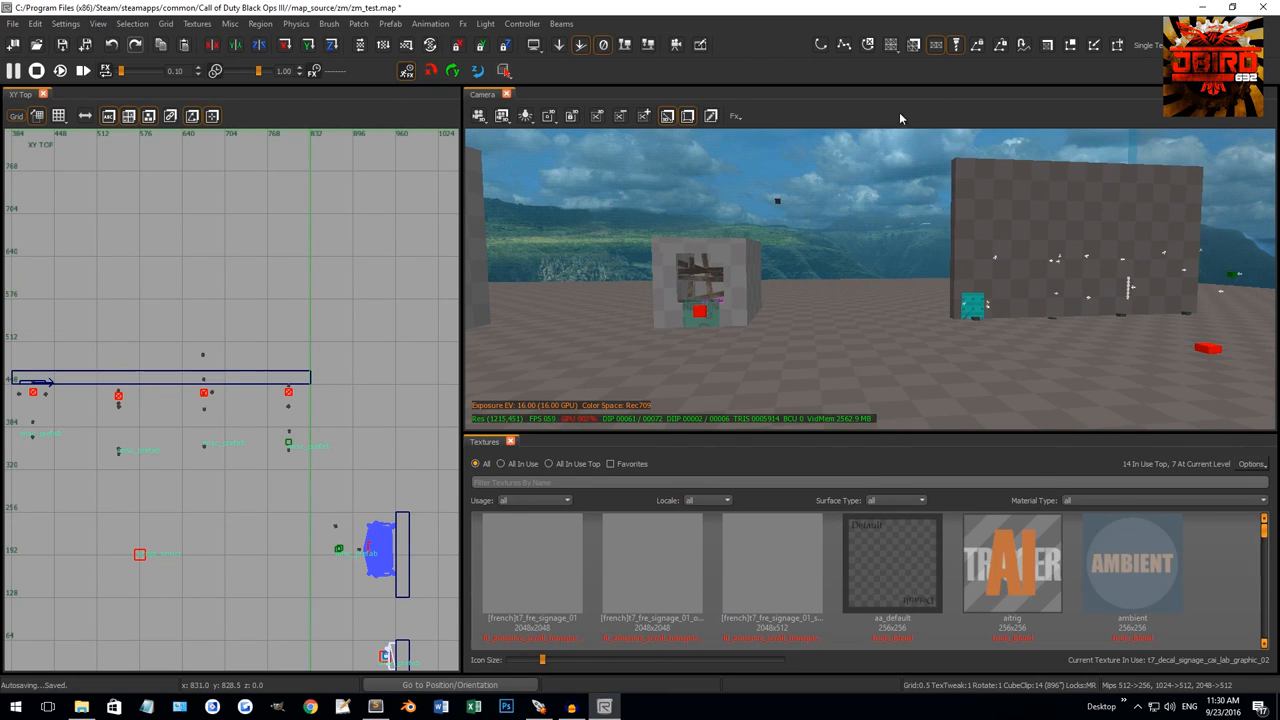
Expand the camera window toolbar to reveal the Exposure and lighting settings.
{"action": "left_click", "coordinate": [104, 28]}
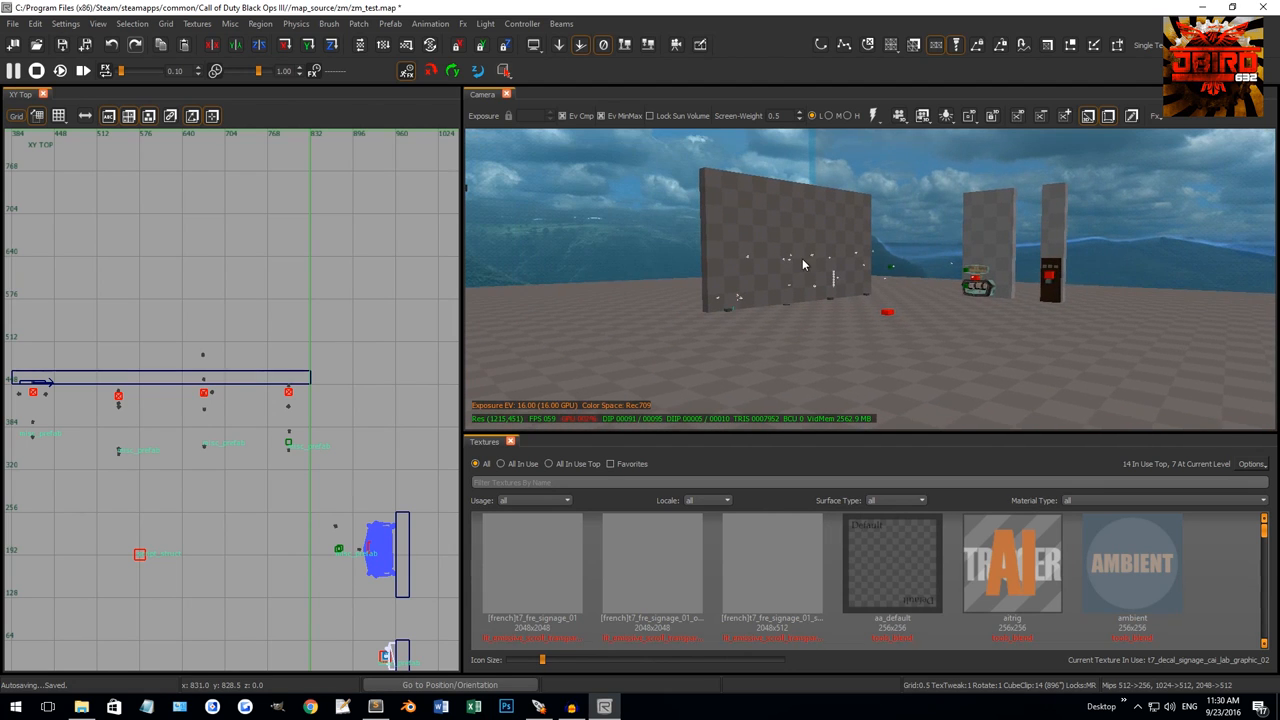
{"action": "mouse_move", "coordinate": [800, 252]}
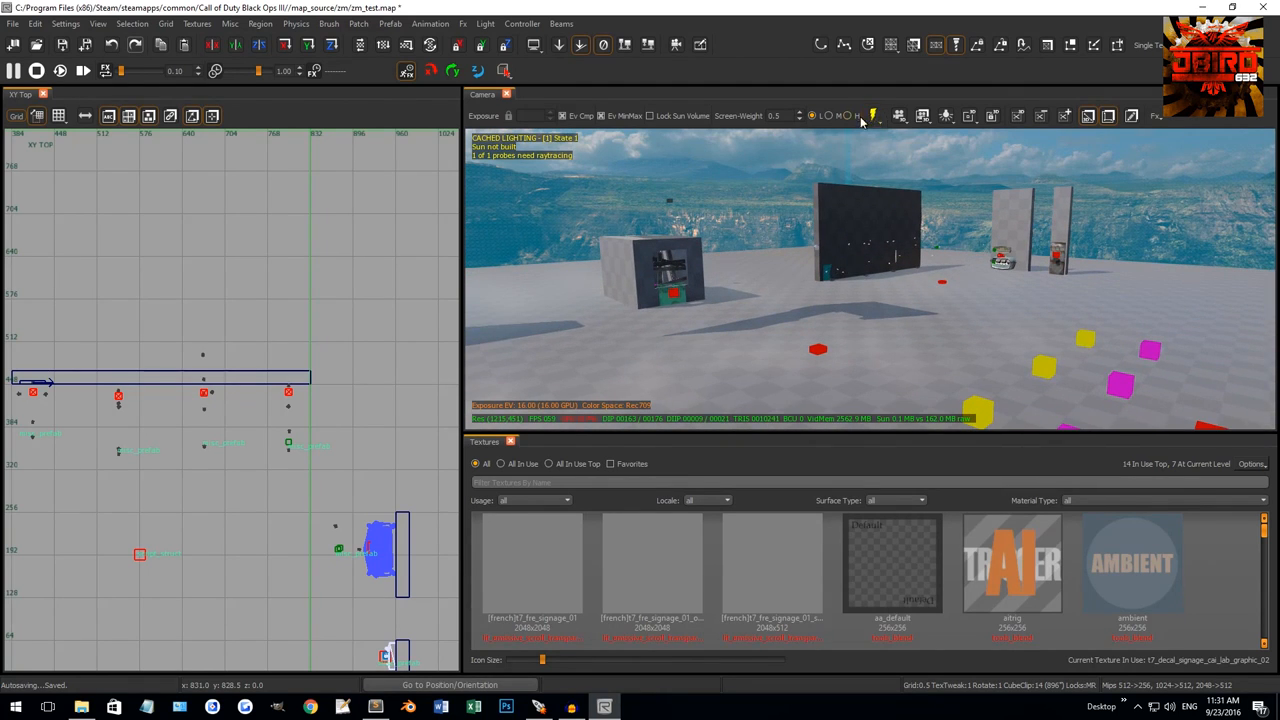
{"action": "mouse_move", "coordinate": [874, 116]}
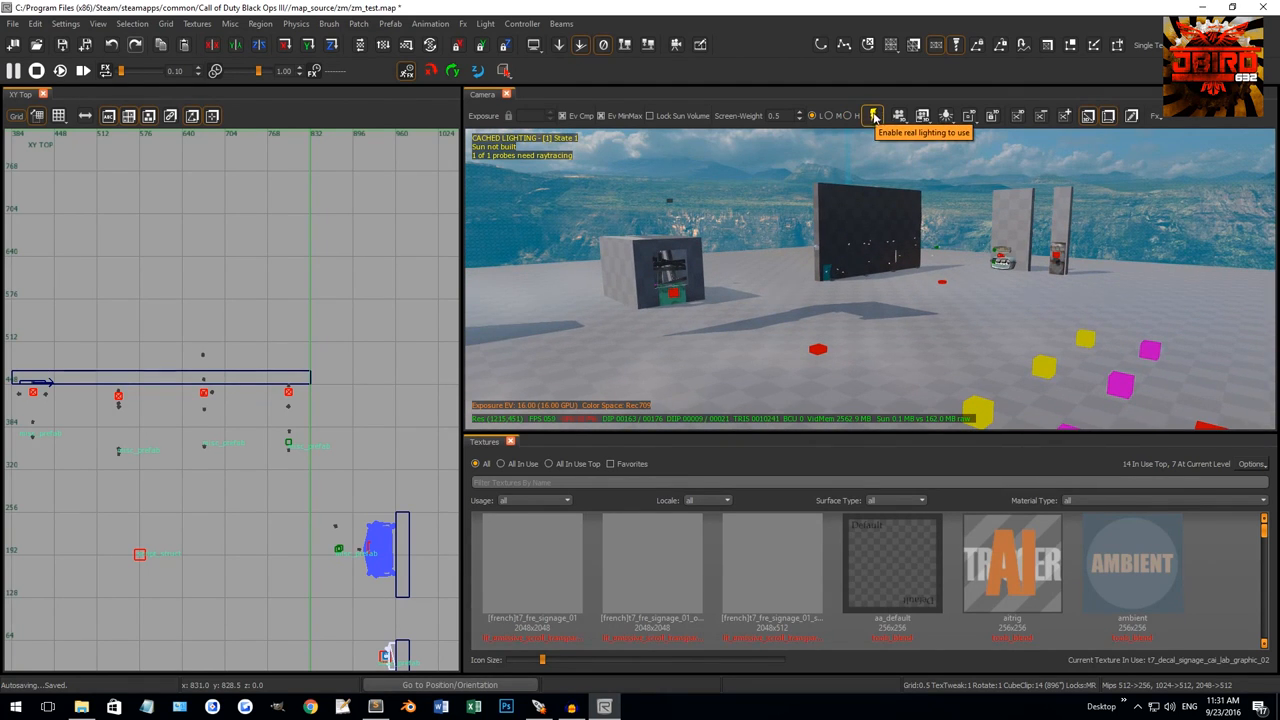
Enable real lighting on the camera toolbar so zm_test renders brighter.
{"action": "left_click", "coordinate": [876, 114]}
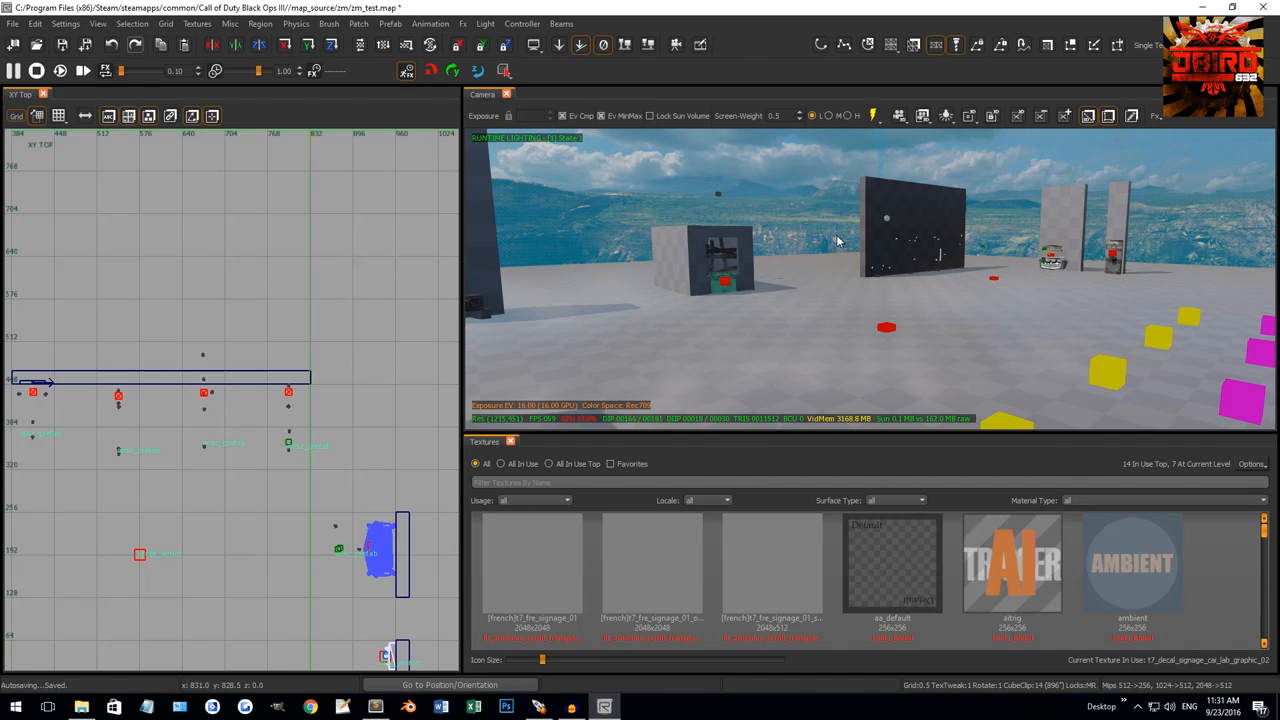
{"action": "mouse_move", "coordinate": [780, 160]}
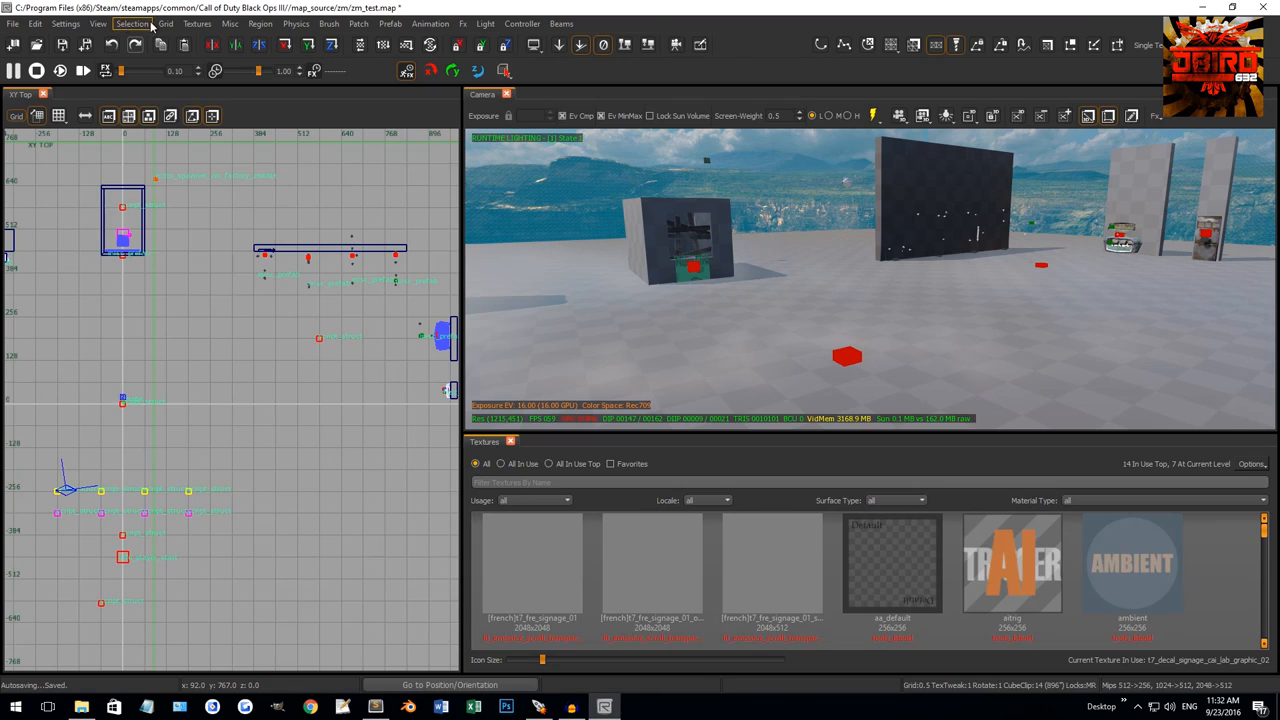
Set the grid size to Grid 256 from the Grid Sizes menu.
{"action": "left_click", "coordinate": [172, 24]}
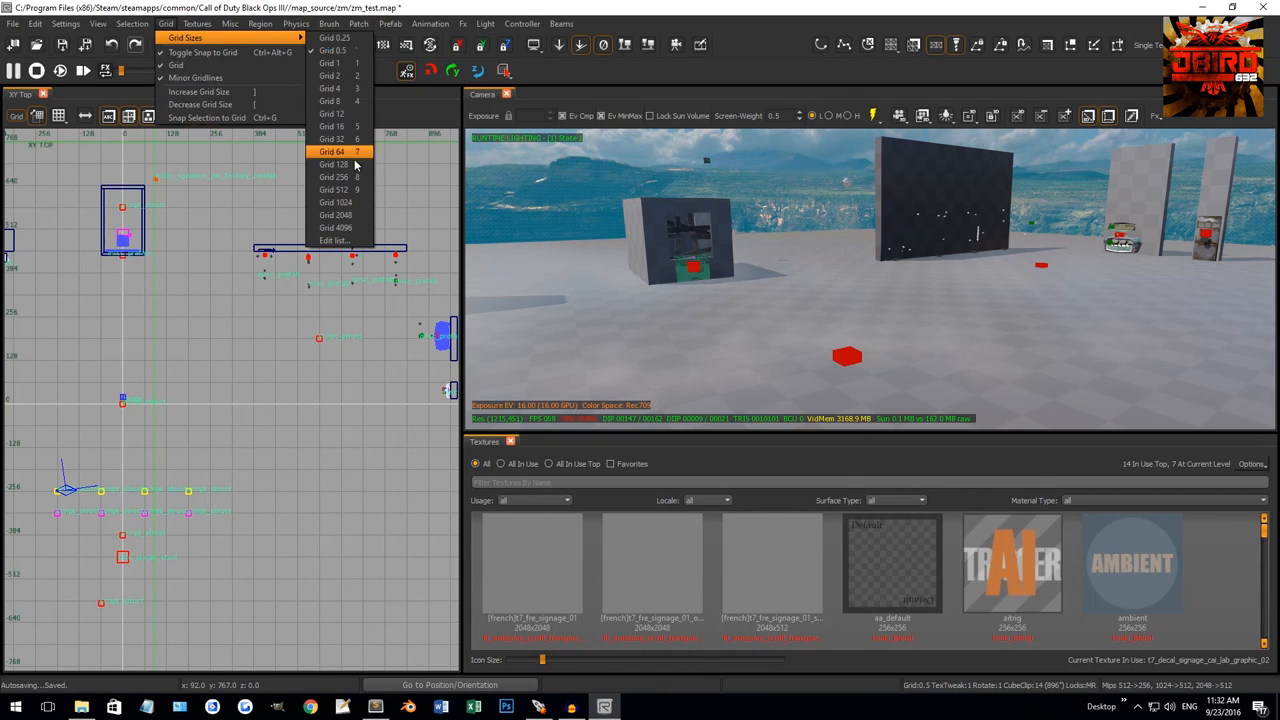
{"action": "mouse_move", "coordinate": [340, 176]}
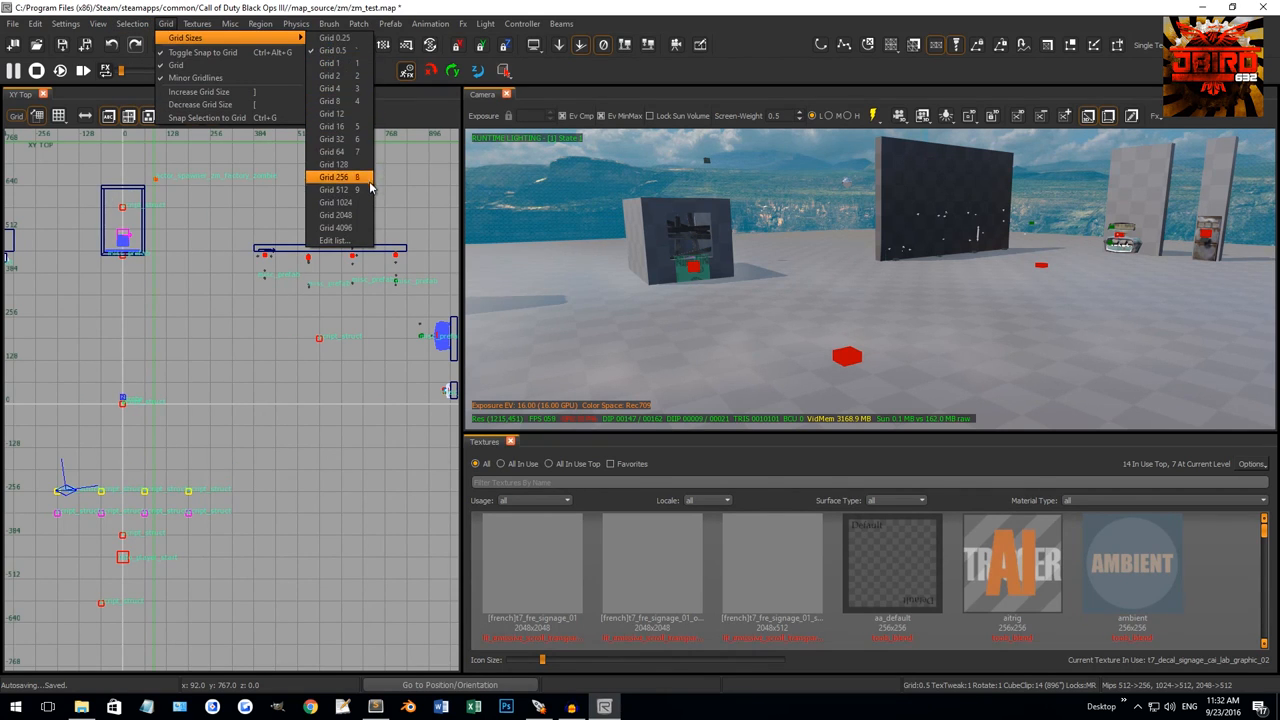
{"action": "left_click", "coordinate": [330, 176]}
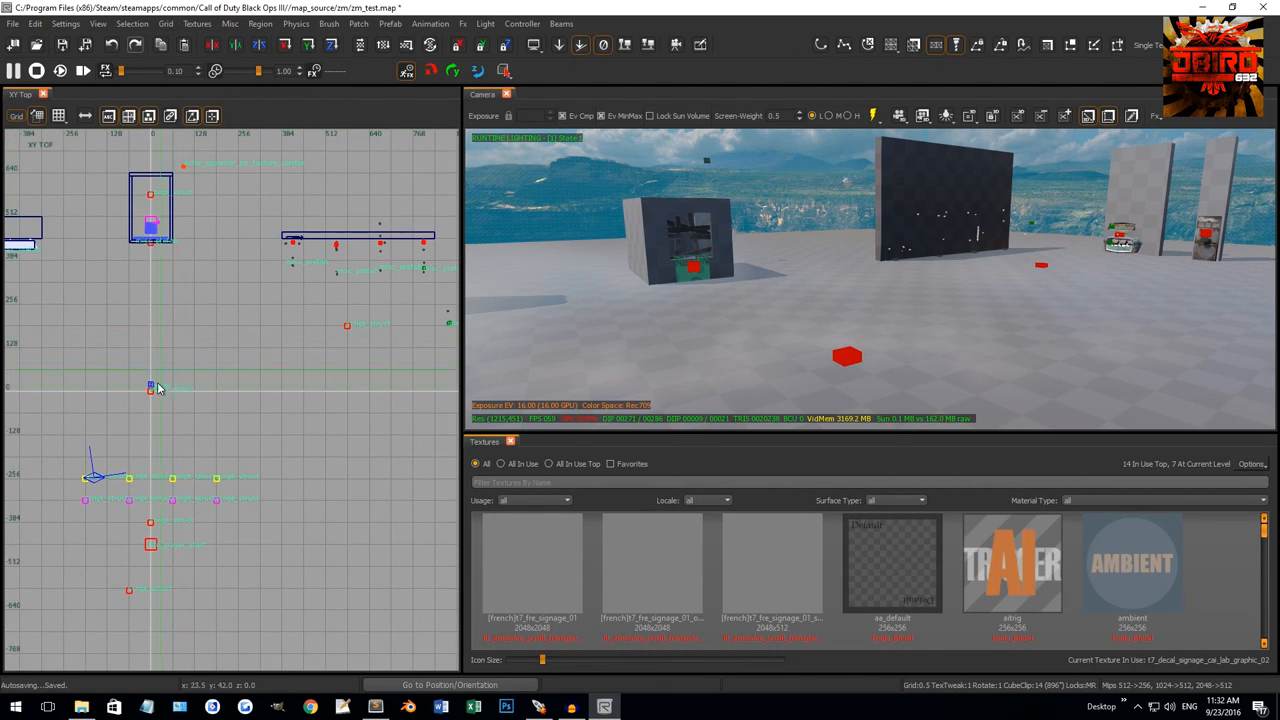
{"action": "mouse_move", "coordinate": [164, 374]}
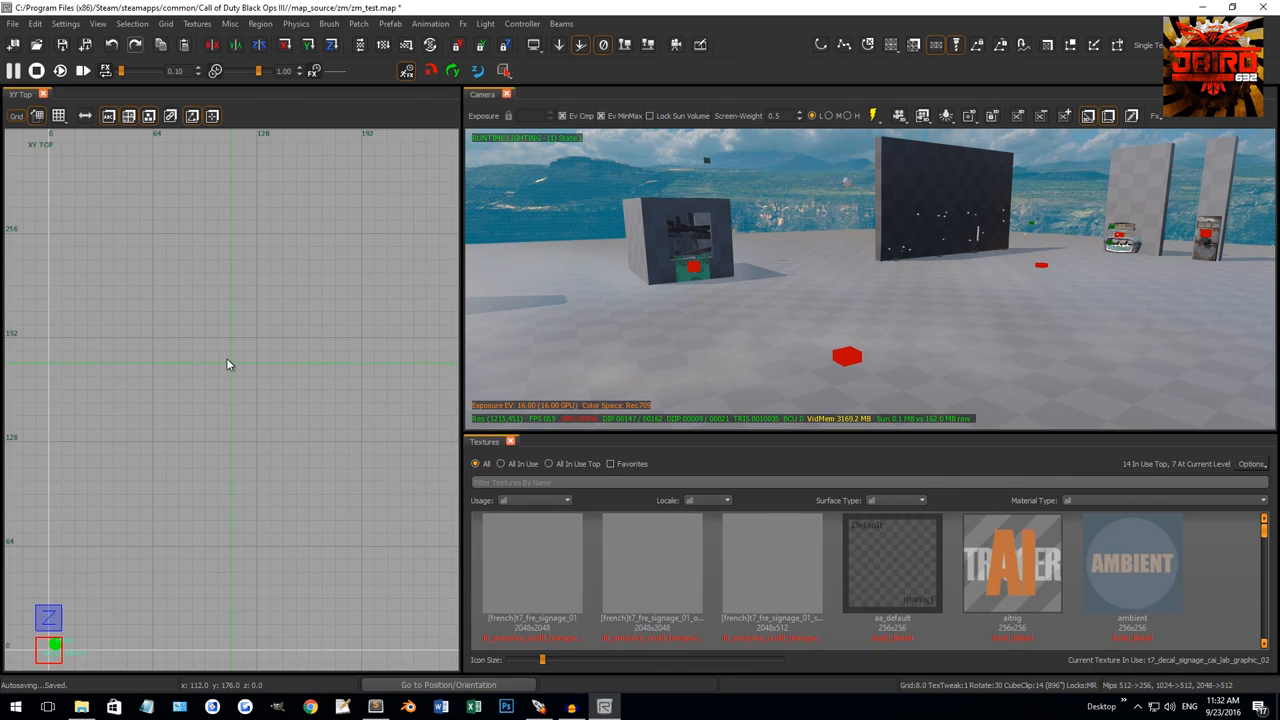
Drag out a new room-sized brush in the empty area of the 2D view.
{"action": "left_click_drag", "start_coordinate": [110, 344], "coordinate": [190, 358]}
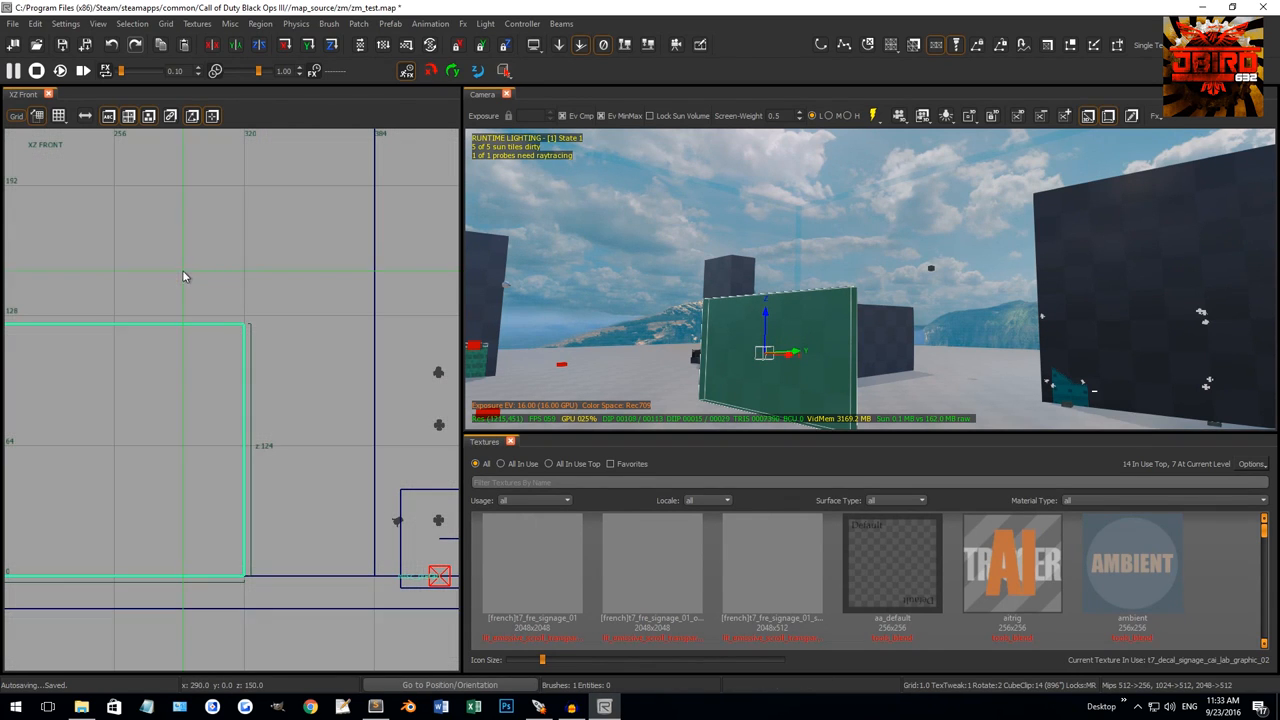
{"action": "mouse_move", "coordinate": [208, 278]}
{"action": "type", "text": "wall"}
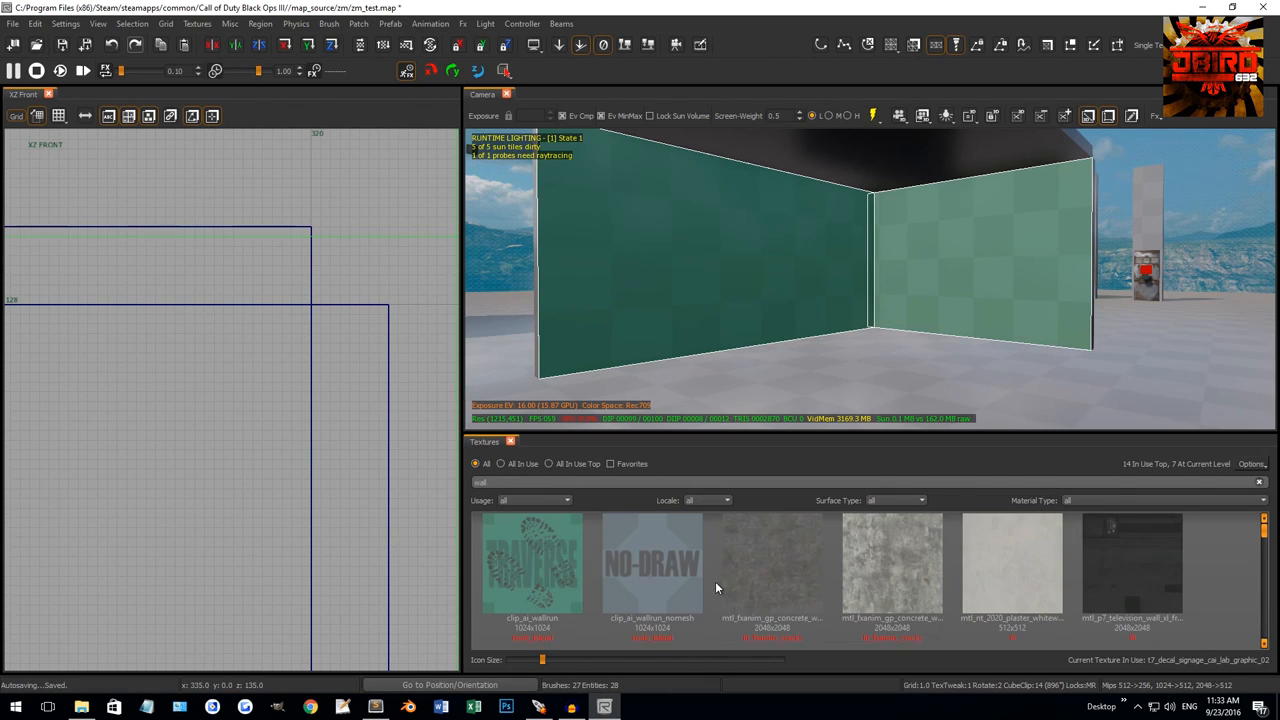
Apply the plaster whitewall texture to the room walls and look around inside.
{"action": "left_click", "coordinate": [772, 568]}
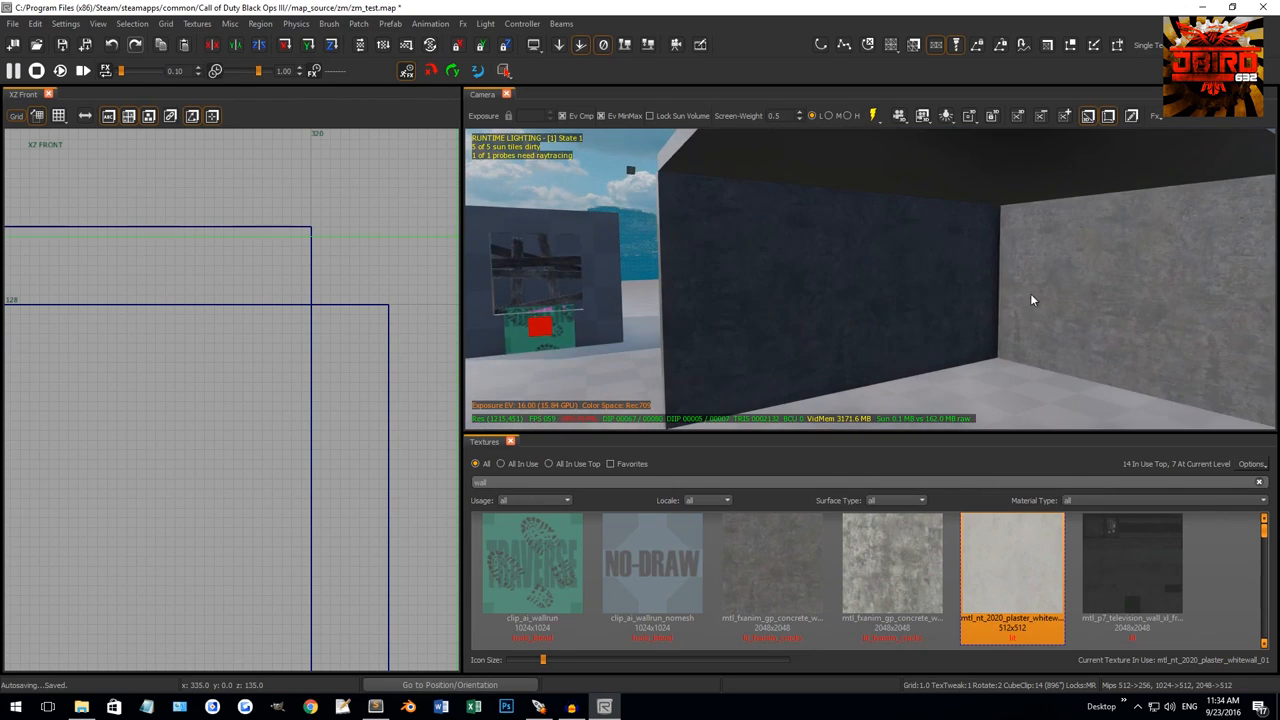
{"action": "left_click_drag", "start_coordinate": [1032, 300], "coordinate": [744, 352]}
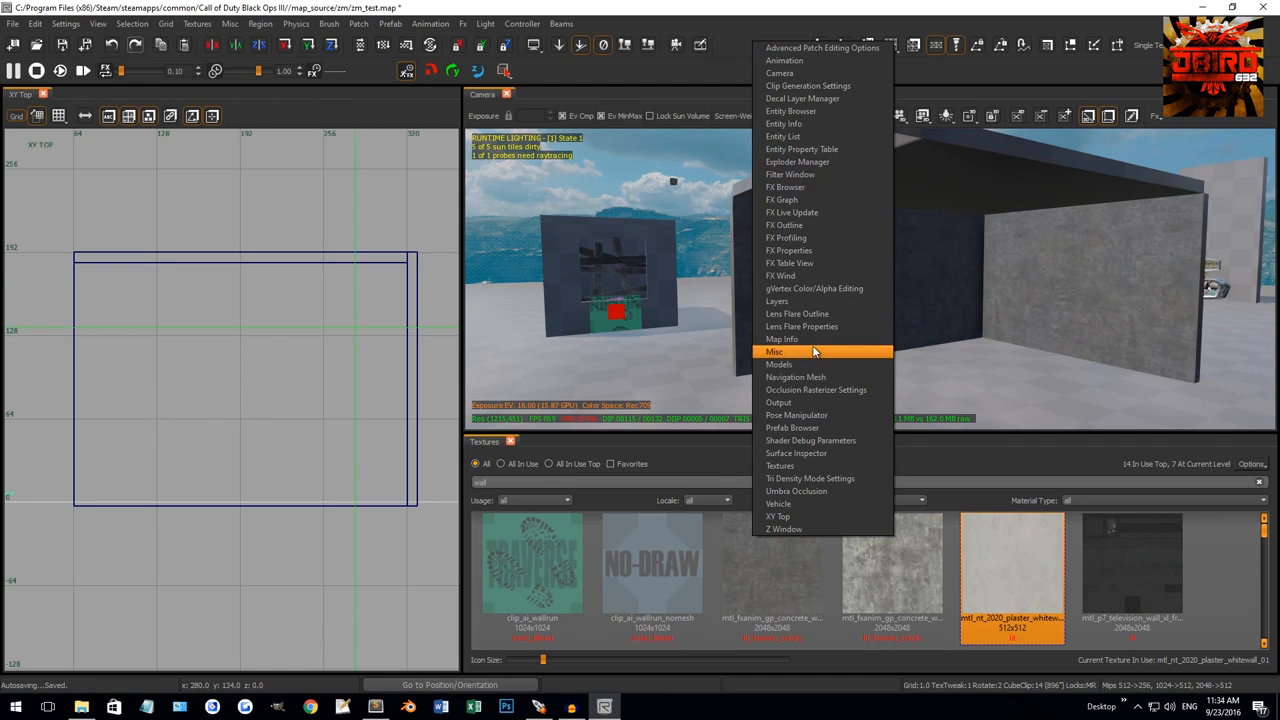
Place a metal chair model from the Model Browser into the room.
{"action": "left_click", "coordinate": [778, 364]}
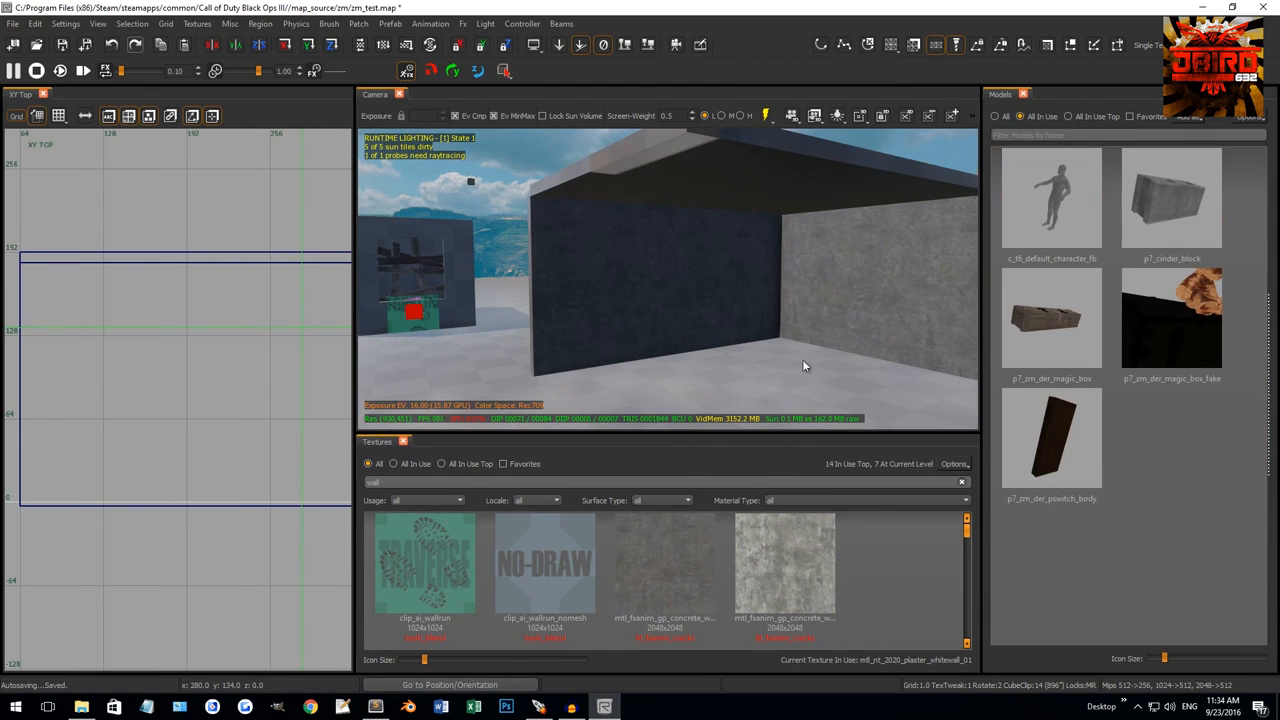
{"action": "left_click", "coordinate": [1004, 116]}
{"action": "type", "text": "chai"}
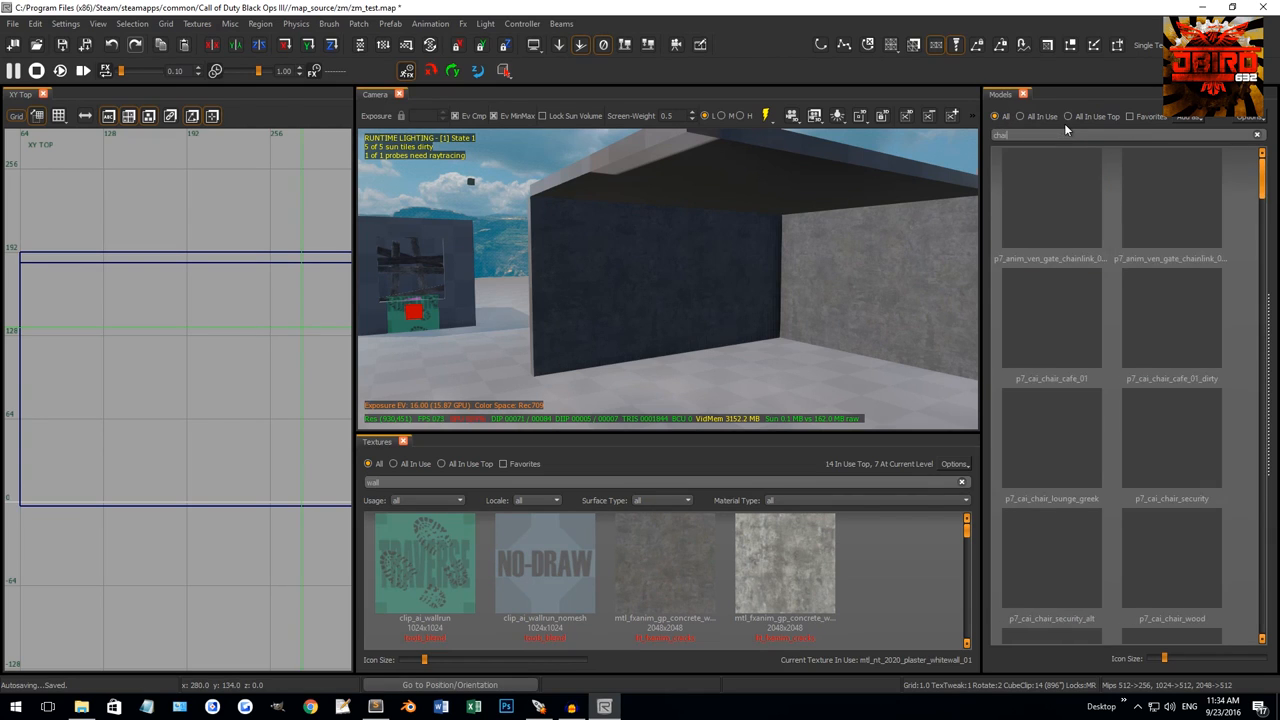
{"action": "left_click", "coordinate": [1050, 200]}
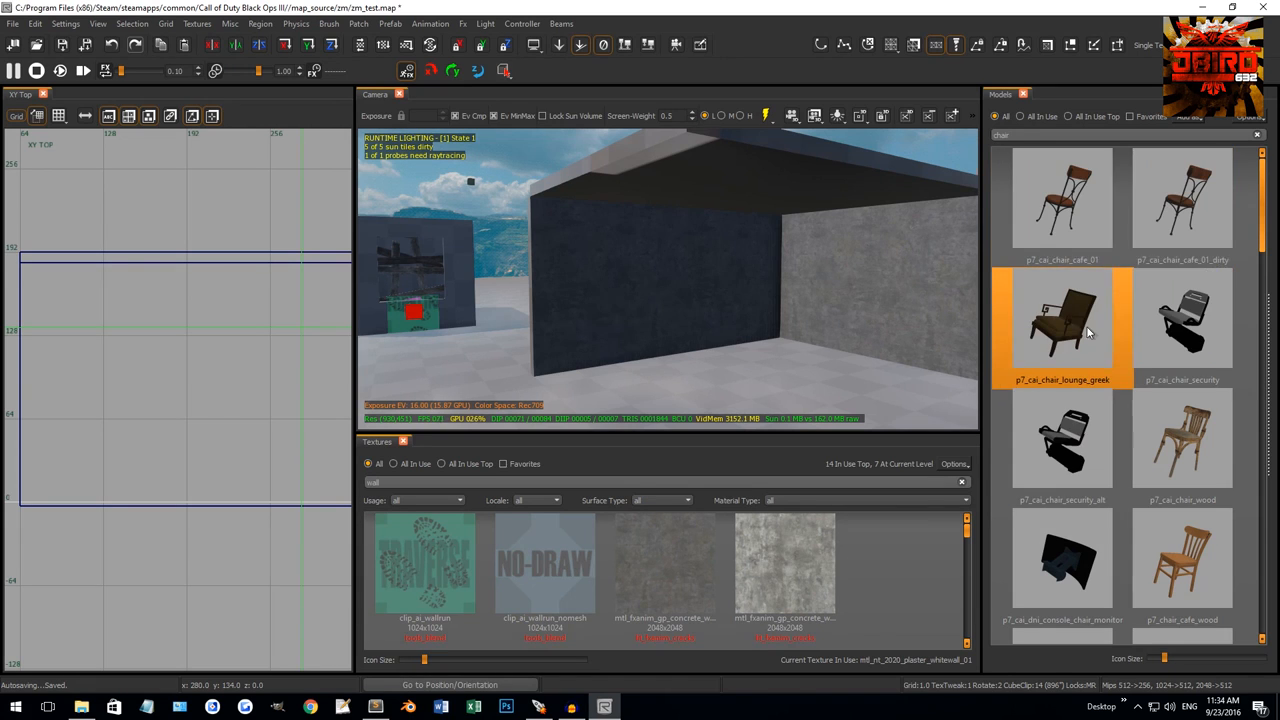
{"action": "left_click", "coordinate": [1182, 200]}
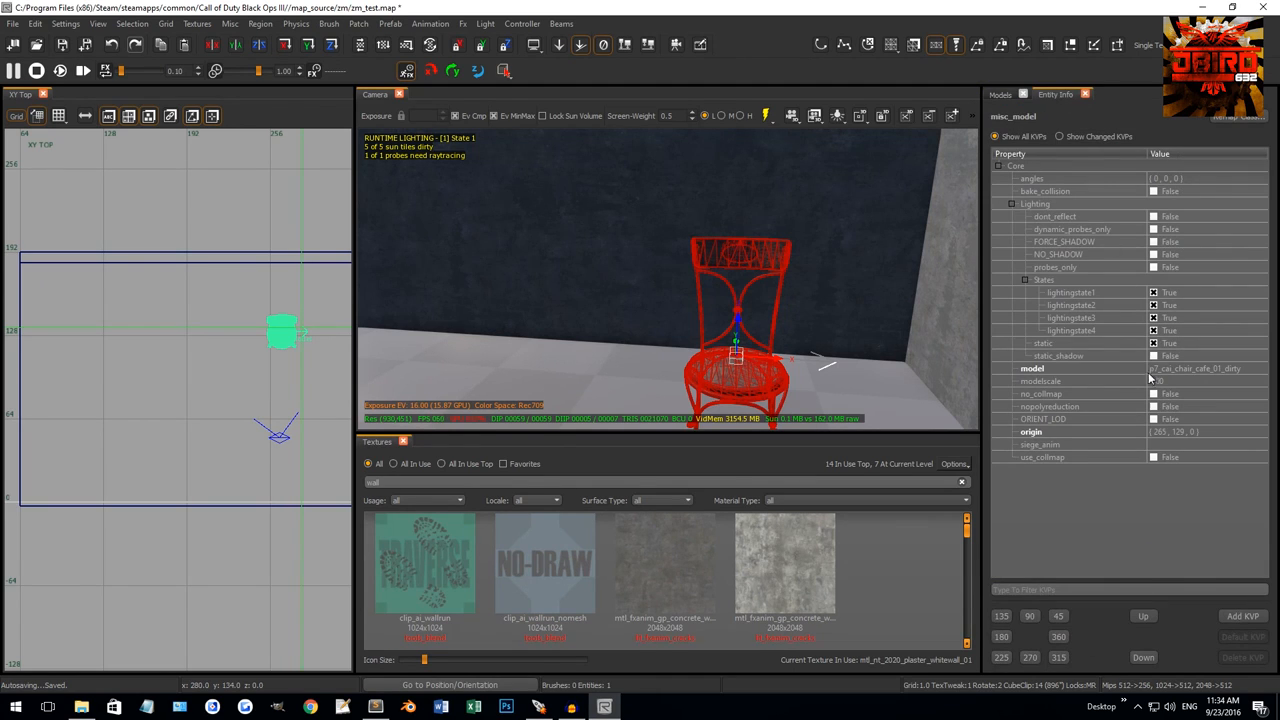
Set the chair's modelscale property to 0.50 in Entity Info.
{"action": "left_click", "coordinate": [1050, 380]}
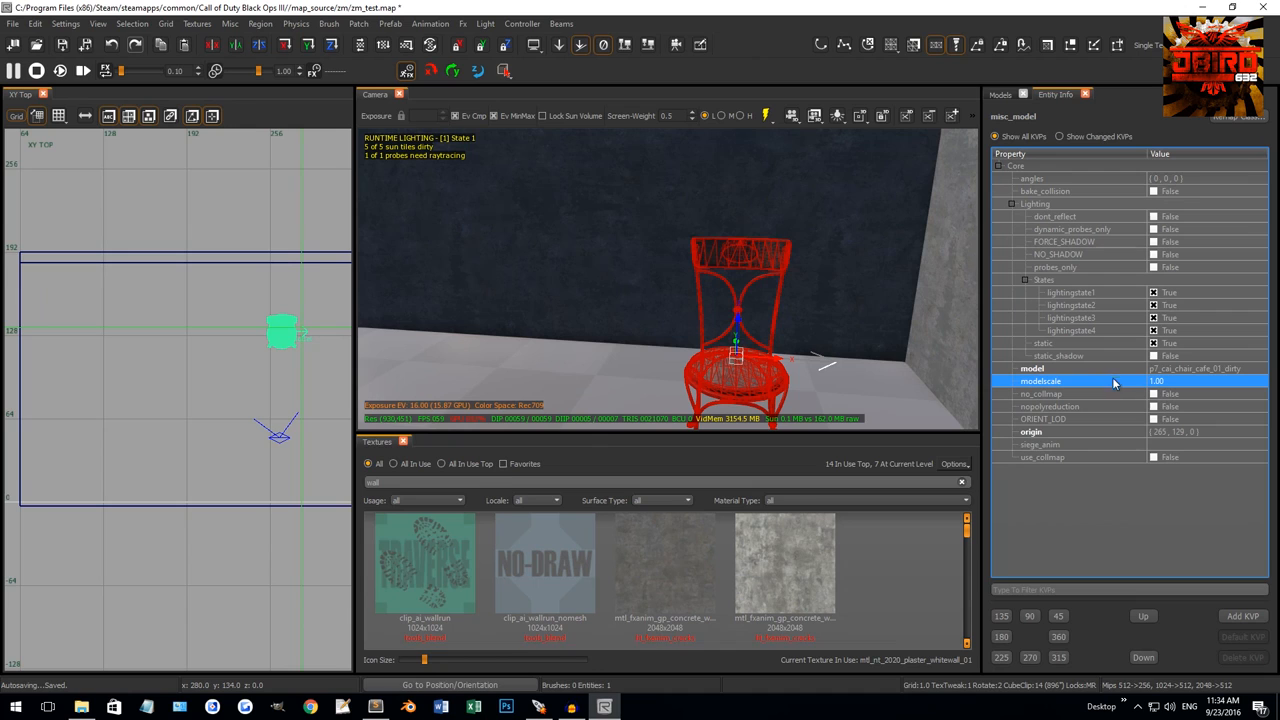
{"action": "left_click", "coordinate": [1196, 382]}
{"action": "type", "text": "2"}
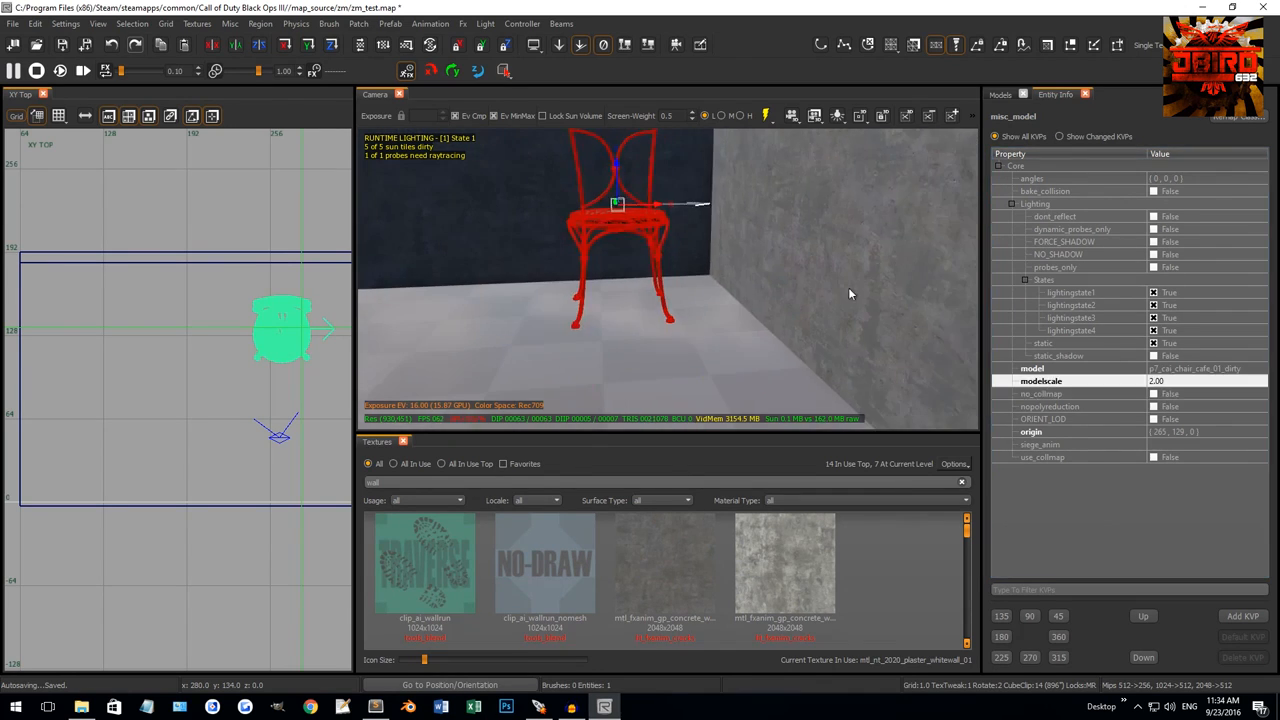
{"action": "left_click", "coordinate": [1196, 380]}
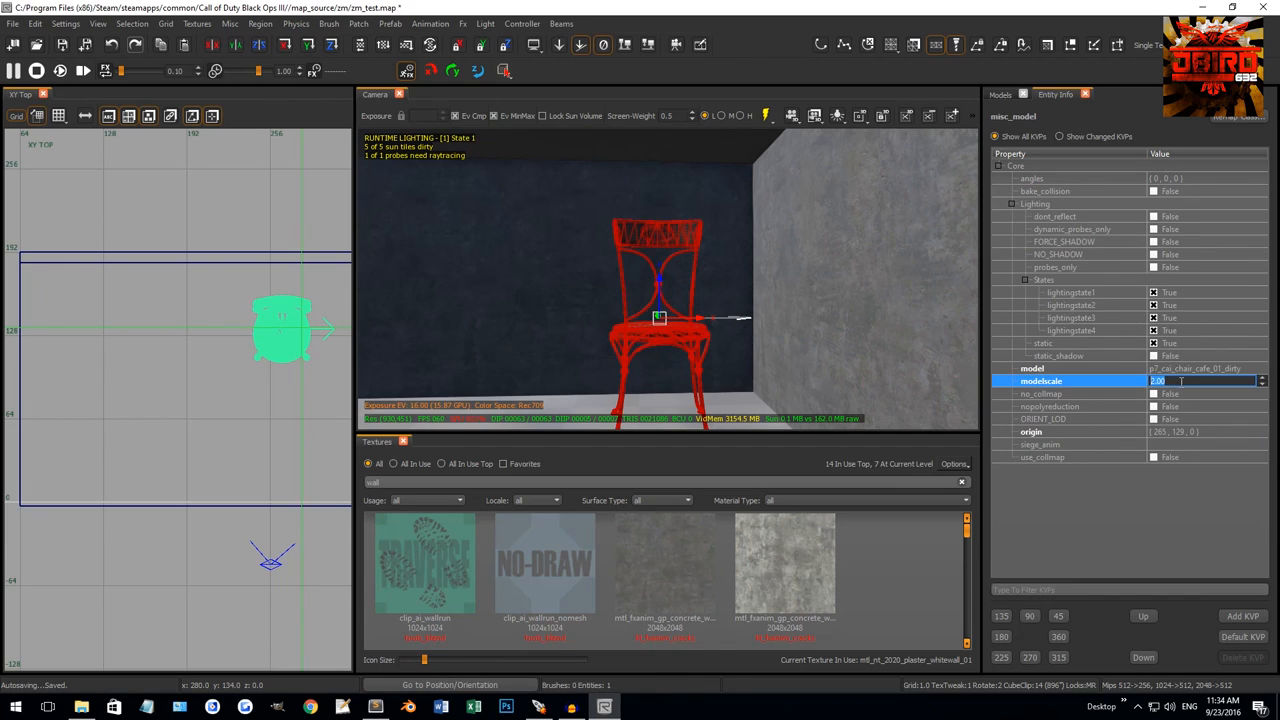
{"action": "type", "text": "0.50"}
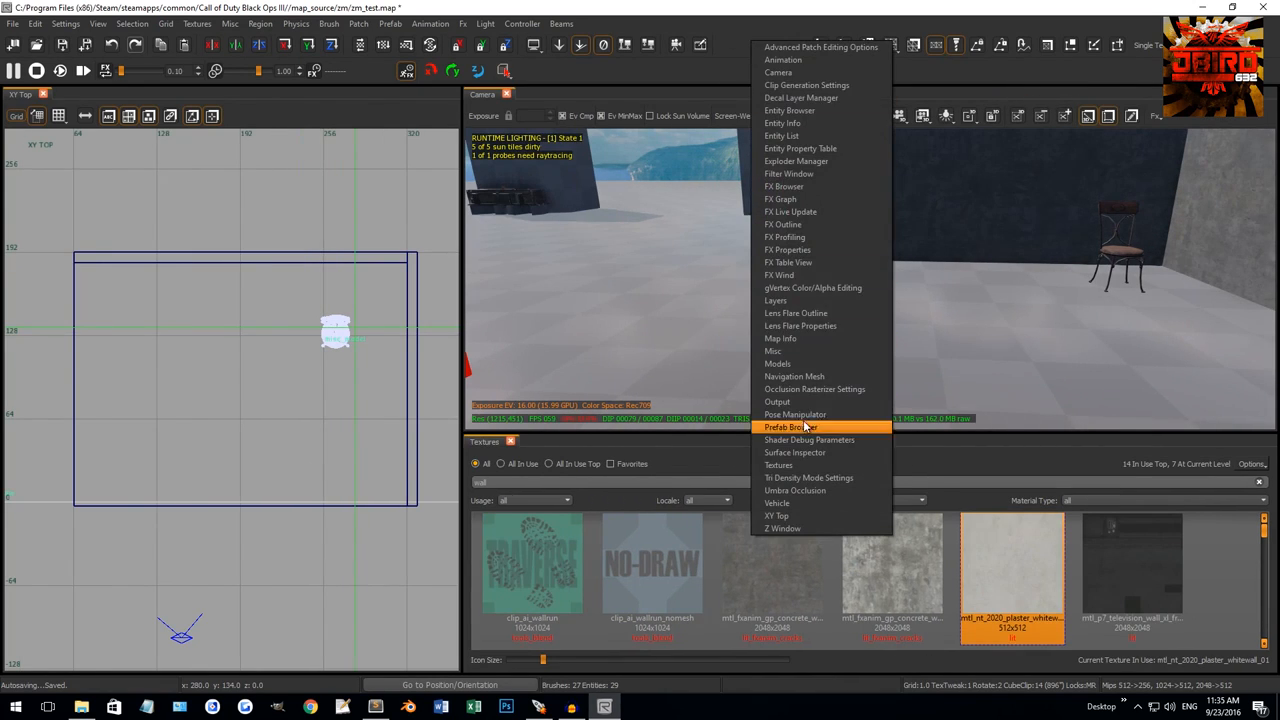
{"action": "mouse_move", "coordinate": [776, 400]}
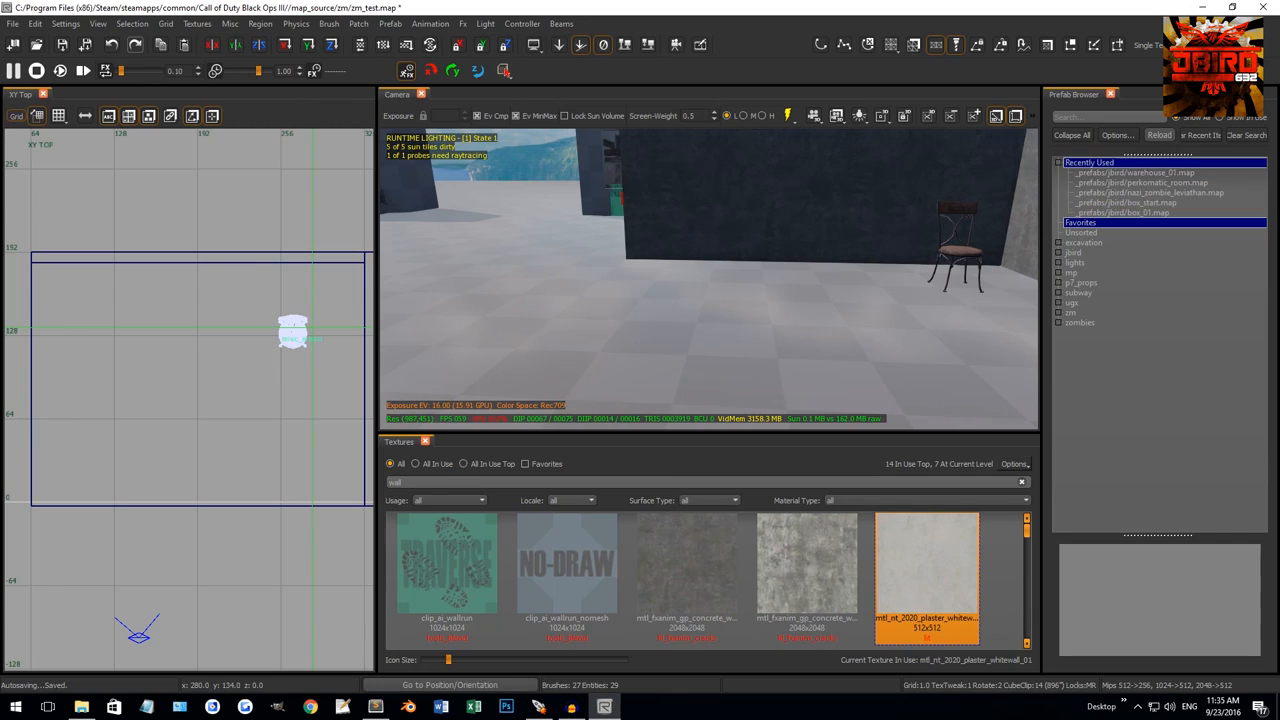
Browse the Prefab Browser categories and clear the 3D view selection.
{"action": "left_click", "coordinate": [1084, 284]}
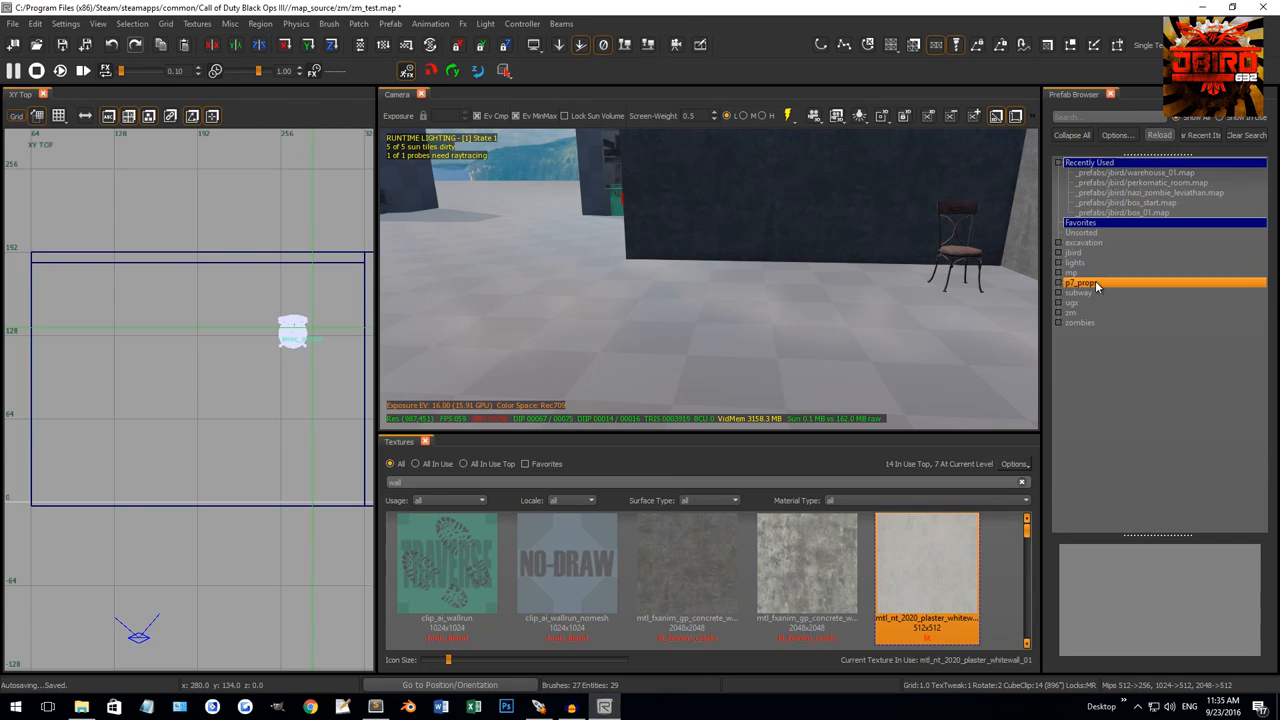
{"action": "left_click", "coordinate": [1076, 302]}
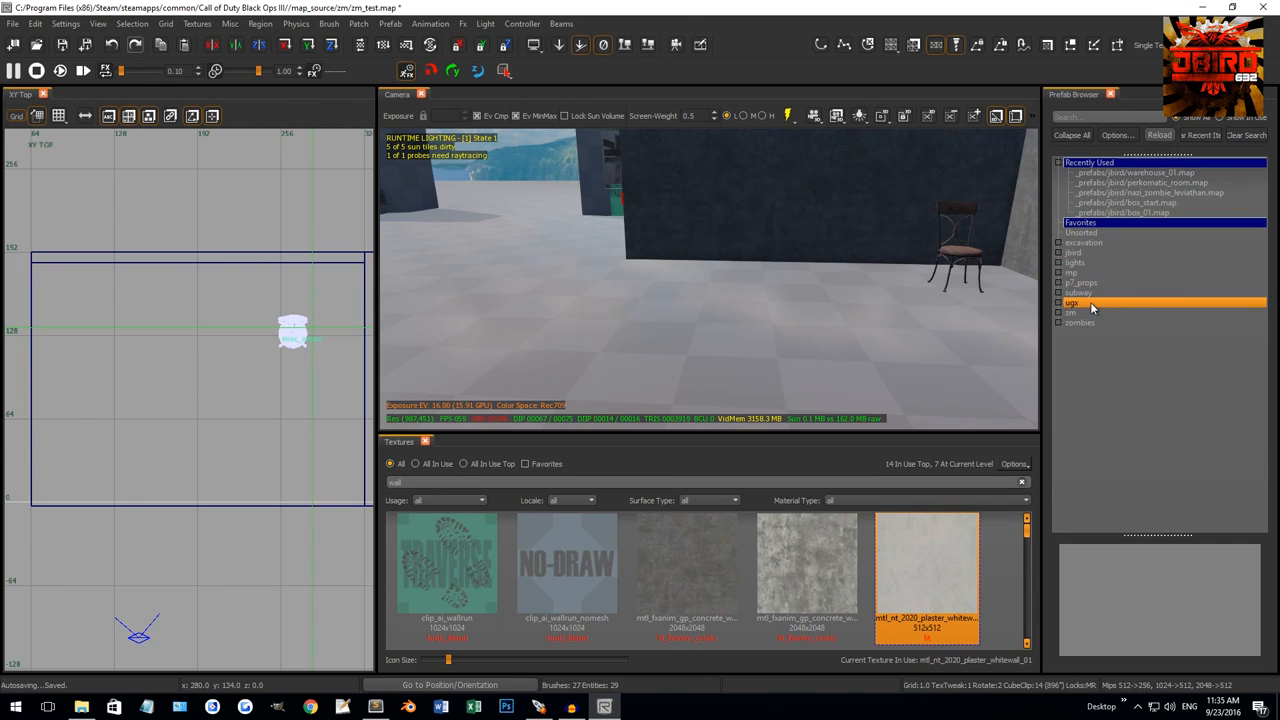
{"action": "left_click", "coordinate": [1082, 222]}
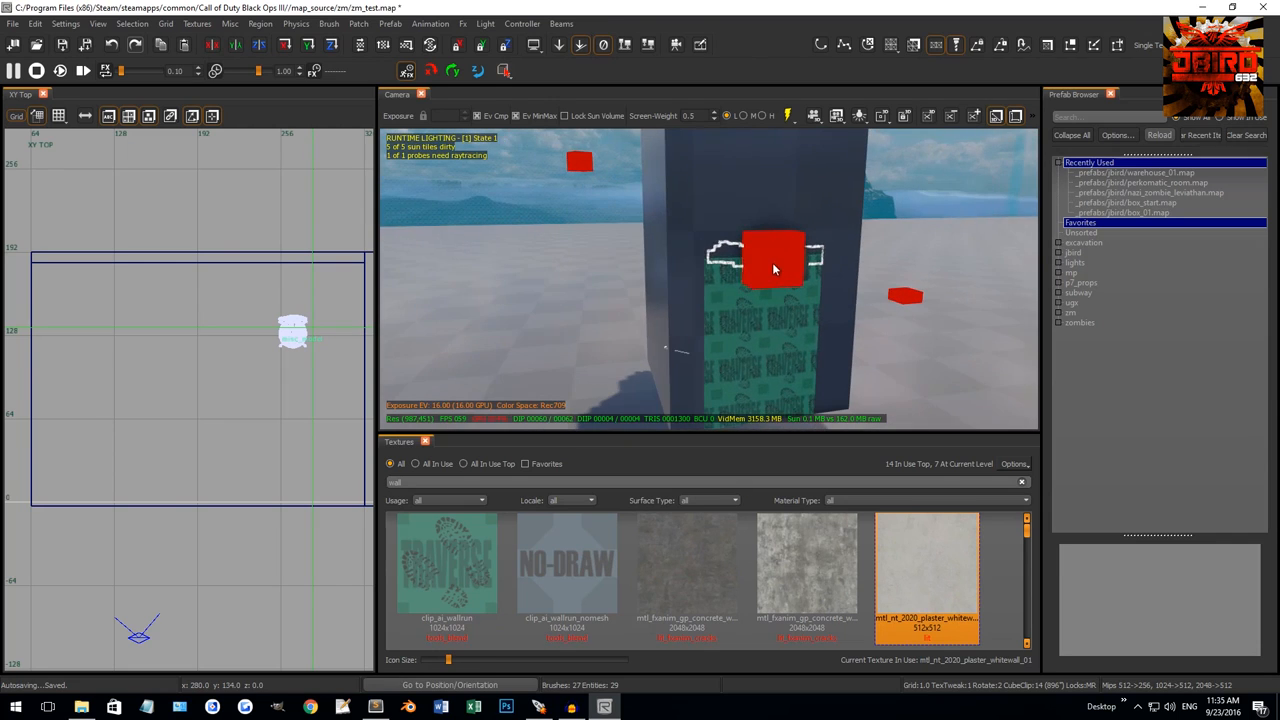
{"action": "left_click", "coordinate": [772, 268]}
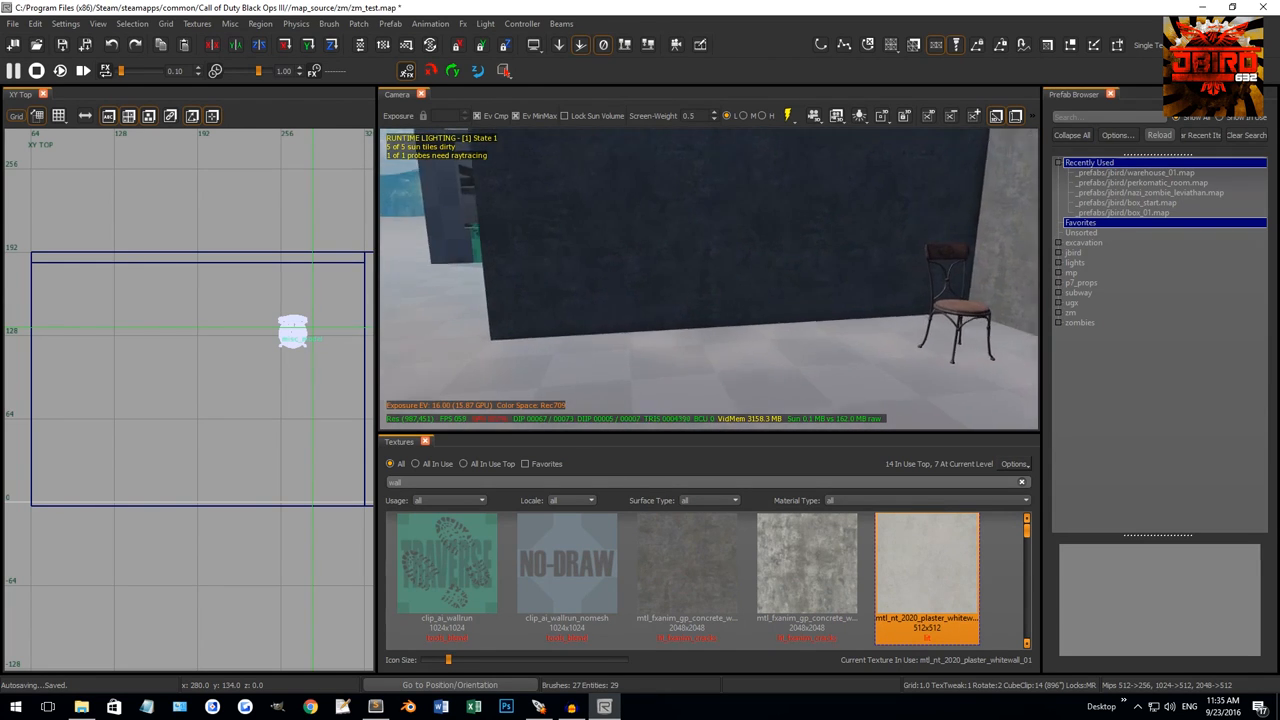
Place the zm_core wall-buy weapon prefab on the wall, cancelling the Add Key/Value dialog.
{"action": "left_click", "coordinate": [1070, 312]}
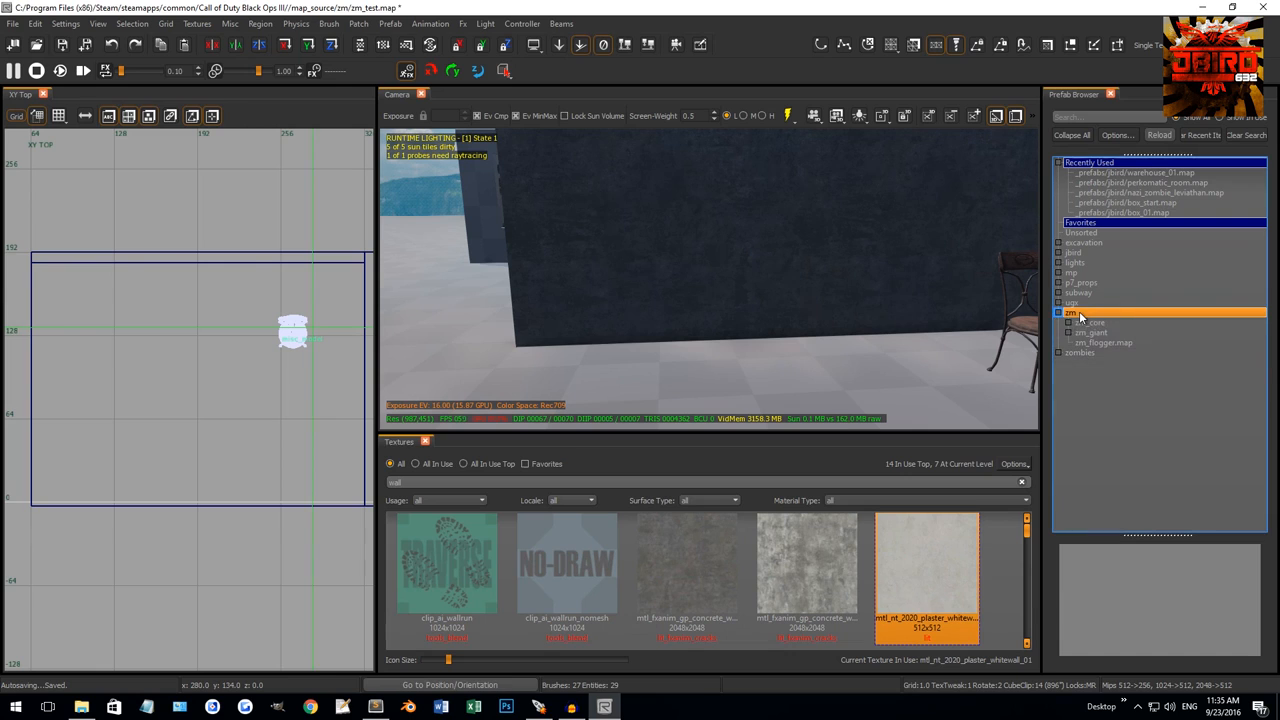
{"action": "left_click", "coordinate": [1064, 322]}
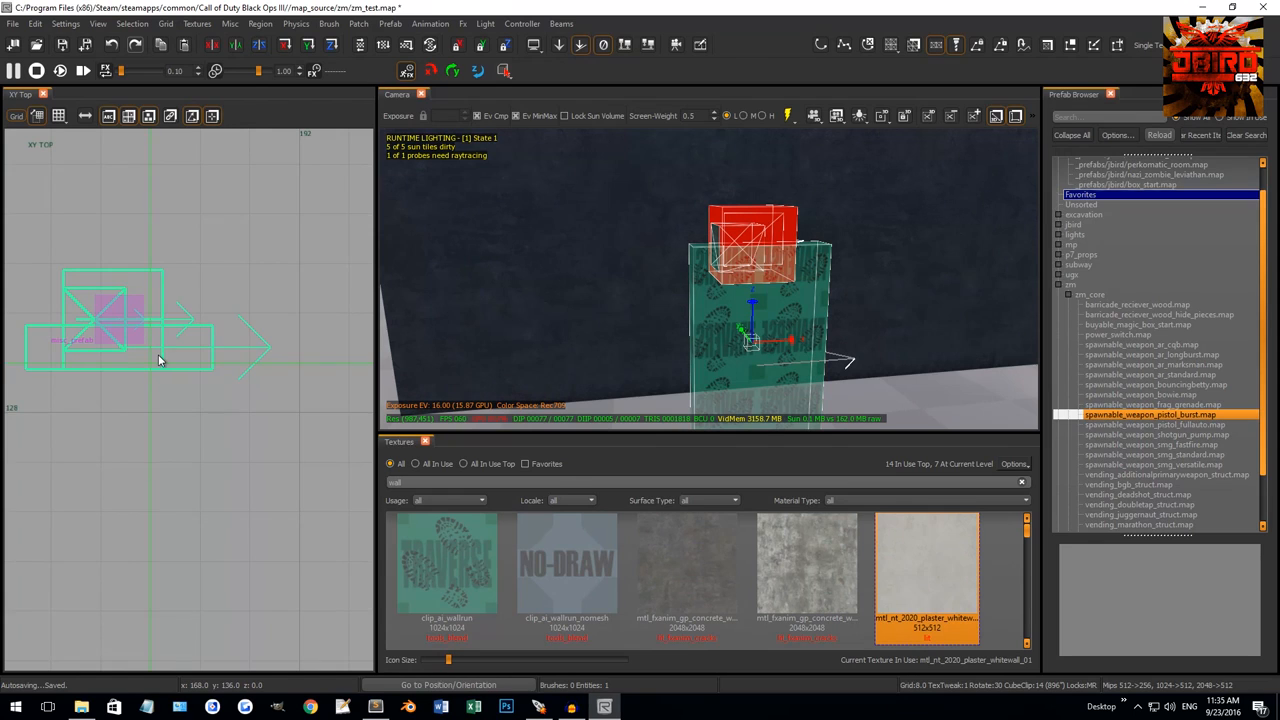
{"action": "mouse_move", "coordinate": [156, 328]}
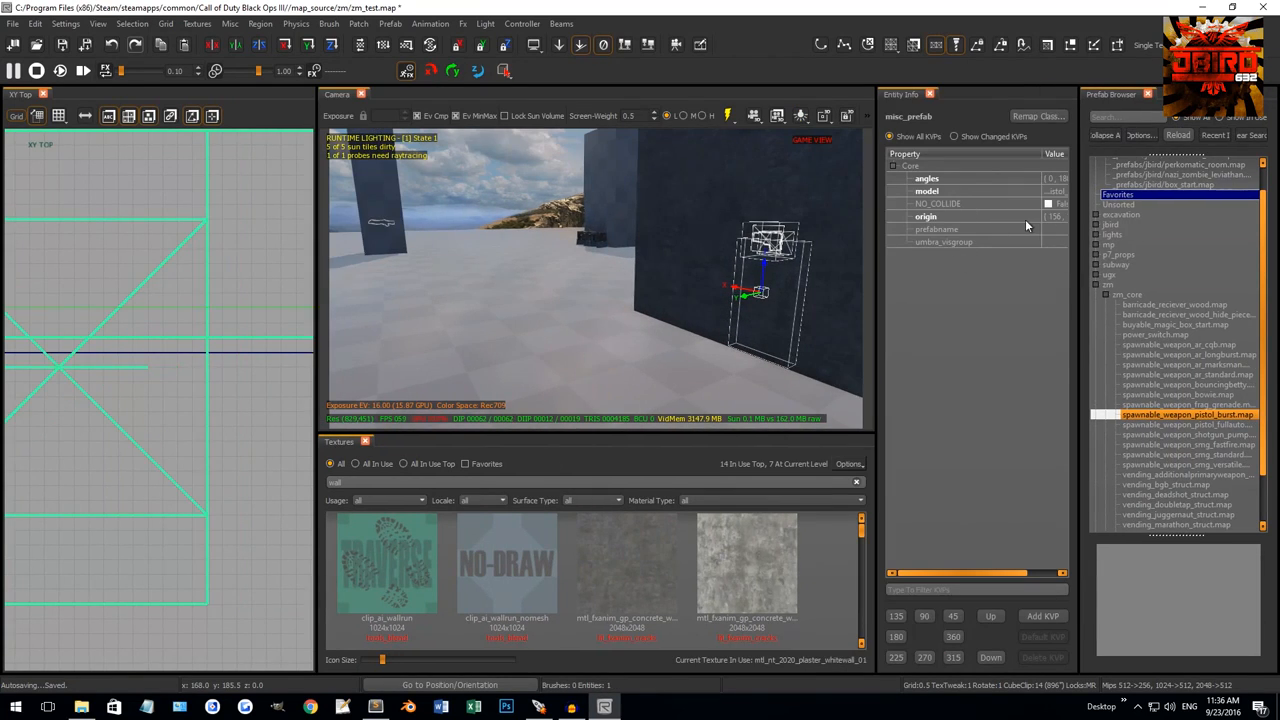
{"action": "left_click", "coordinate": [1042, 616]}
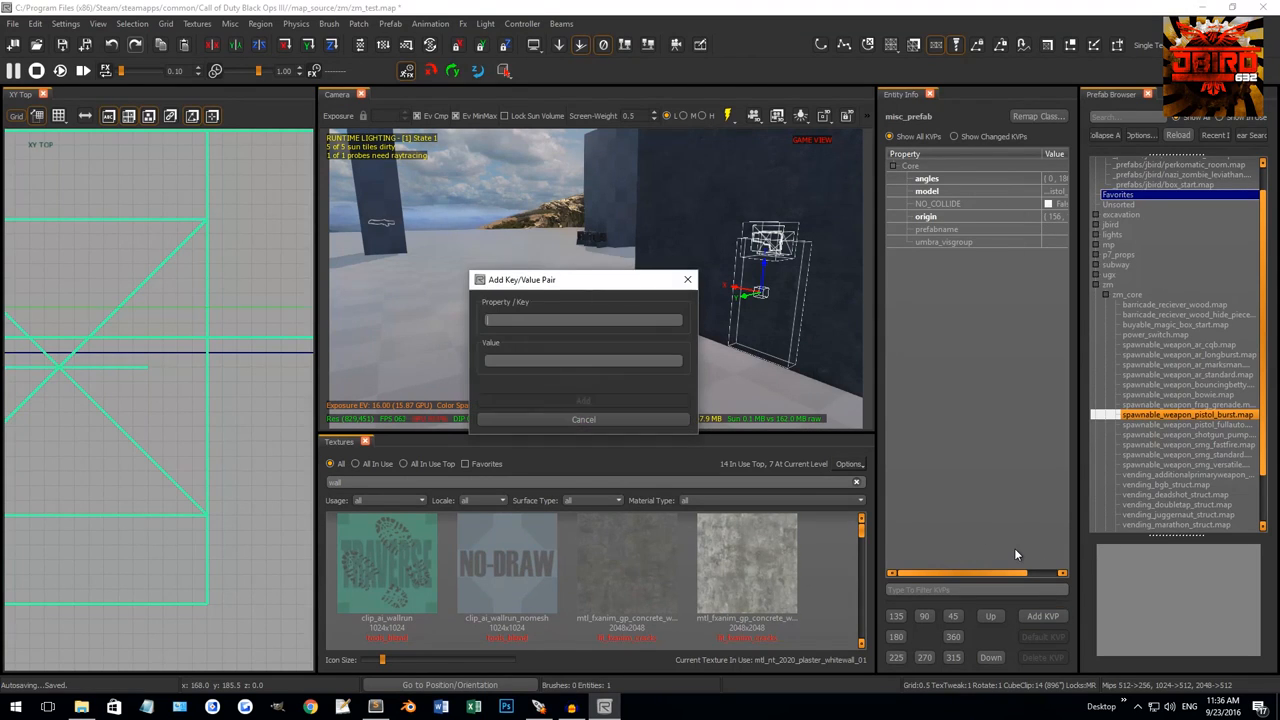
{"action": "mouse_move", "coordinate": [928, 408]}
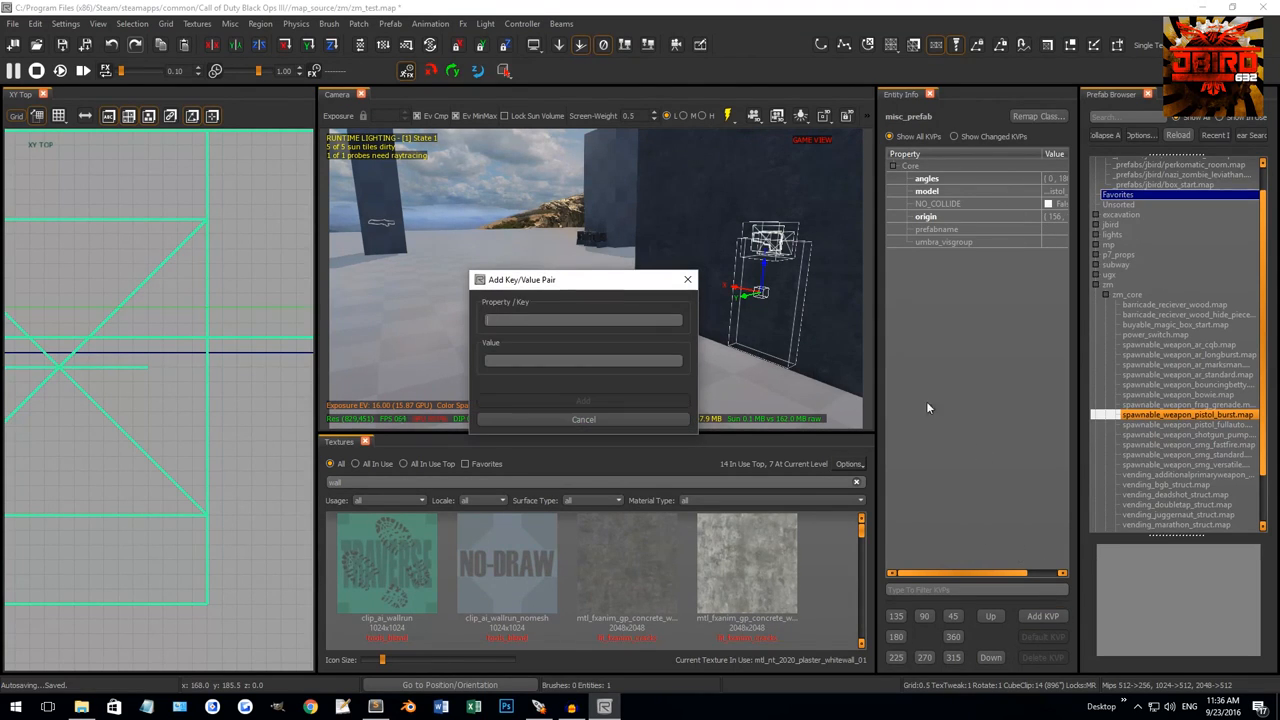
{"action": "left_click", "coordinate": [584, 420]}
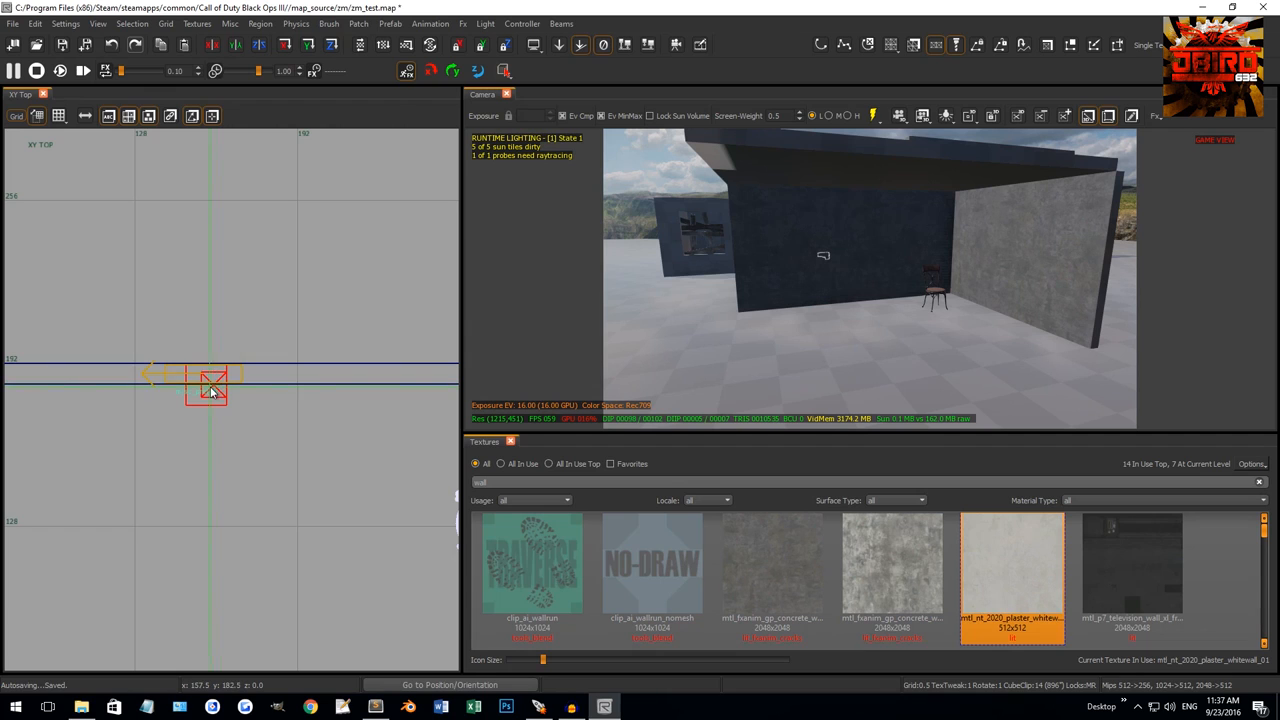
Toggle the Entity Browser from the top view's right-click menu.
{"action": "right_click", "coordinate": [212, 388]}
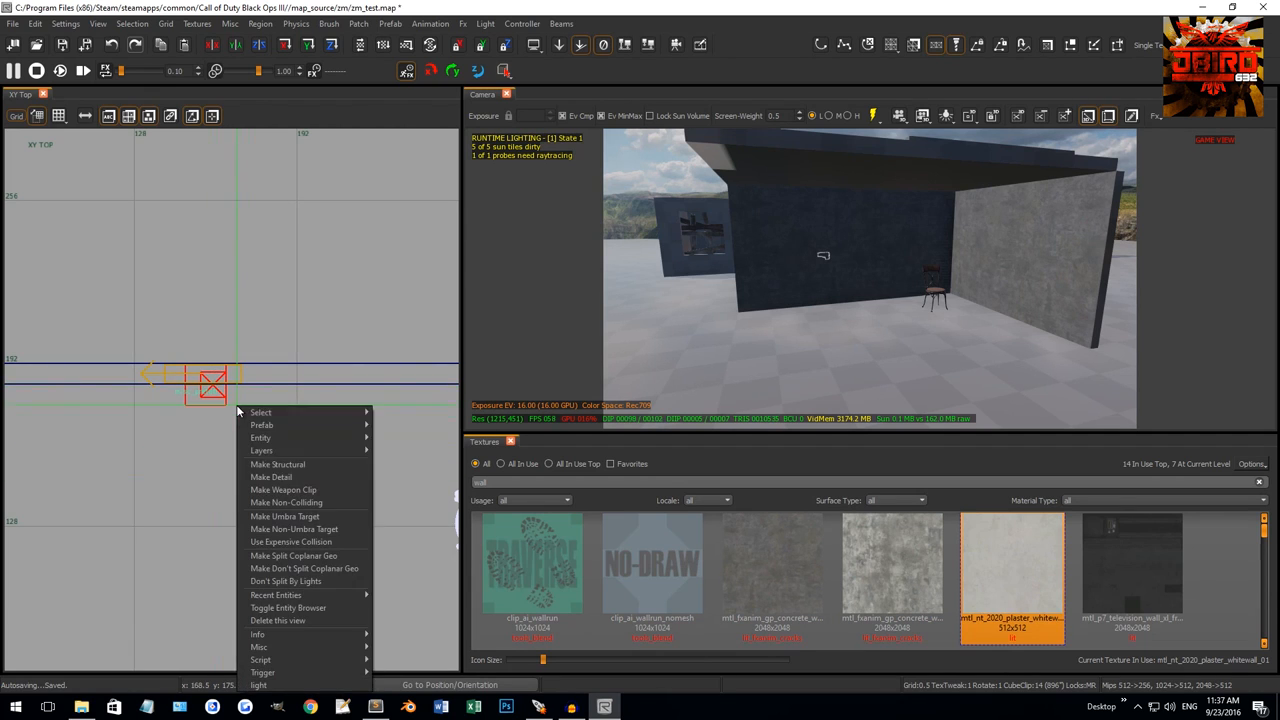
{"action": "mouse_move", "coordinate": [276, 672]}
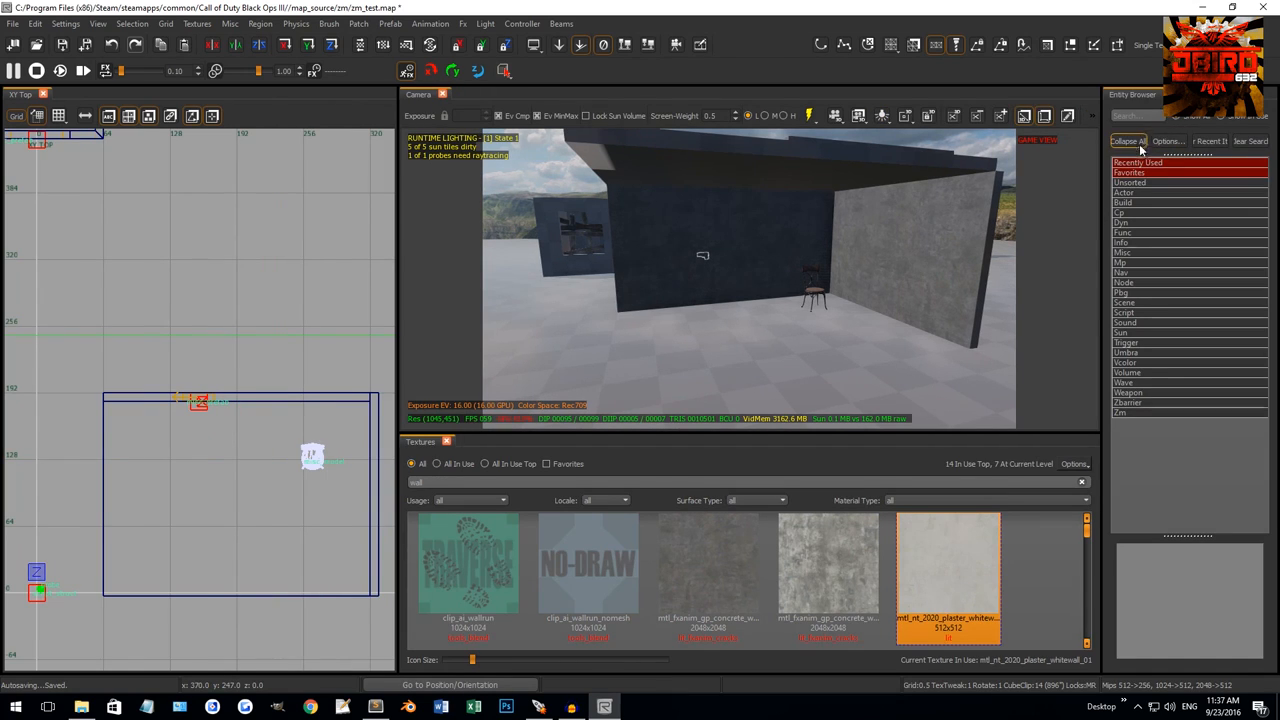
{"action": "left_click", "coordinate": [1124, 252]}
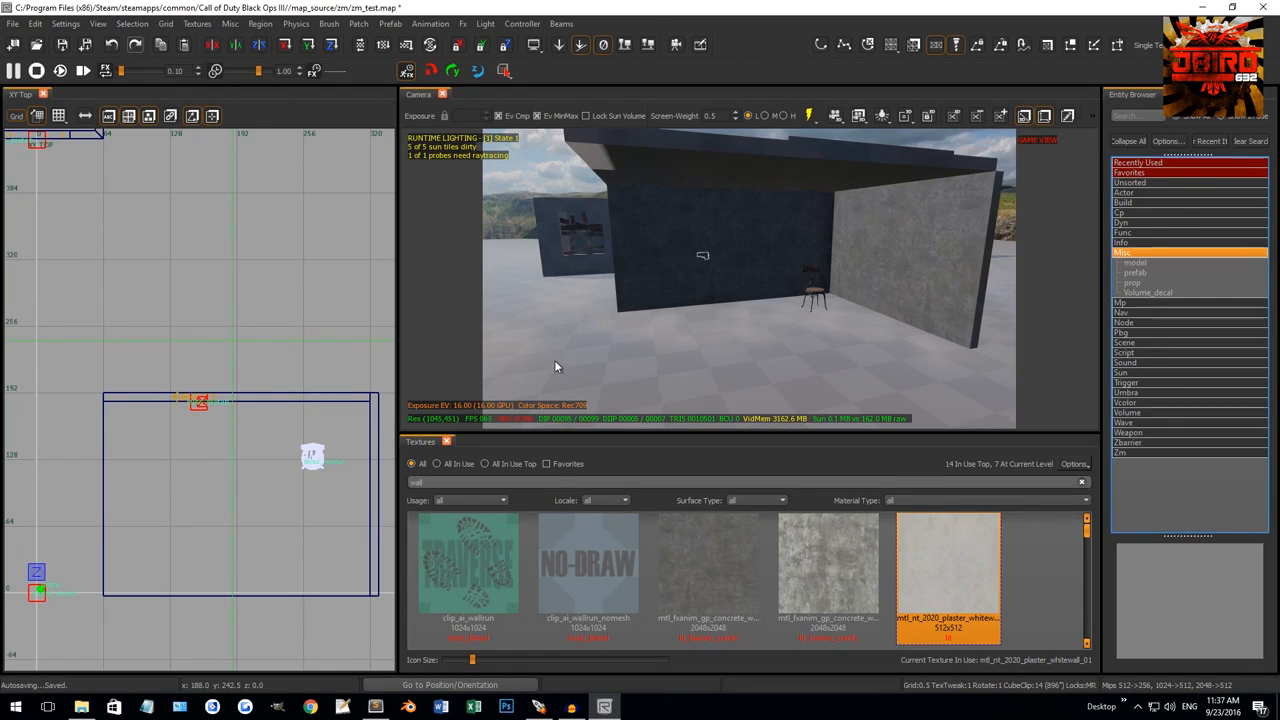
{"action": "mouse_move", "coordinate": [222, 316]}
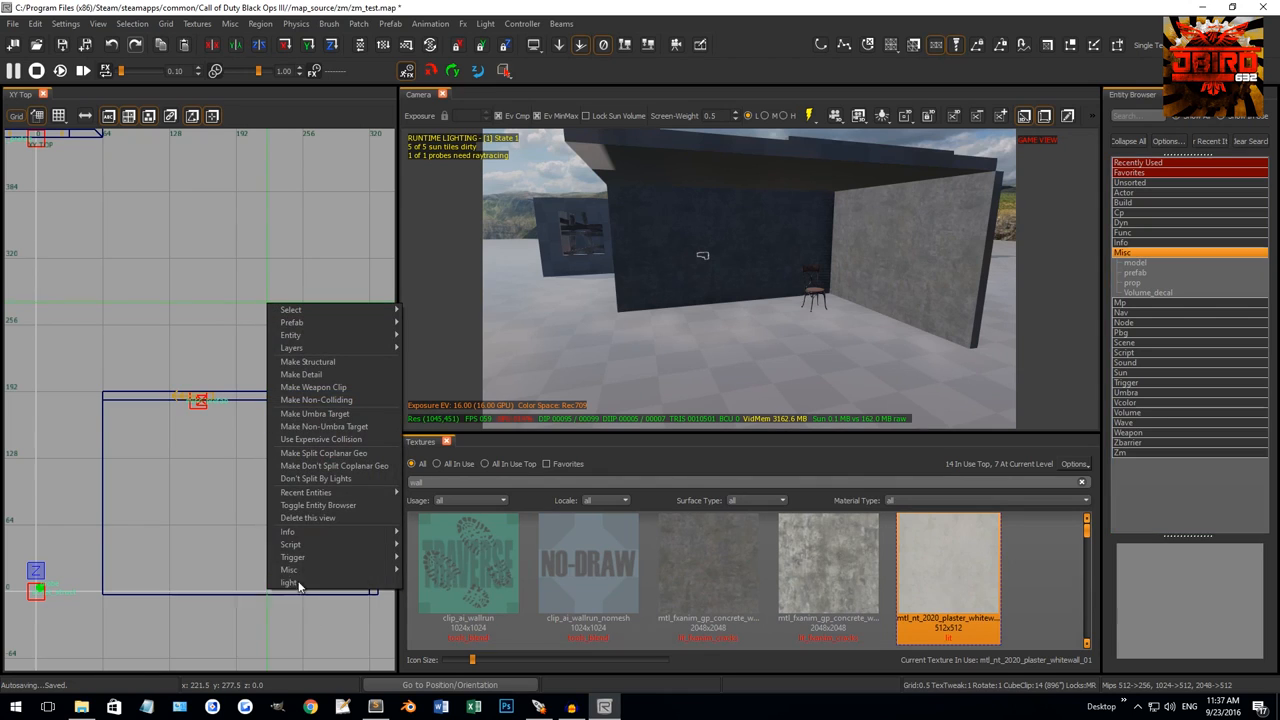
{"action": "mouse_move", "coordinate": [292, 568]}
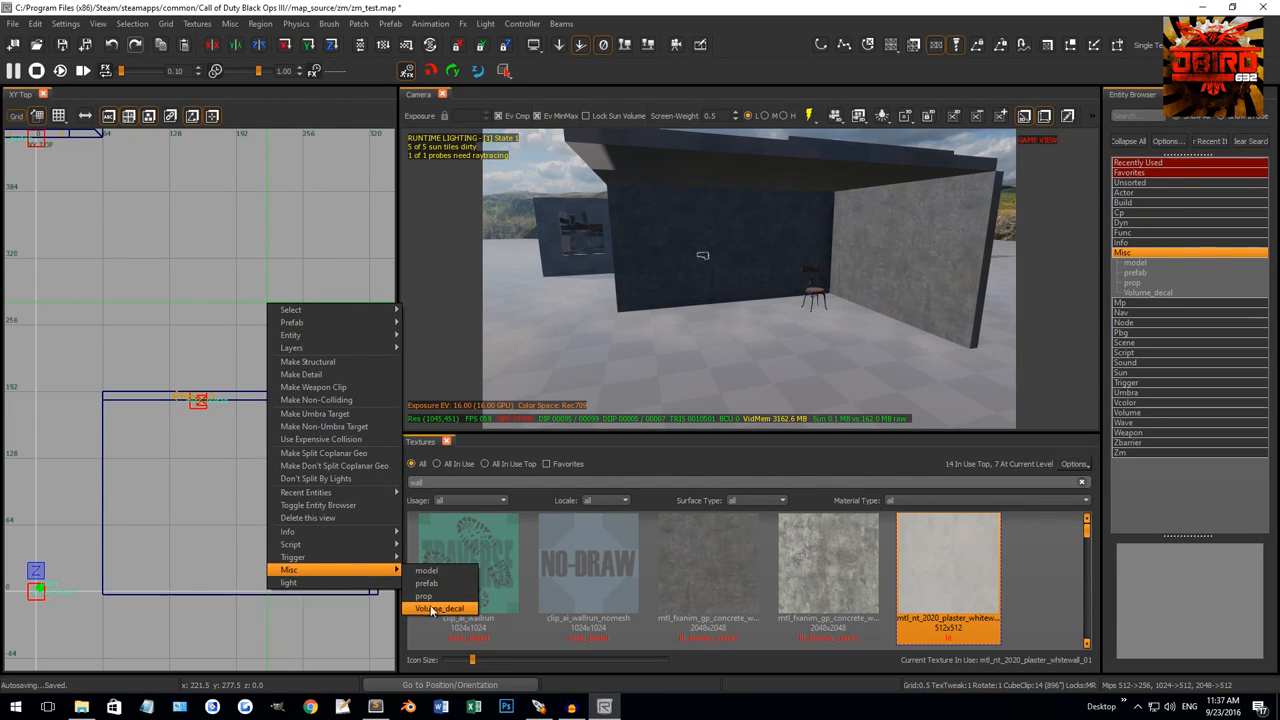
{"action": "left_click", "coordinate": [432, 608]}
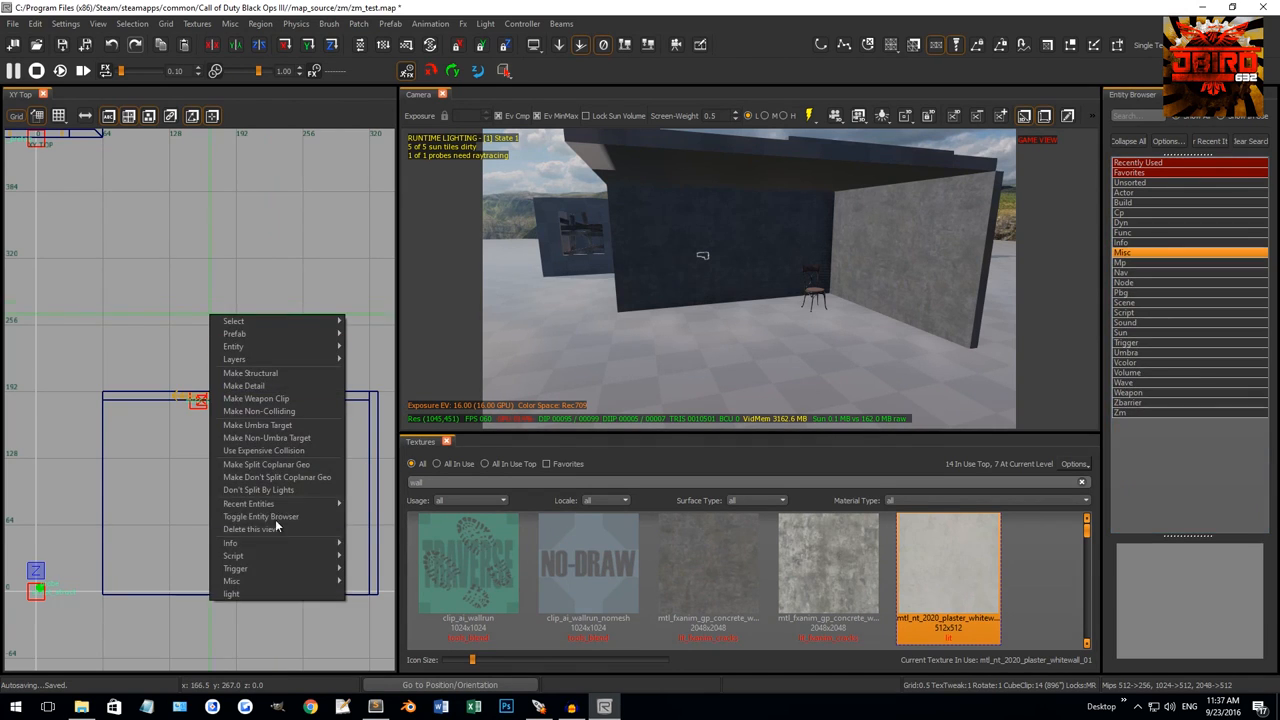
{"action": "mouse_move", "coordinate": [232, 592]}
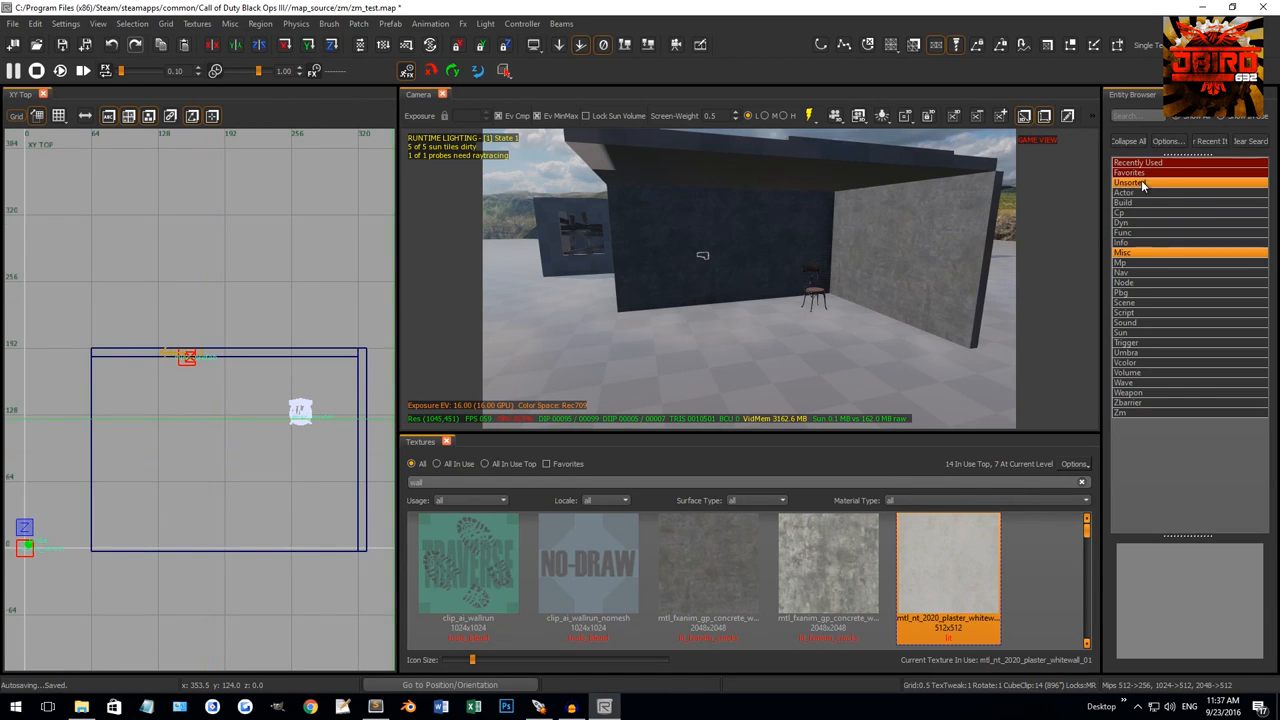
Place a light entity from Favorites inside the room near the chair.
{"action": "left_click", "coordinate": [1128, 182]}
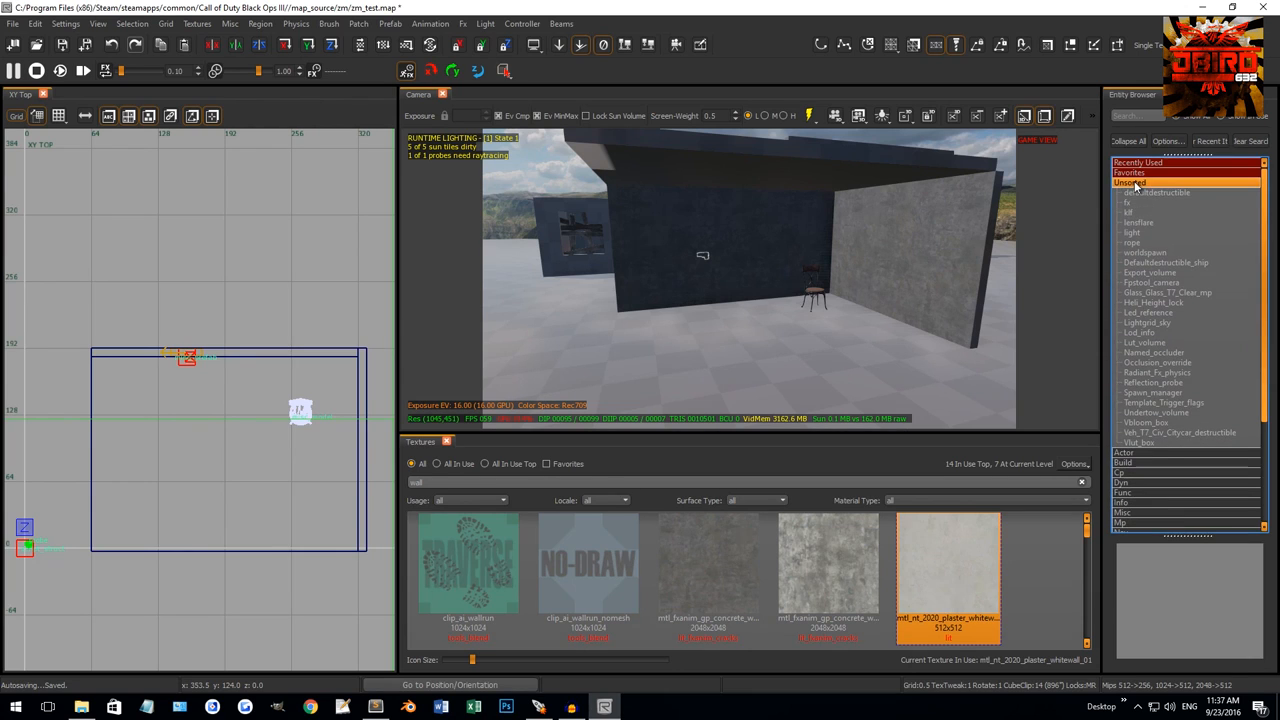
{"action": "left_click", "coordinate": [1132, 232]}
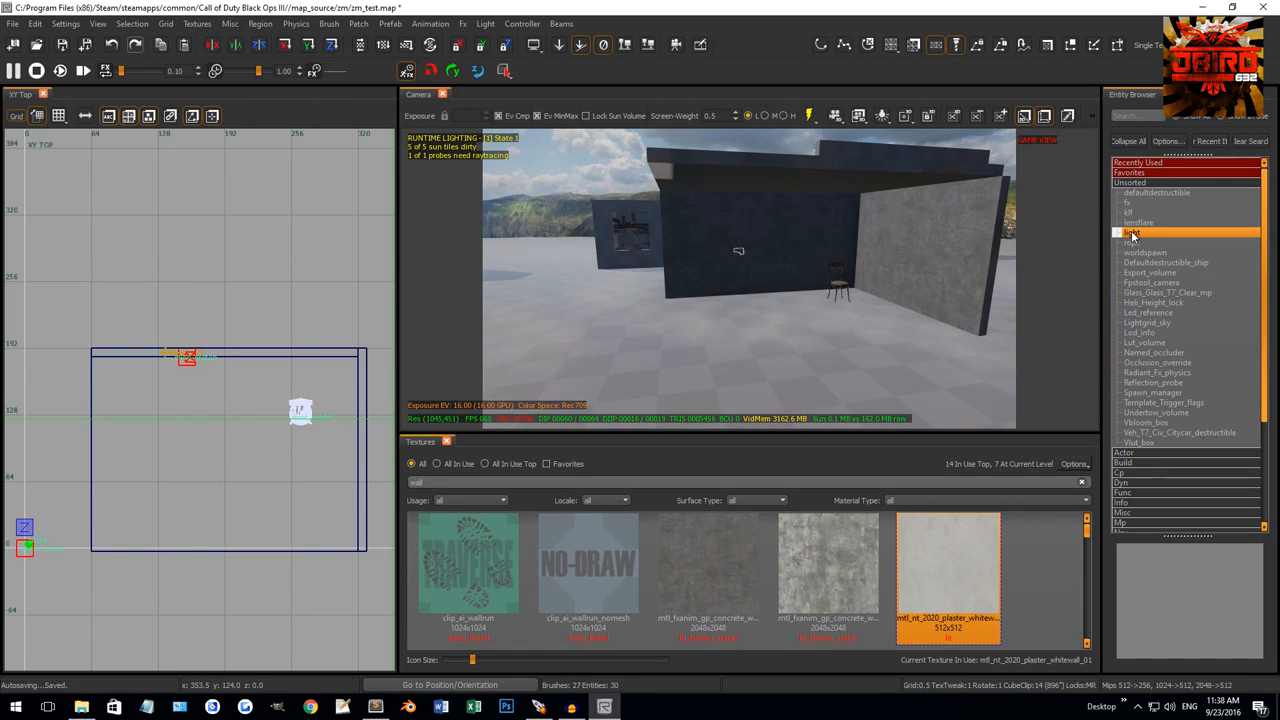
{"action": "right_click", "coordinate": [1128, 232]}
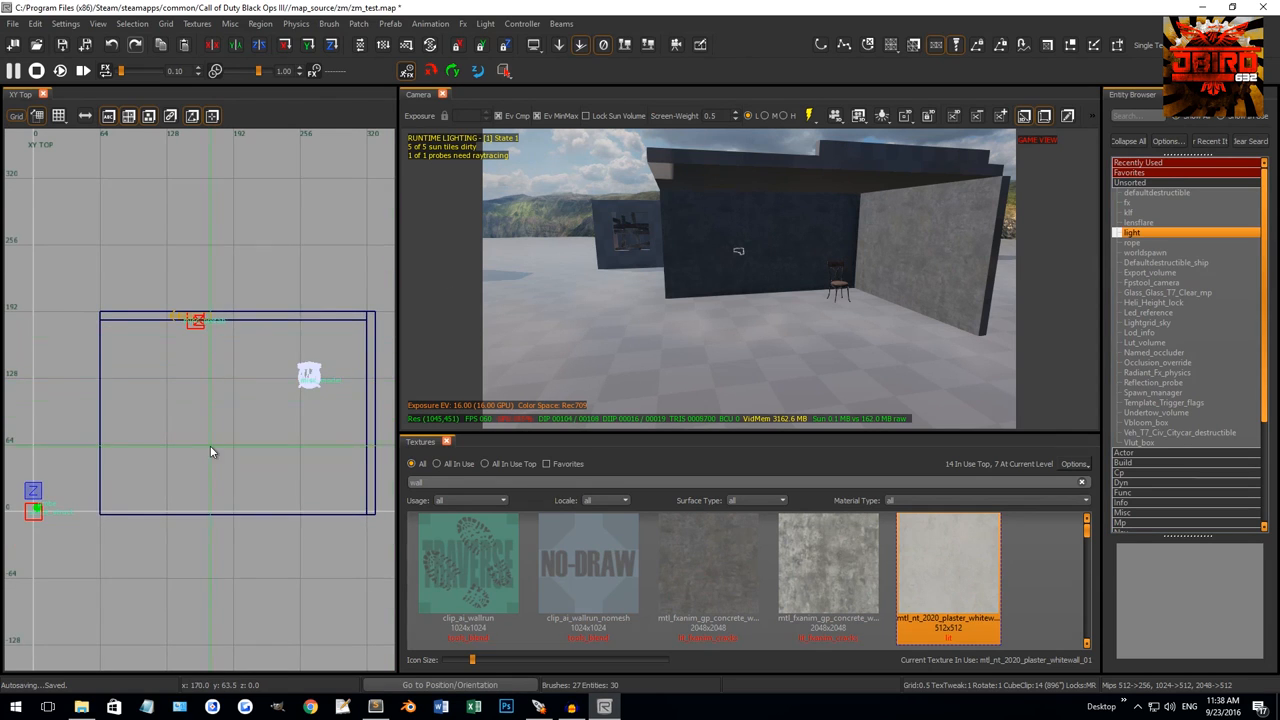
{"action": "right_click", "coordinate": [212, 452]}
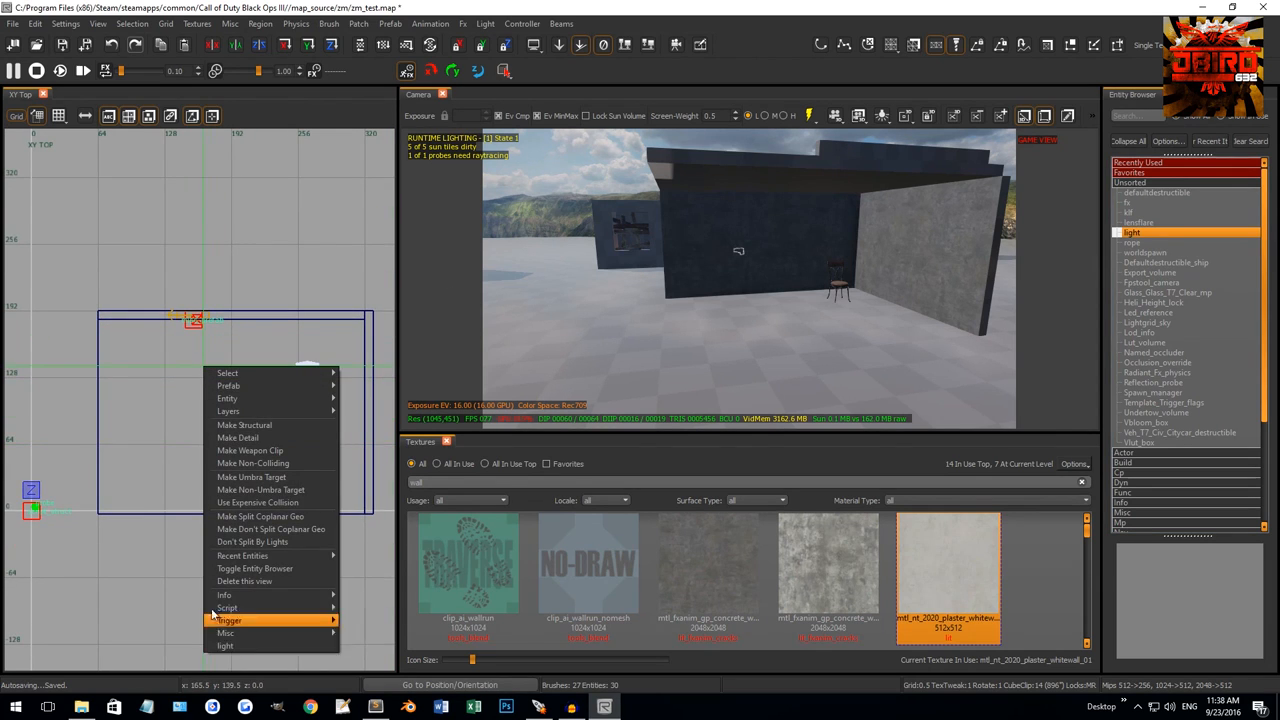
{"action": "left_click", "coordinate": [224, 648]}
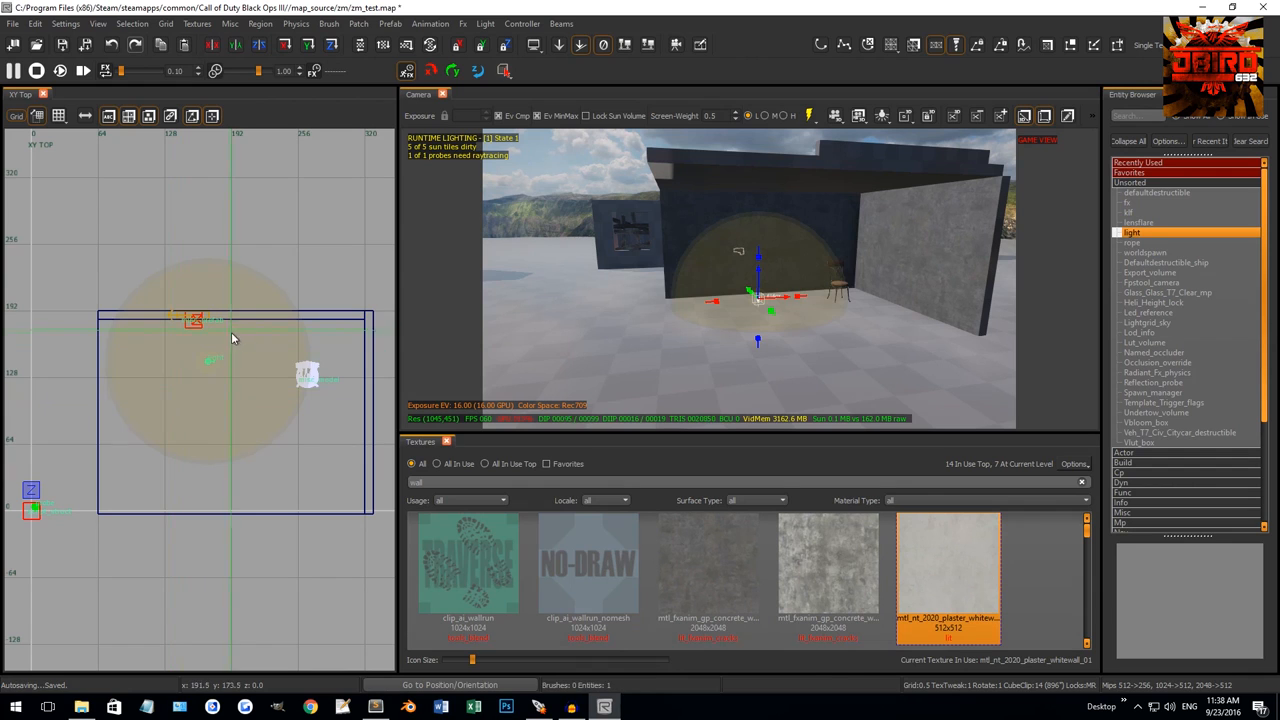